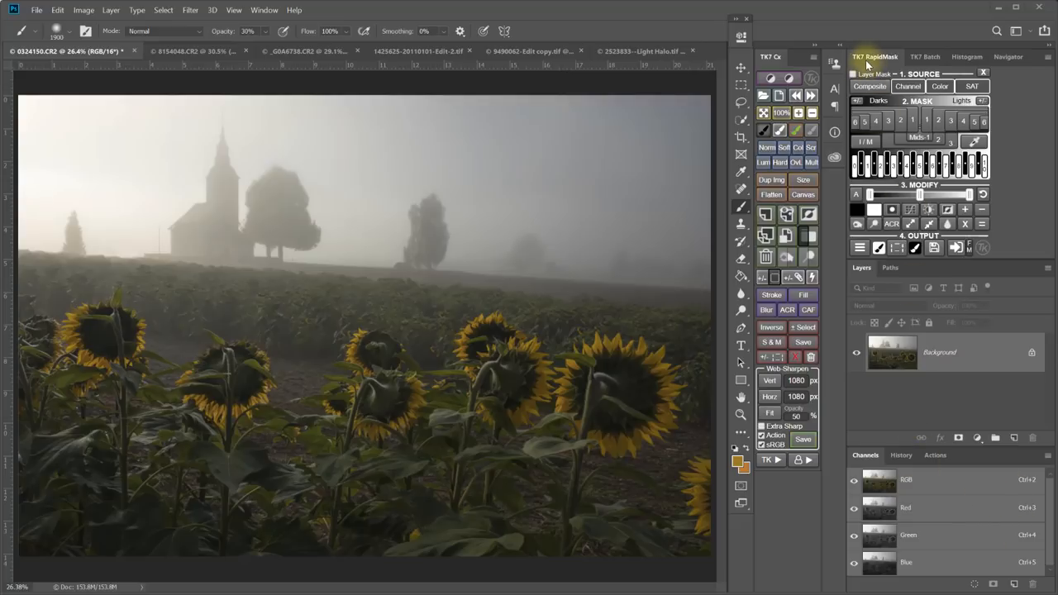
# Step: Choose the Infinity color option as the mask source for the foggy sunflower photo
pyautogui.click(940, 86)
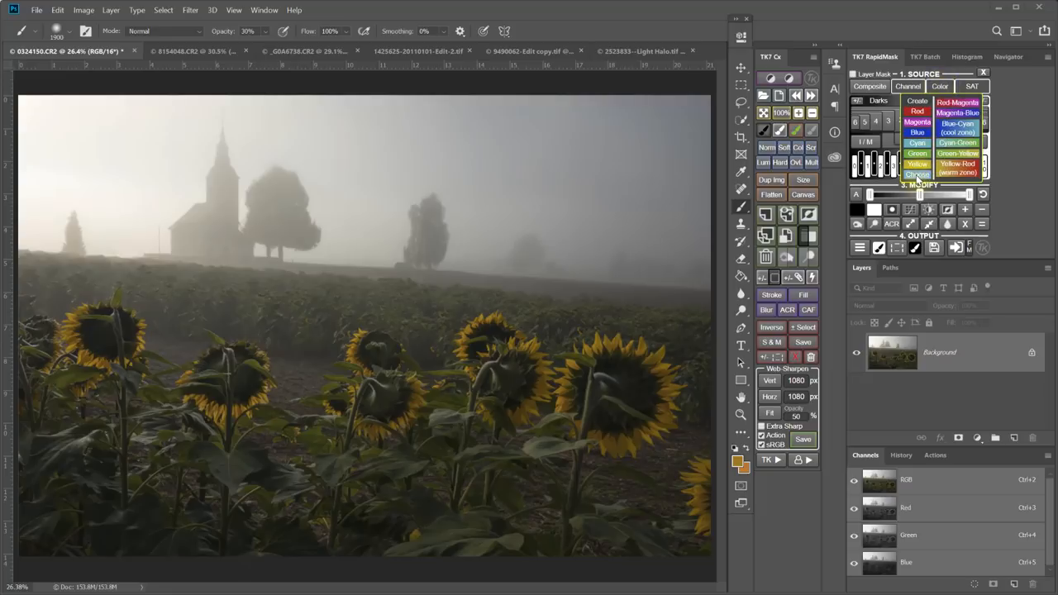
pyautogui.click(735, 463)
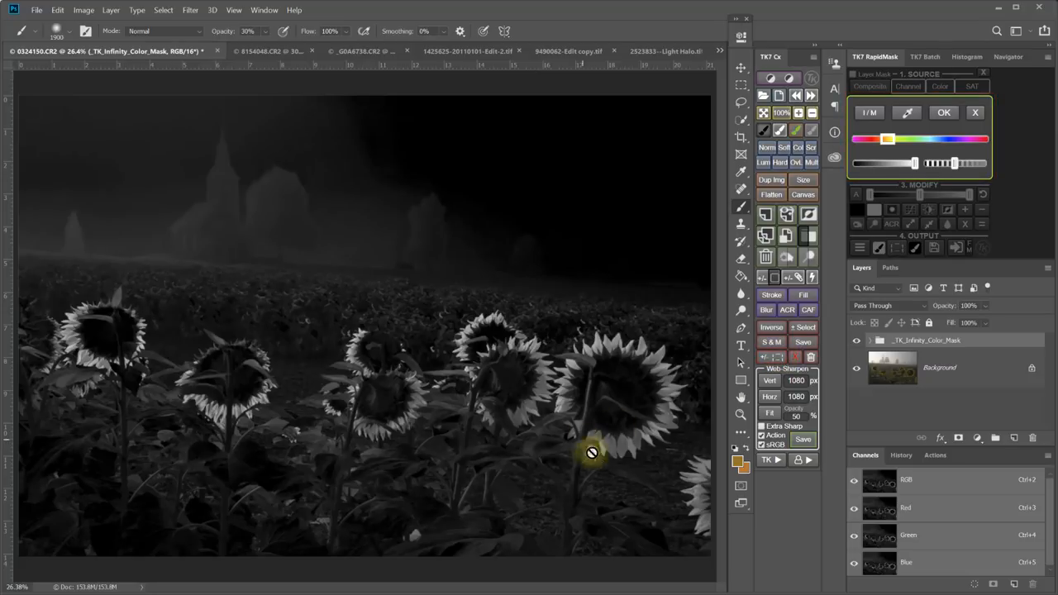
pyautogui.moveTo(625, 339)
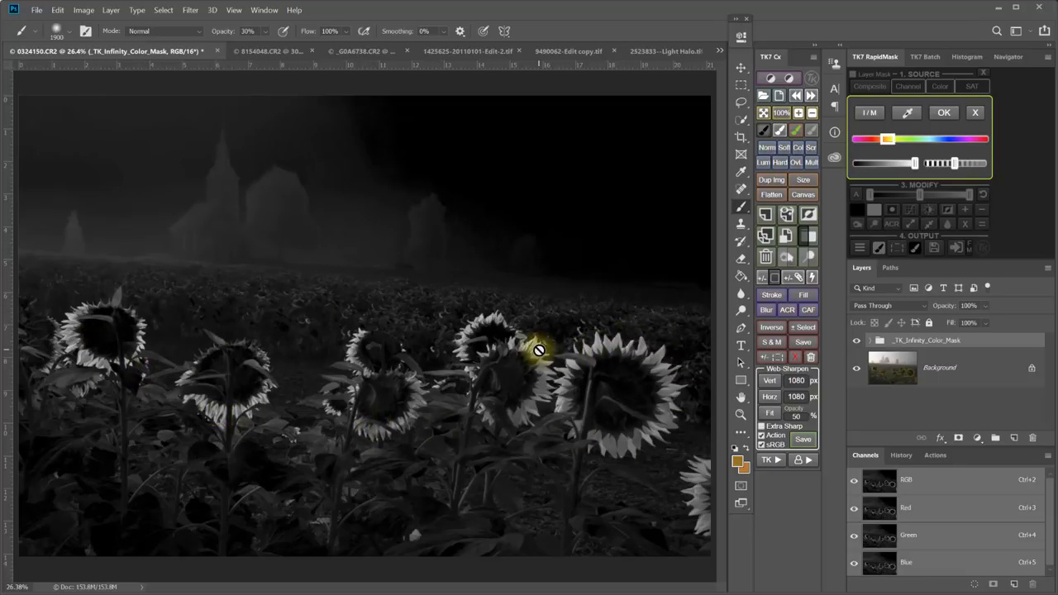
pyautogui.moveTo(472, 329)
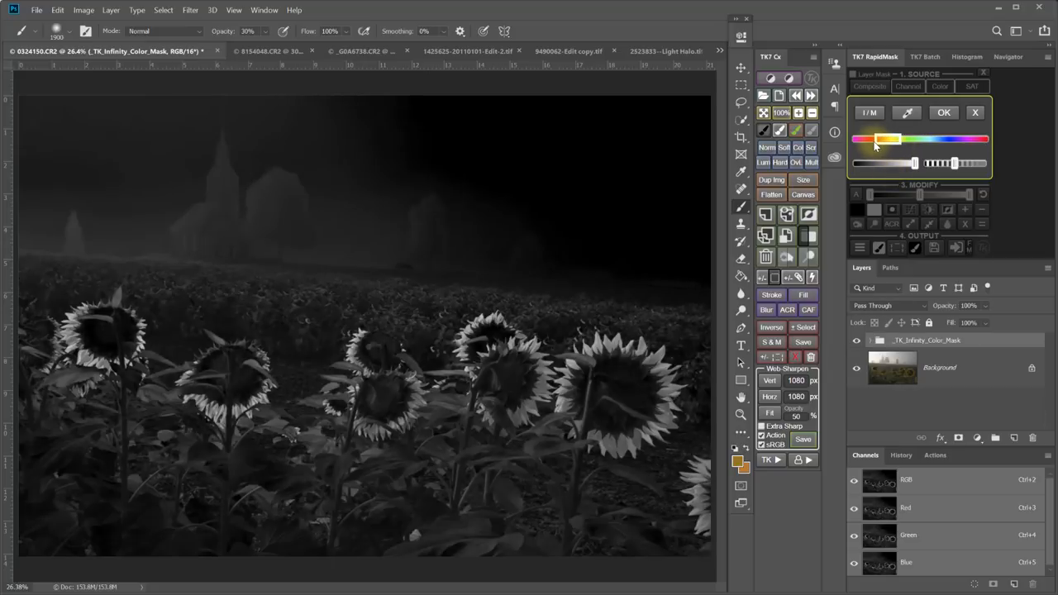
# Step: Shift the mask hue toward yellow-orange and refine the colour range and falloff sliders
pyautogui.moveTo(877, 139); pyautogui.dragTo(897, 139)
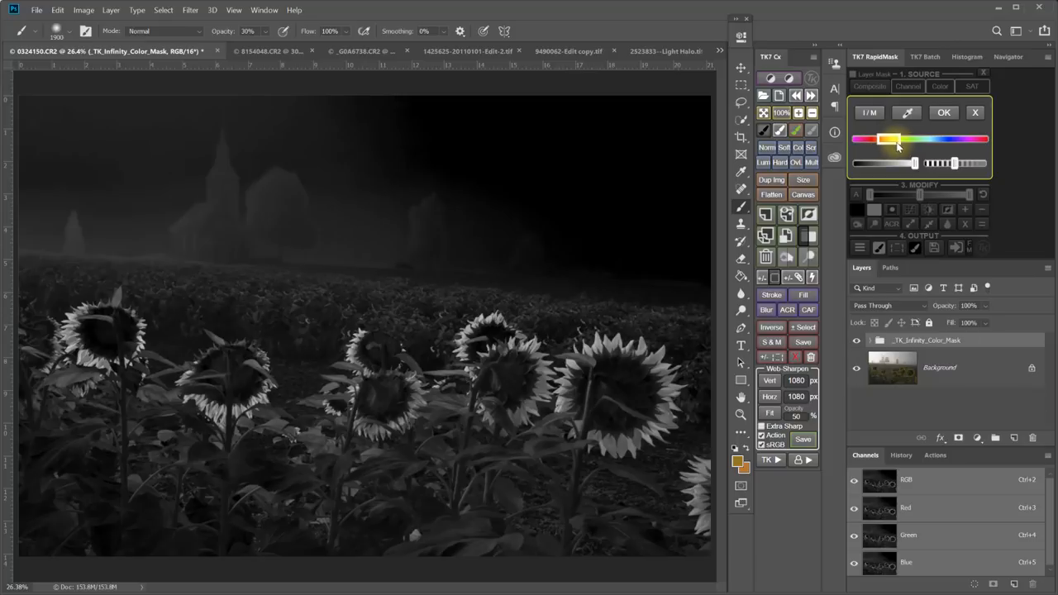
pyautogui.moveTo(897, 139); pyautogui.dragTo(886, 138)
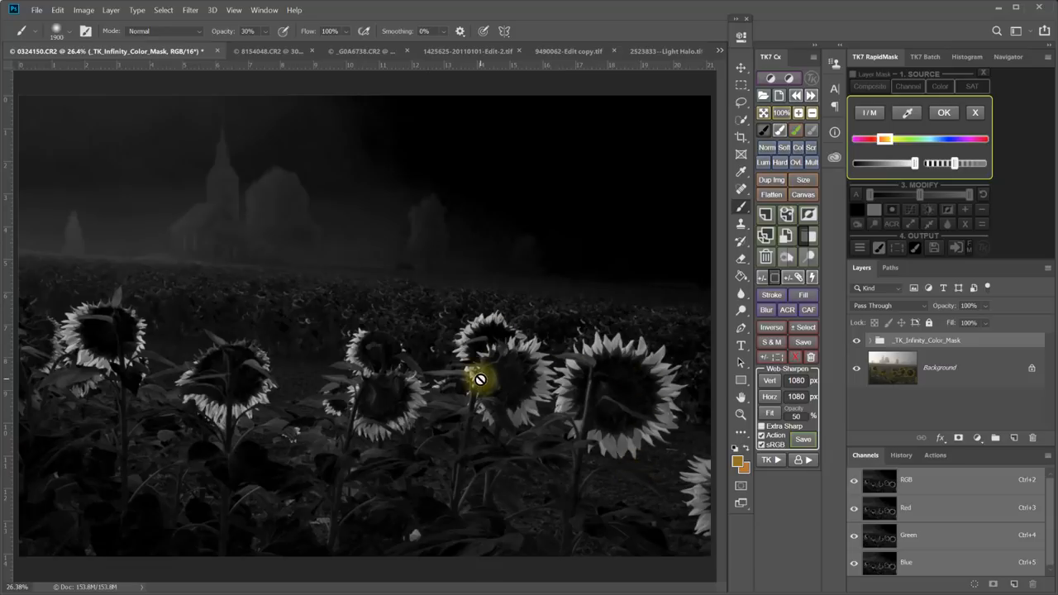
pyautogui.moveTo(401, 377)
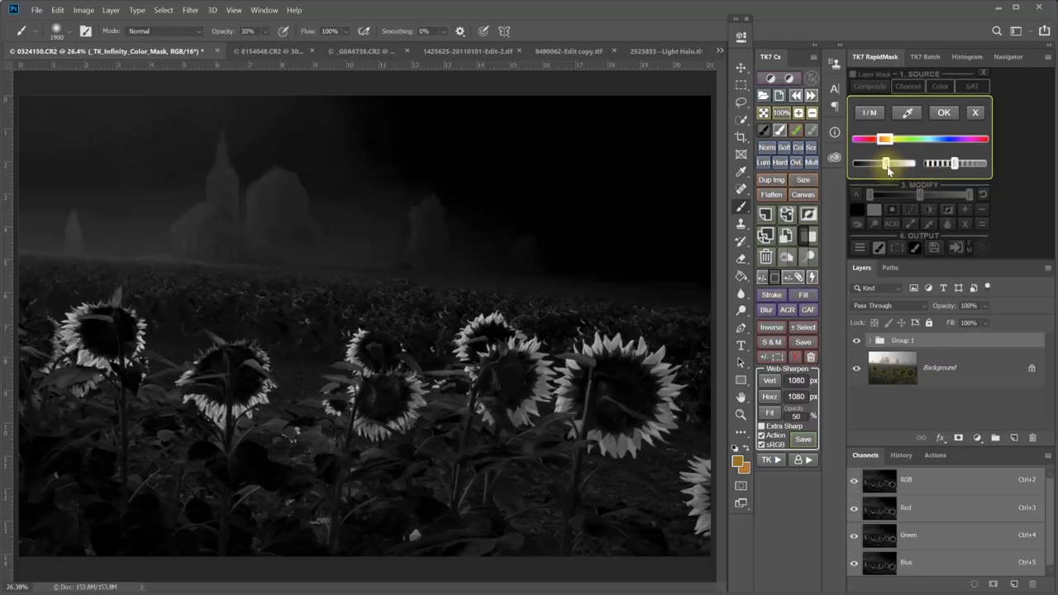
pyautogui.moveTo(887, 163); pyautogui.dragTo(905, 163)
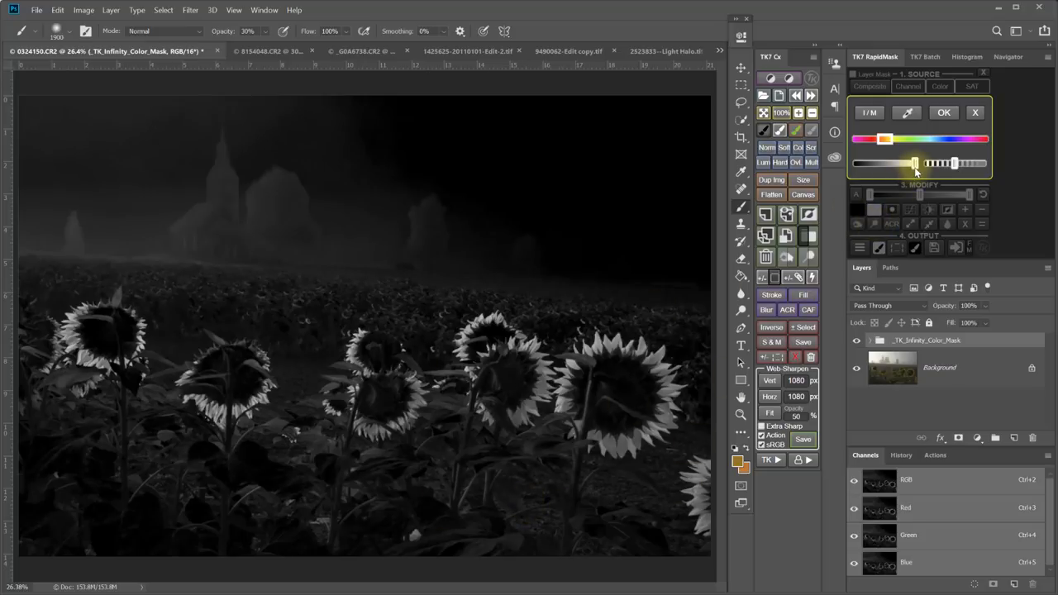
pyautogui.moveTo(913, 163); pyautogui.dragTo(959, 163)
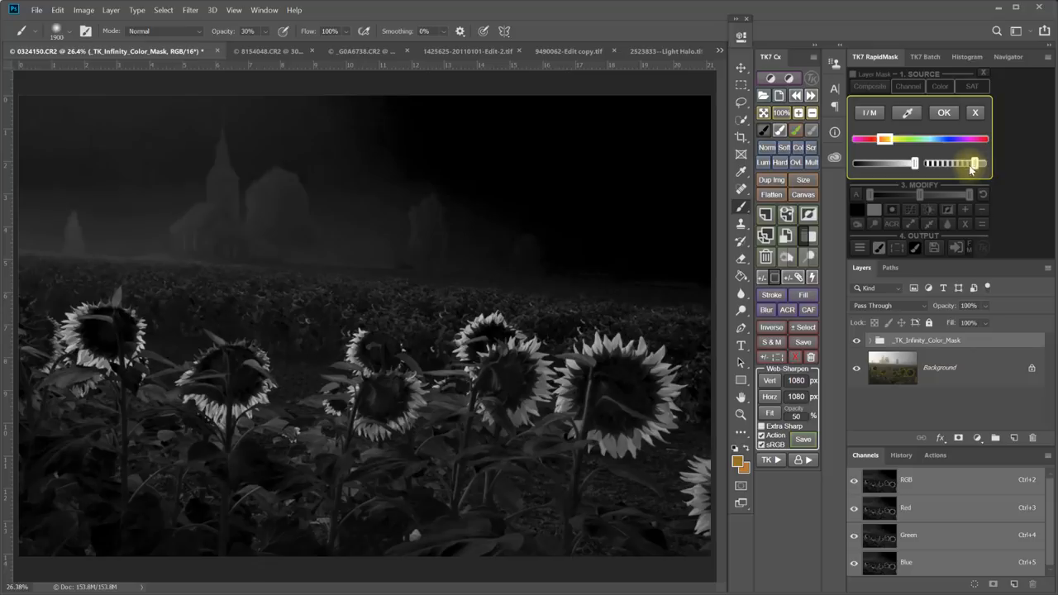
pyautogui.moveTo(976, 162); pyautogui.dragTo(943, 163)
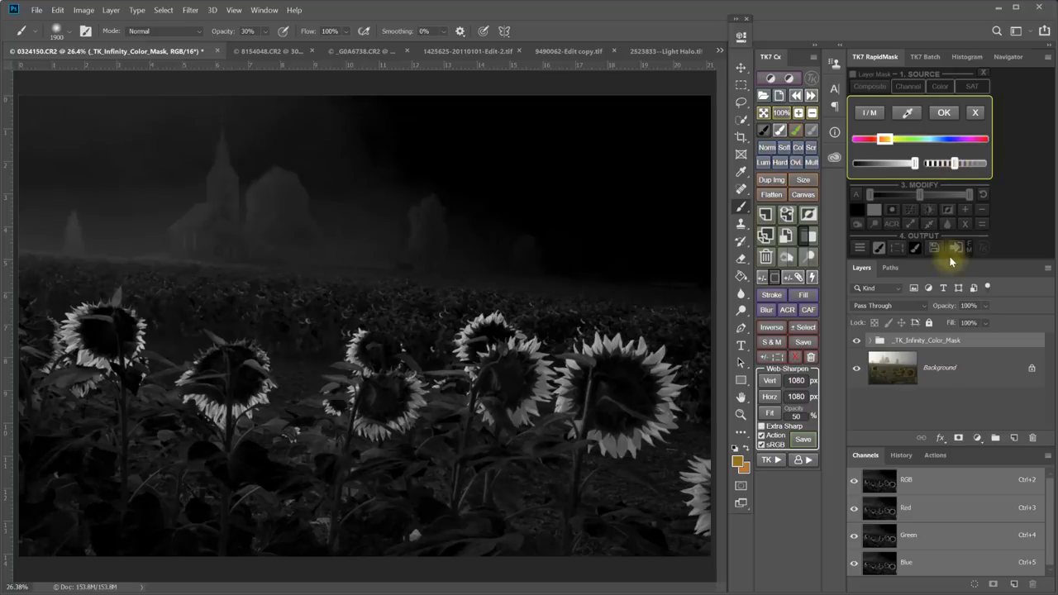
pyautogui.moveTo(1010, 180)
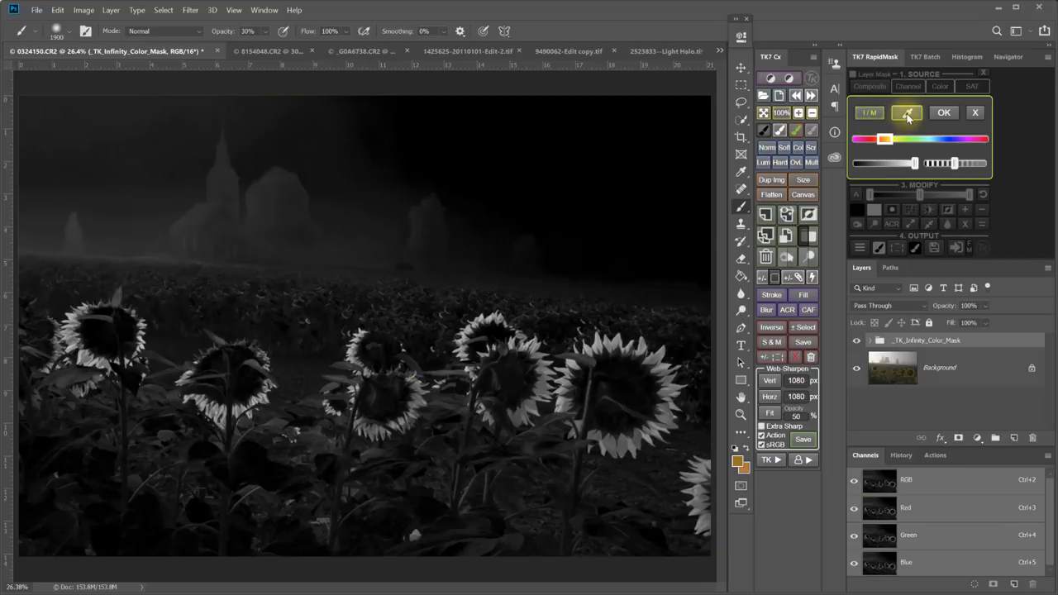
# Step: Eyedrop a sunflower petal as the mask's target colour
pyautogui.click(734, 444)
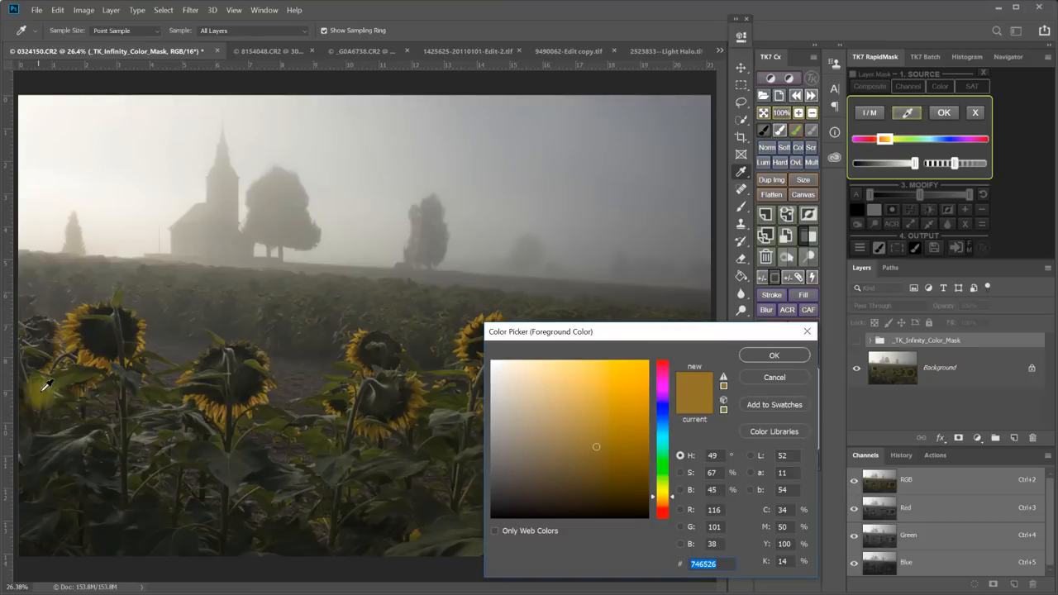
pyautogui.moveTo(310, 414)
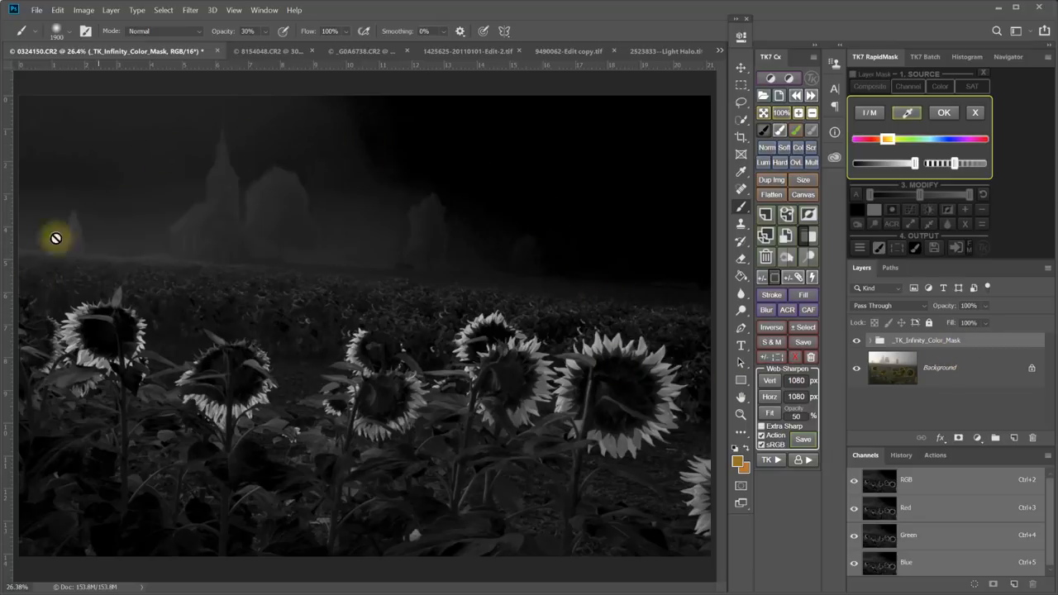
pyautogui.moveTo(418, 497)
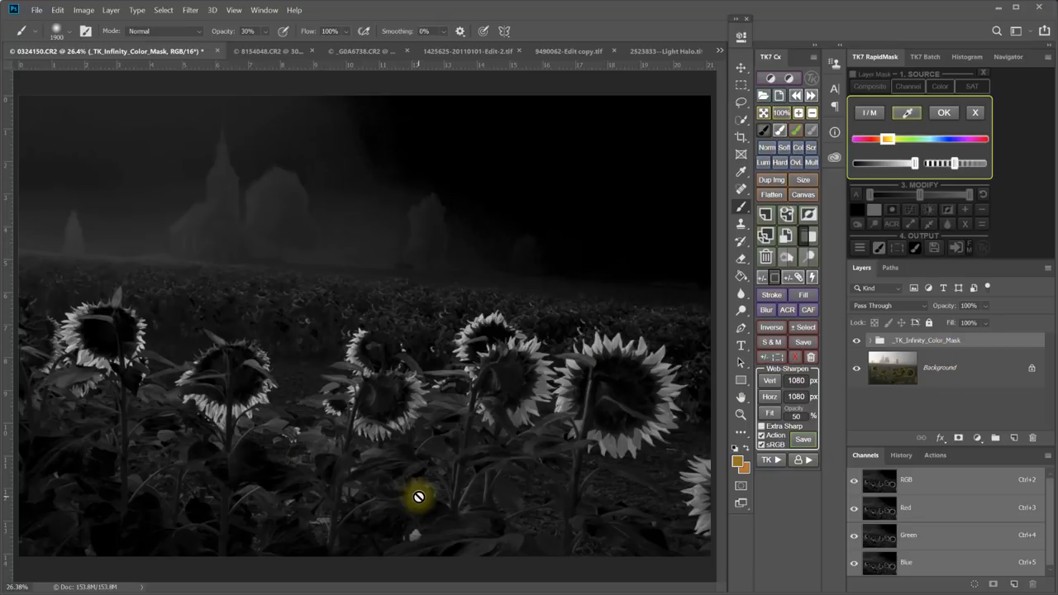
pyautogui.click(944, 113)
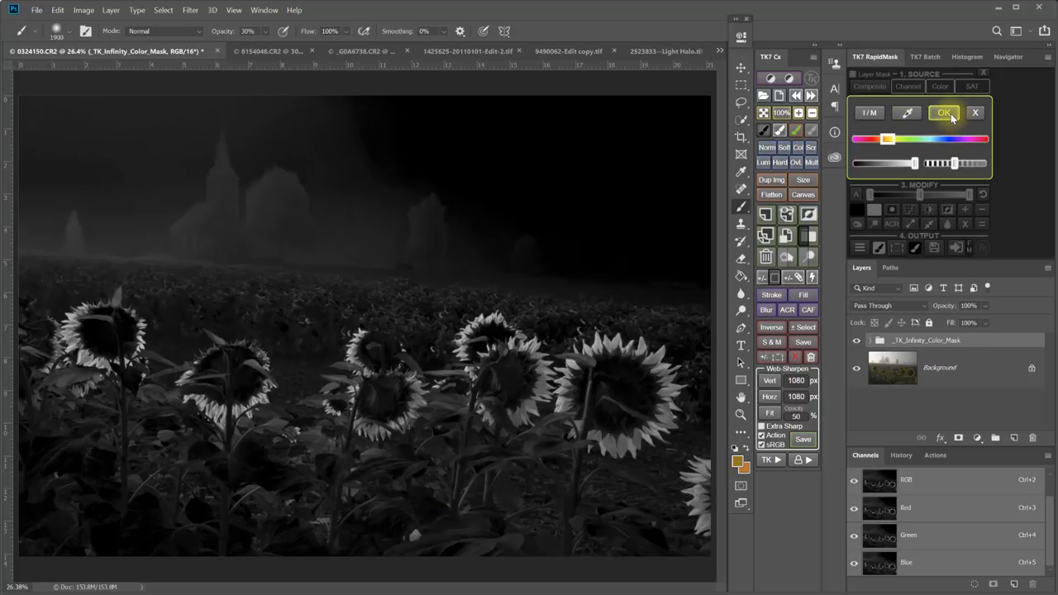
# Step: Save the Rapid Mask channel, preview Lum Lock, Lights, Mids and Darks masks, and raise contrast
pyautogui.click(943, 113)
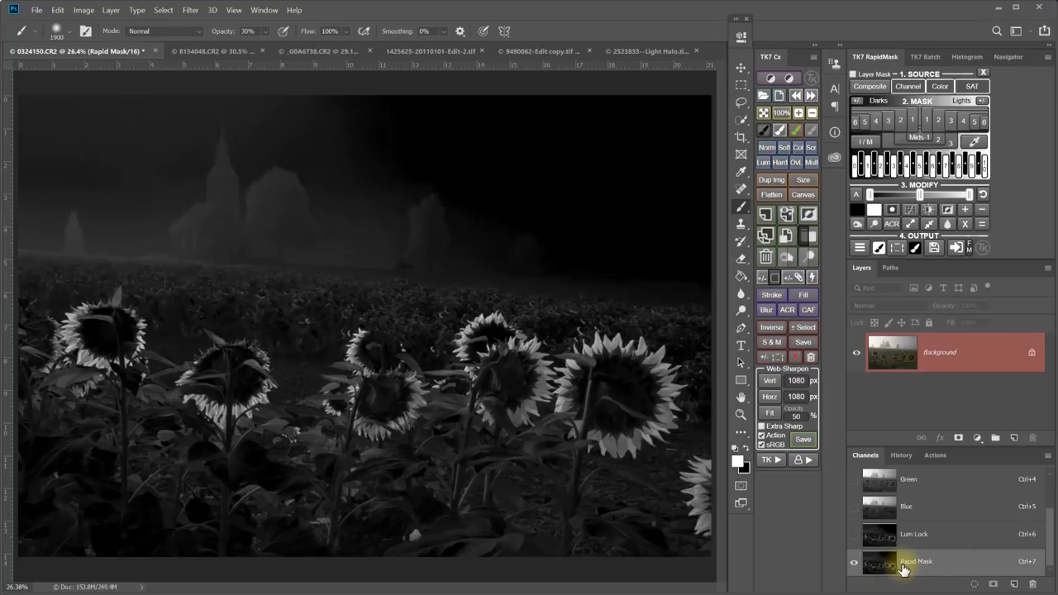
pyautogui.moveTo(924, 572)
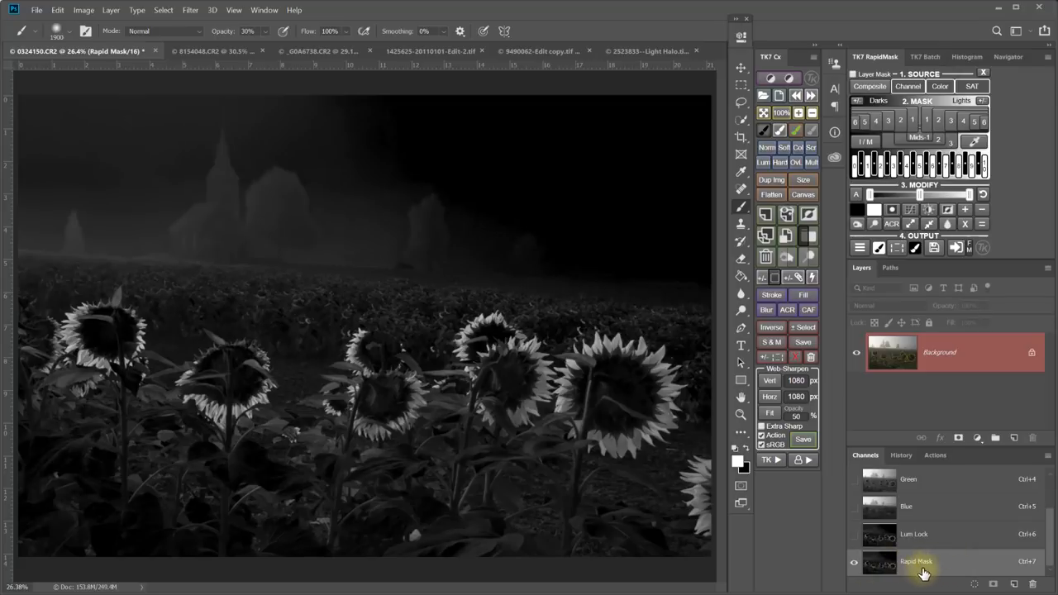
pyautogui.moveTo(914, 535)
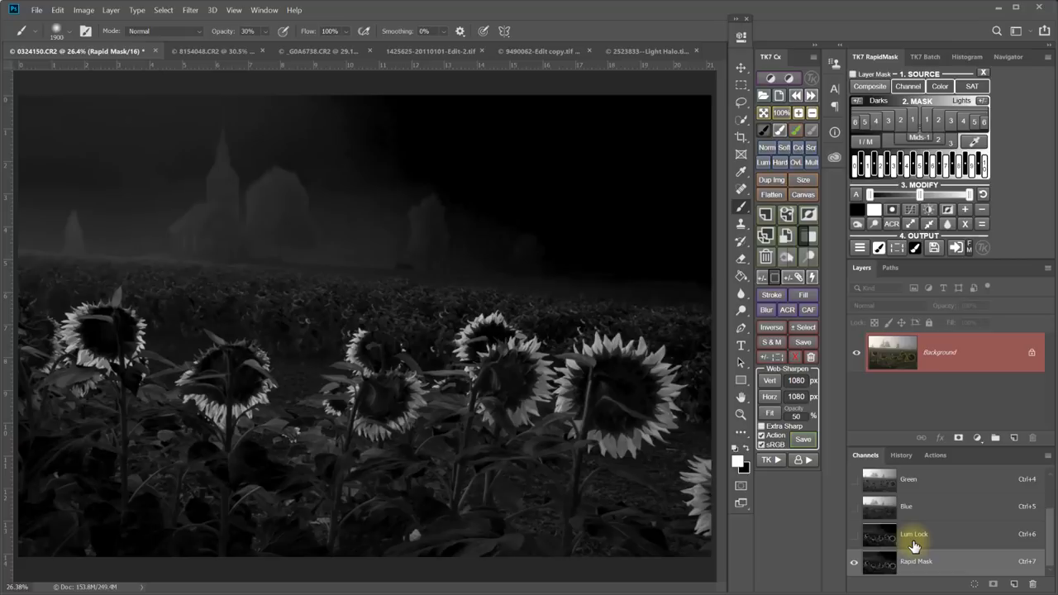
pyautogui.click(939, 121)
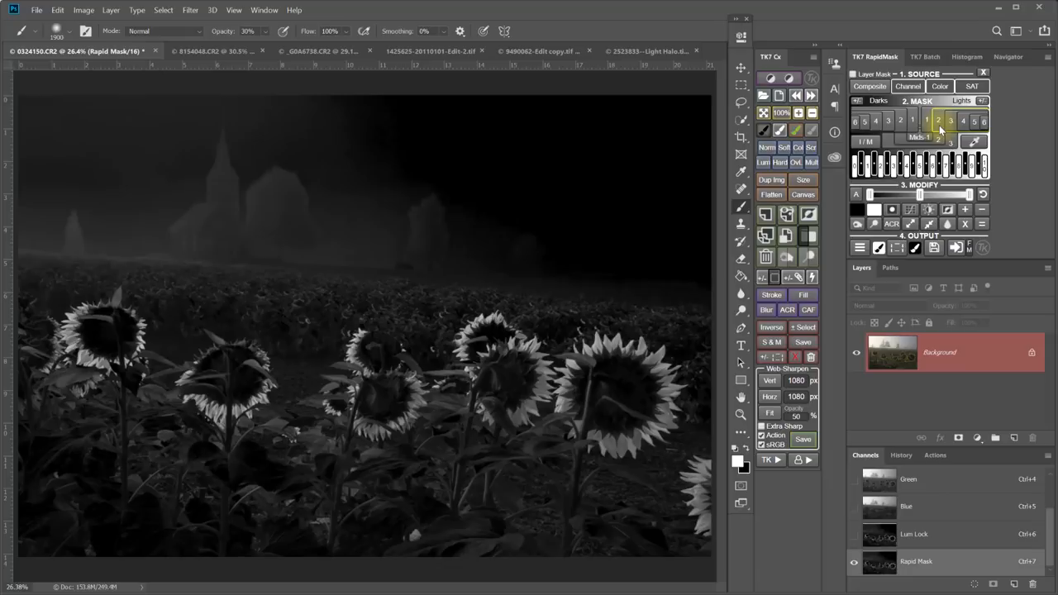
pyautogui.click(951, 121)
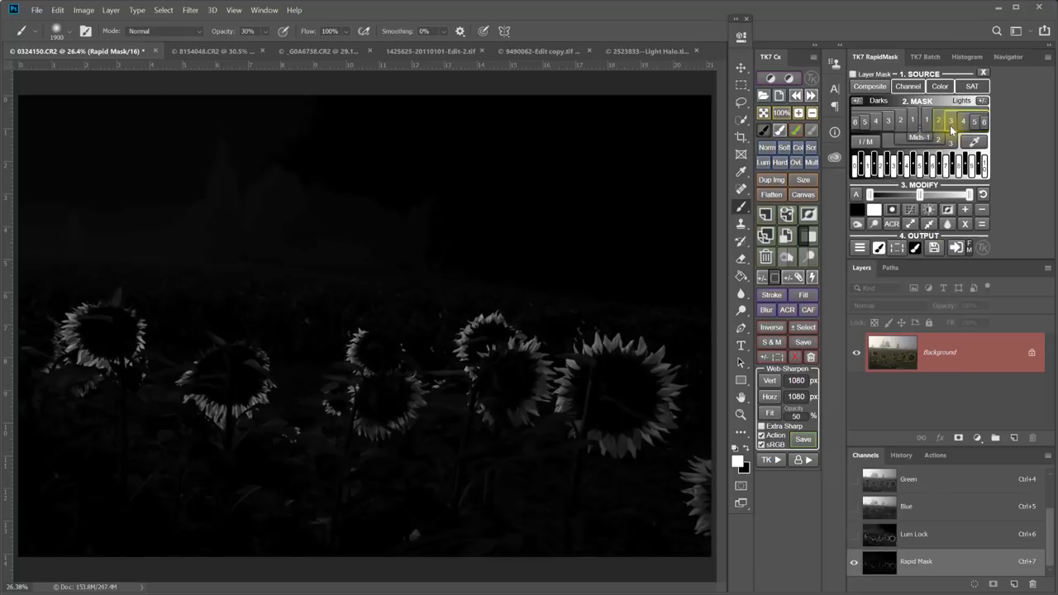
pyautogui.click(927, 121)
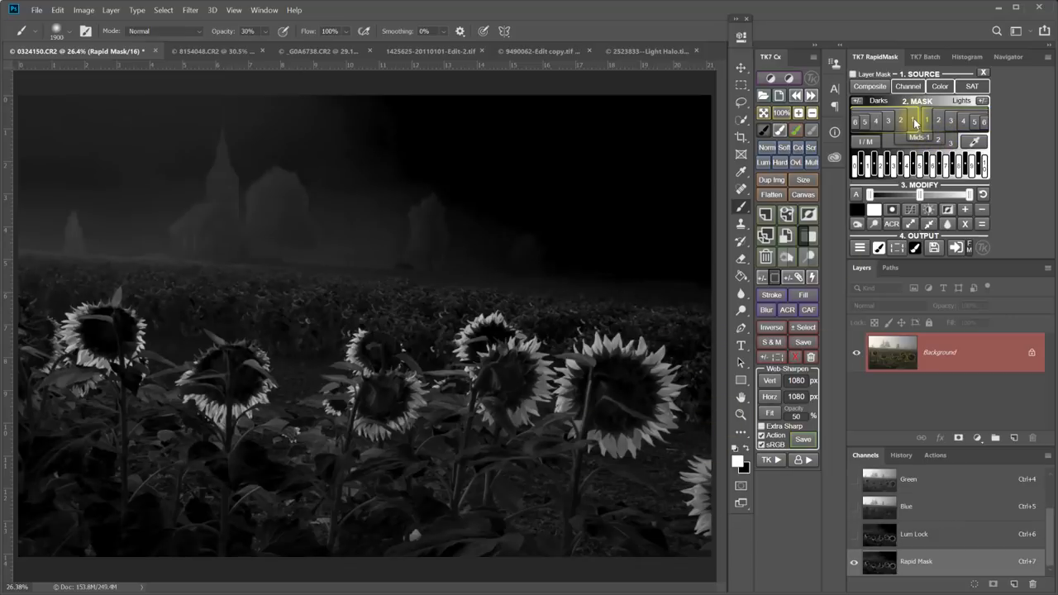
pyautogui.click(912, 121)
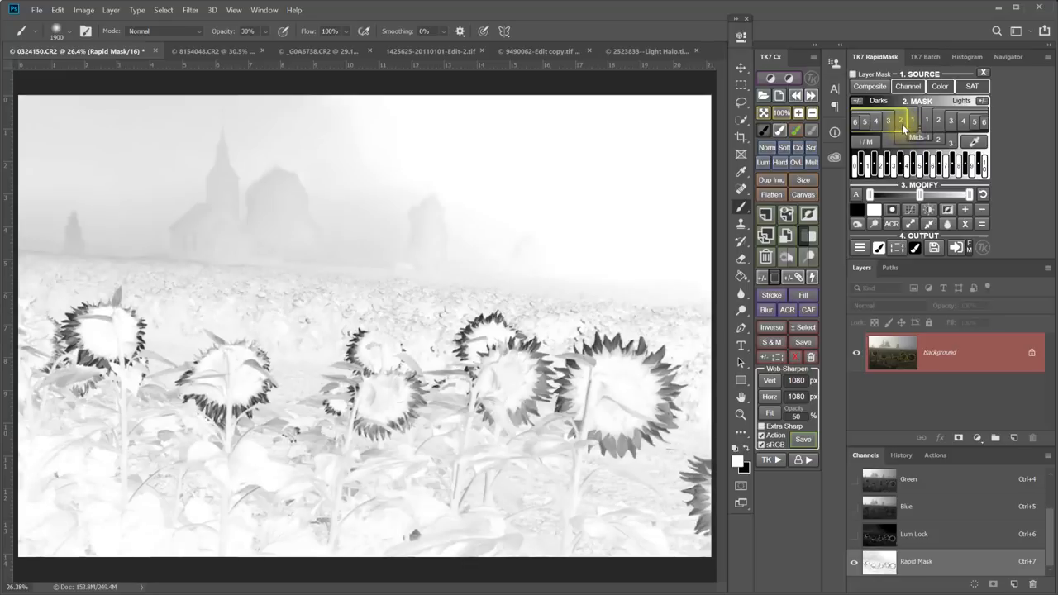
pyautogui.click(927, 121)
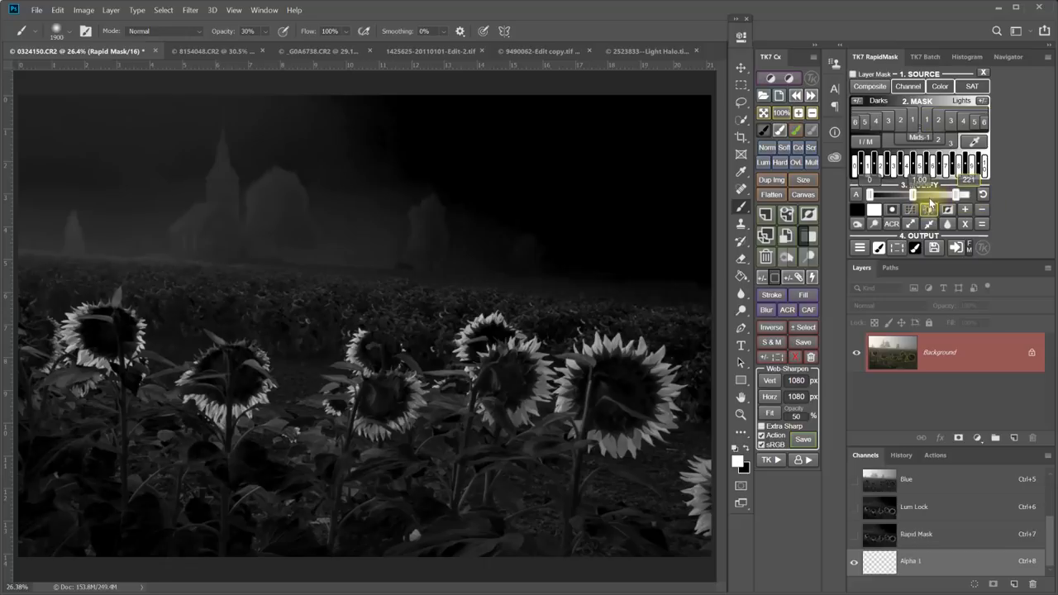
pyautogui.click(918, 209)
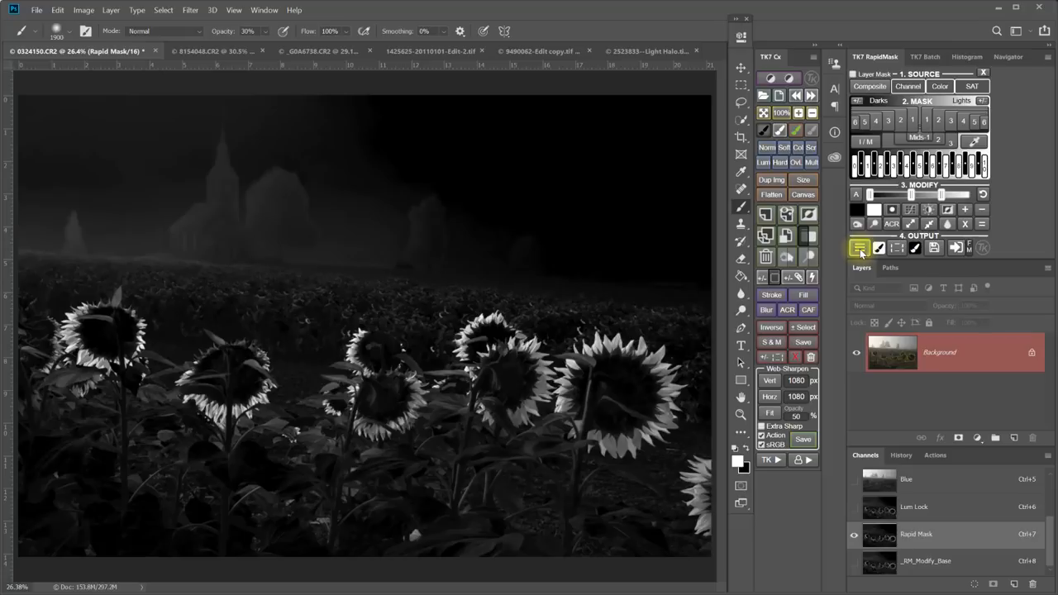
# Step: Add a masked Hue/Saturation layer and start raising petal lightness and saturation
pyautogui.click(861, 248)
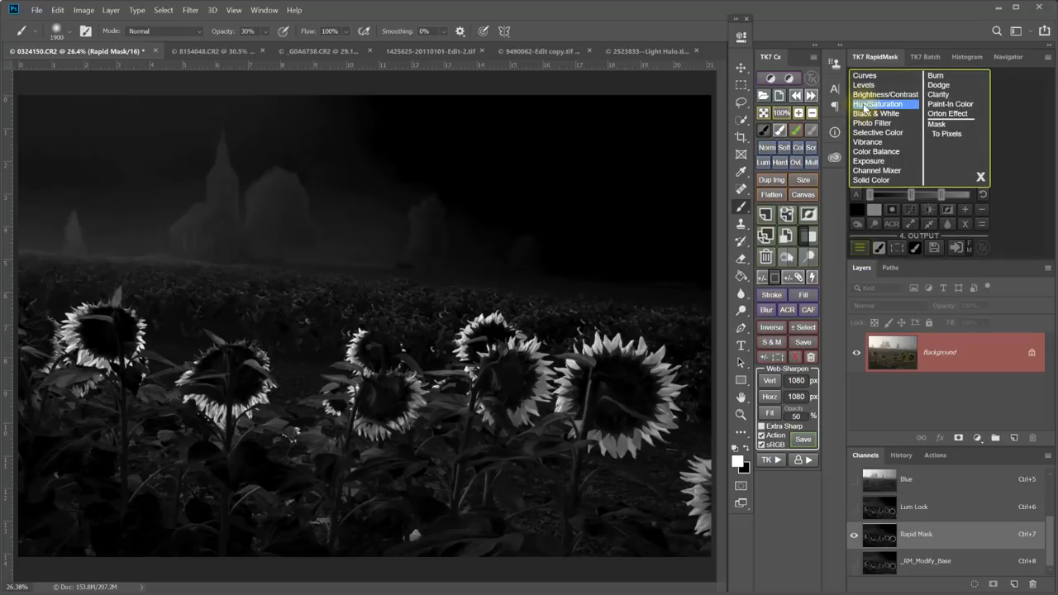
pyautogui.click(886, 103)
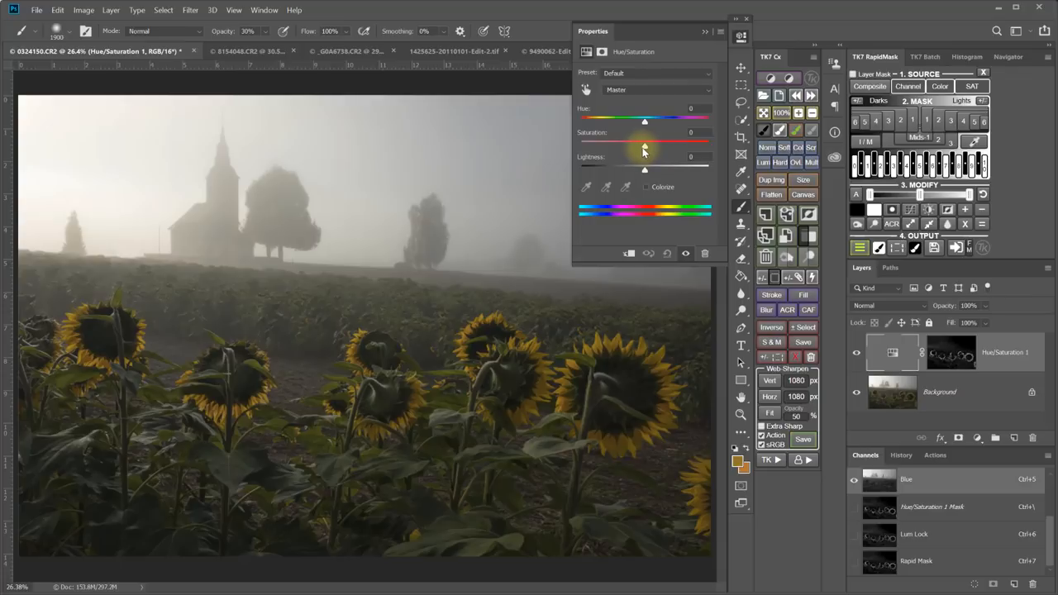
pyautogui.moveTo(644, 146); pyautogui.dragTo(660, 146)
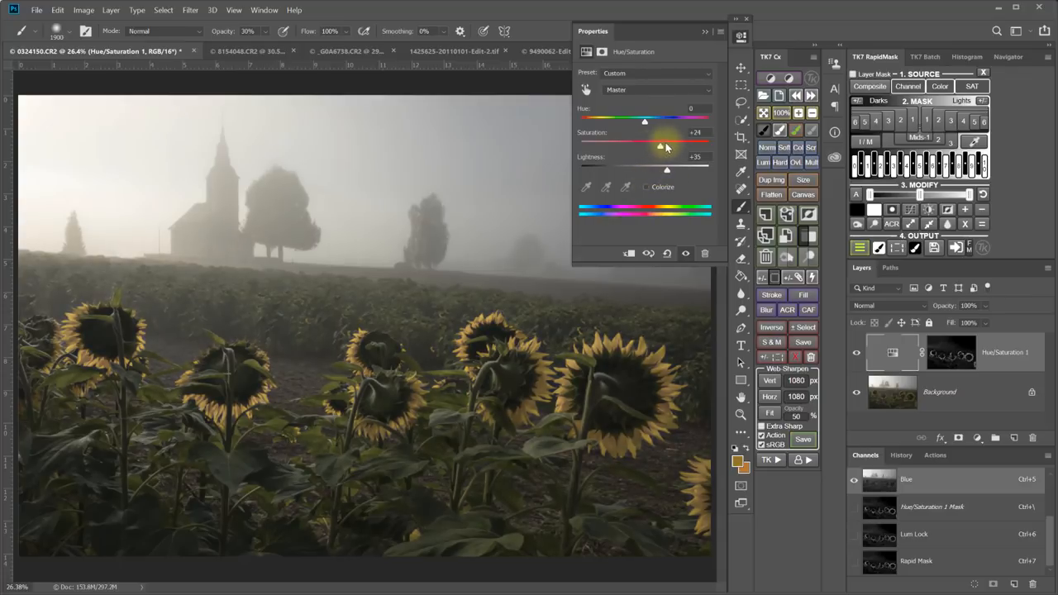
pyautogui.moveTo(644, 119); pyautogui.dragTo(648, 119)
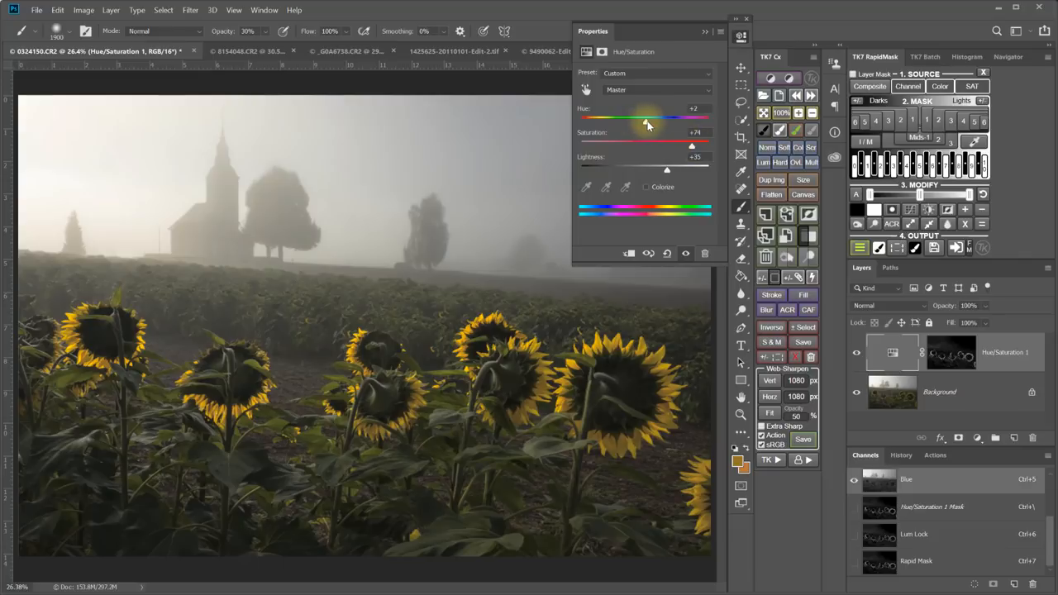
pyautogui.moveTo(645, 118); pyautogui.dragTo(642, 118)
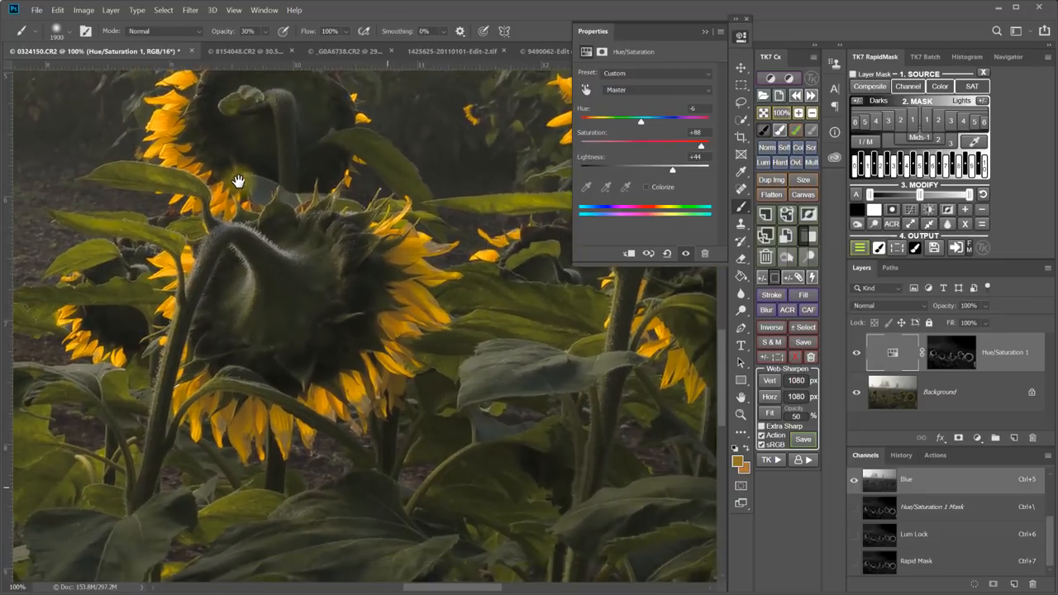
# Step: Set Saturation +88 and Lightness +44, then toggle the layer to compare before and after
pyautogui.moveTo(238, 181); pyautogui.dragTo(439, 184)
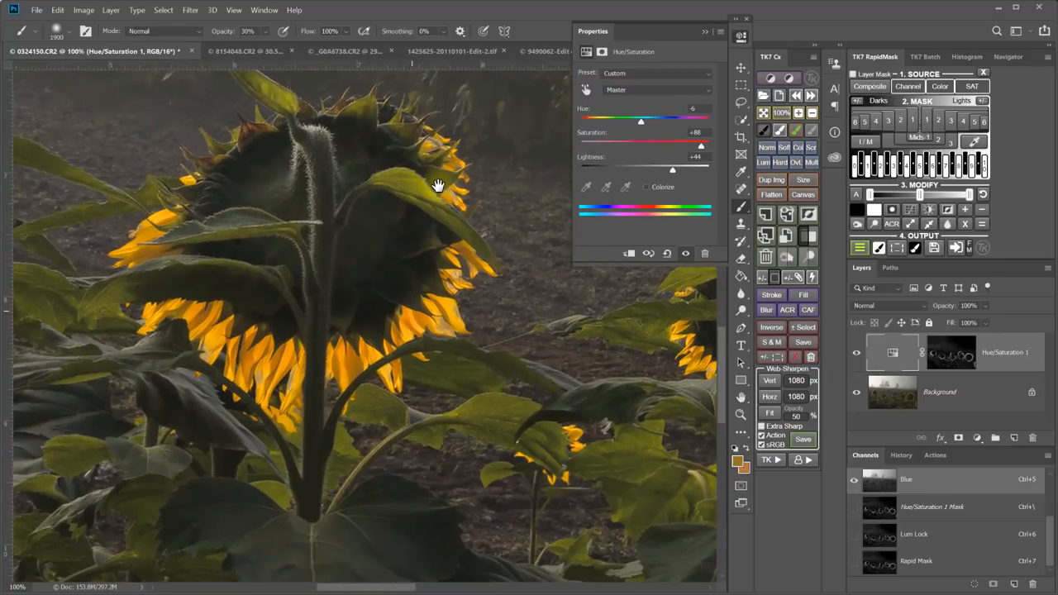
pyautogui.click(857, 352)
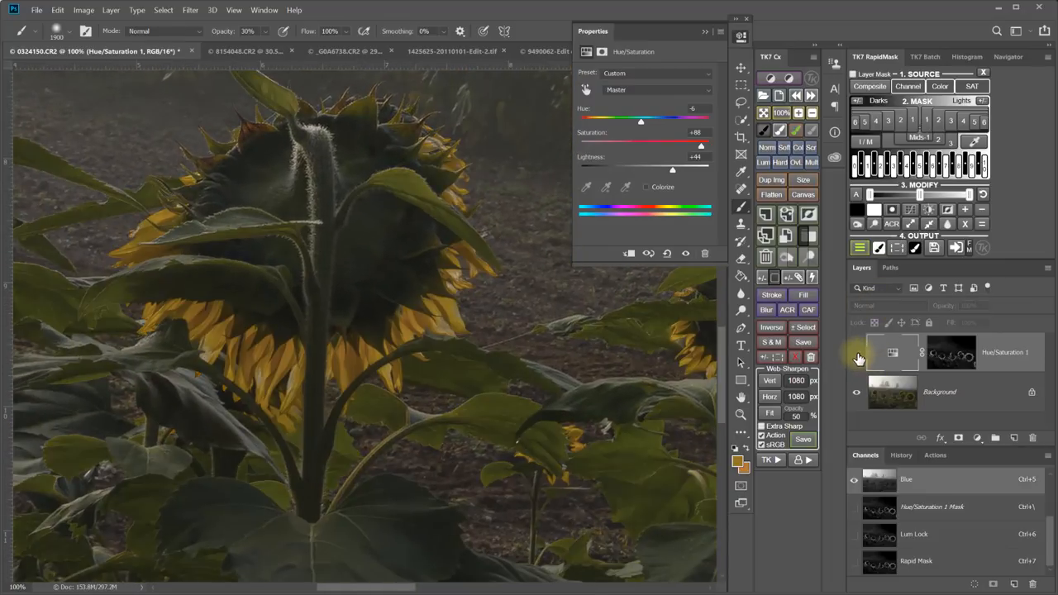
pyautogui.click(856, 353)
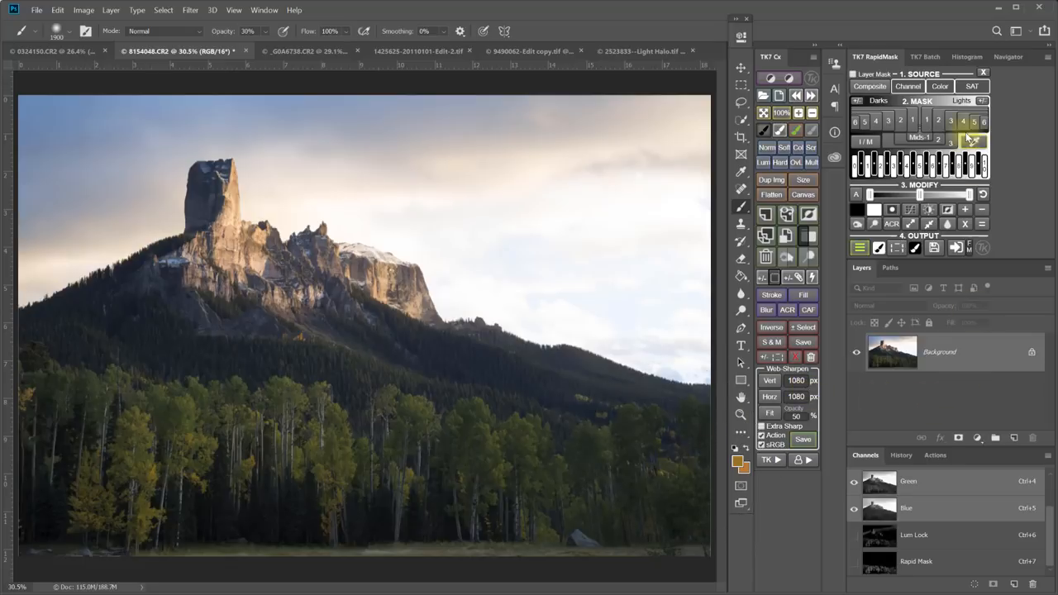
# Step: Start a colour mask on the mountain photo from the sampled yellow-green aspen foliage
pyautogui.click(940, 86)
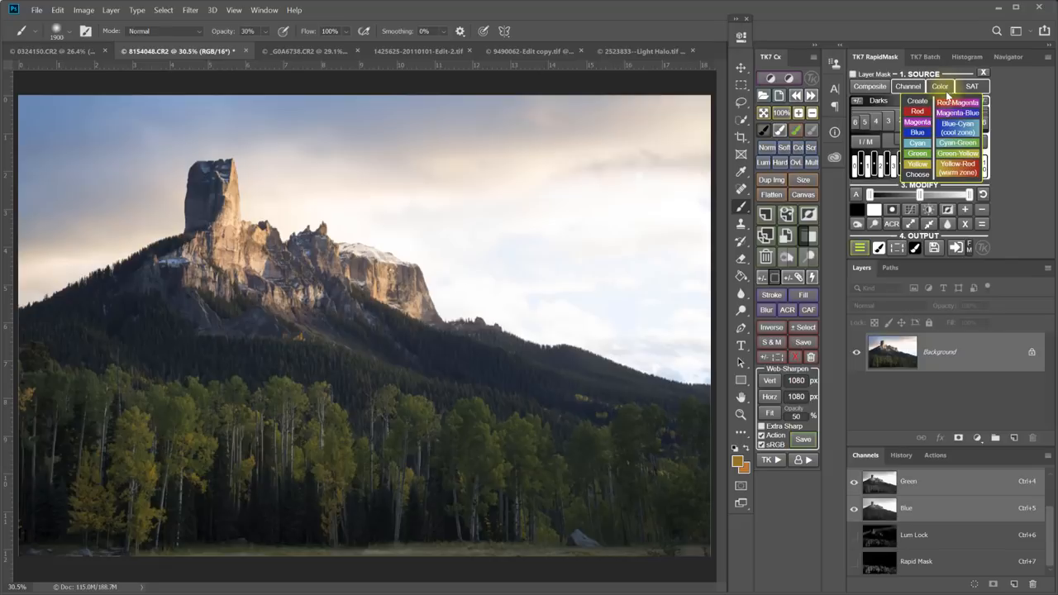
pyautogui.click(740, 462)
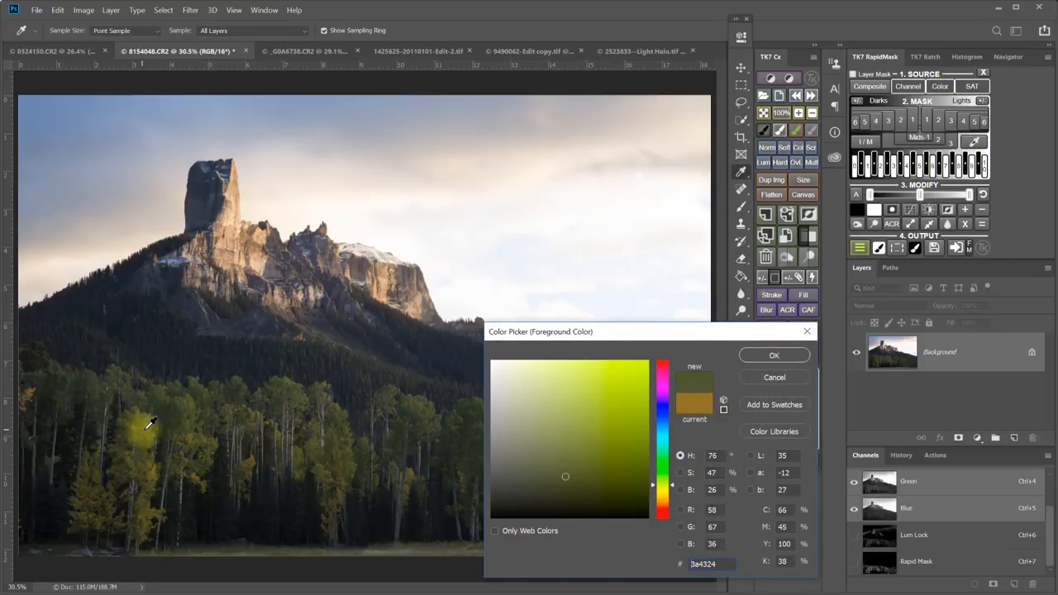
pyautogui.click(774, 354)
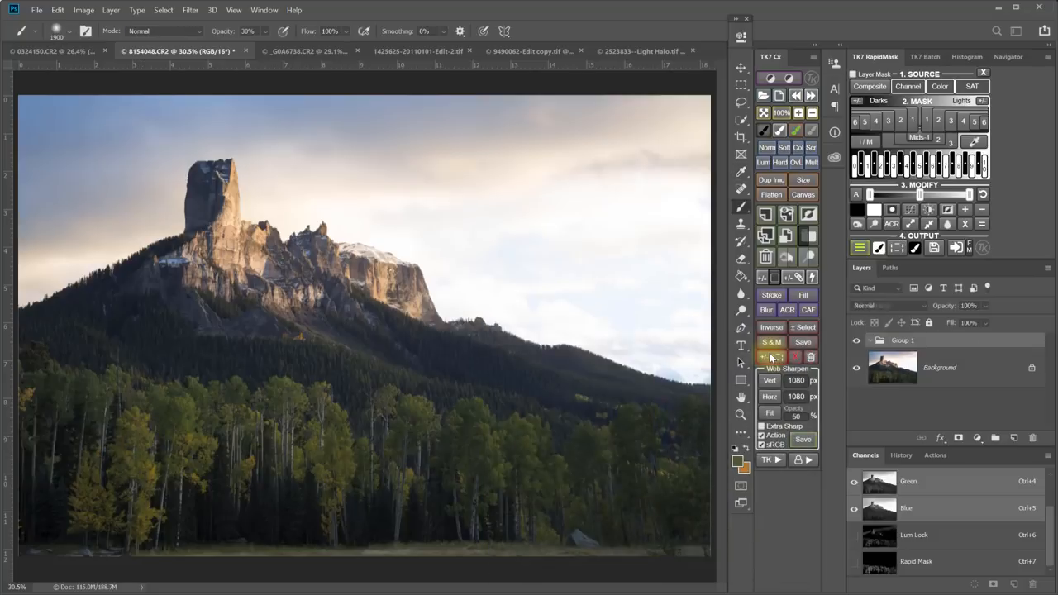
pyautogui.click(770, 357)
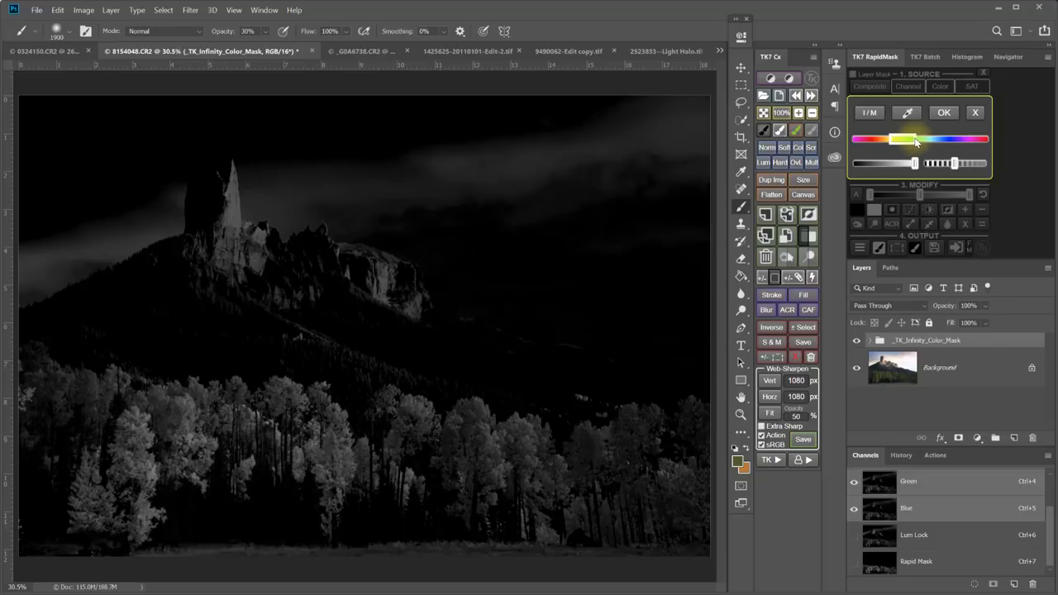
# Step: Narrow the hue range to the aspens and save the mask as a Rapid Mask channel
pyautogui.moveTo(915, 141); pyautogui.dragTo(889, 140)
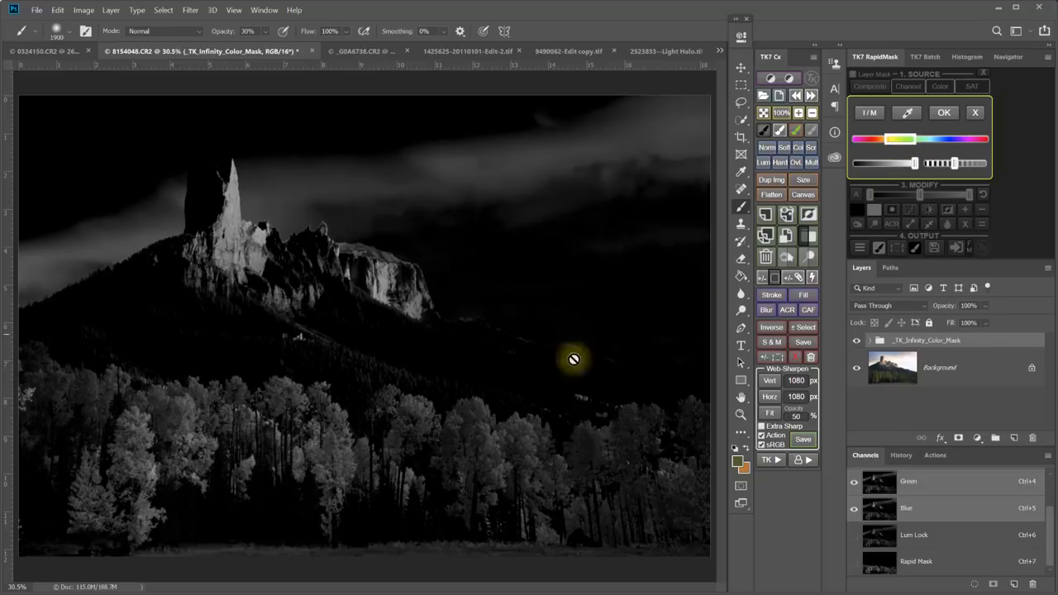
pyautogui.moveTo(380, 379)
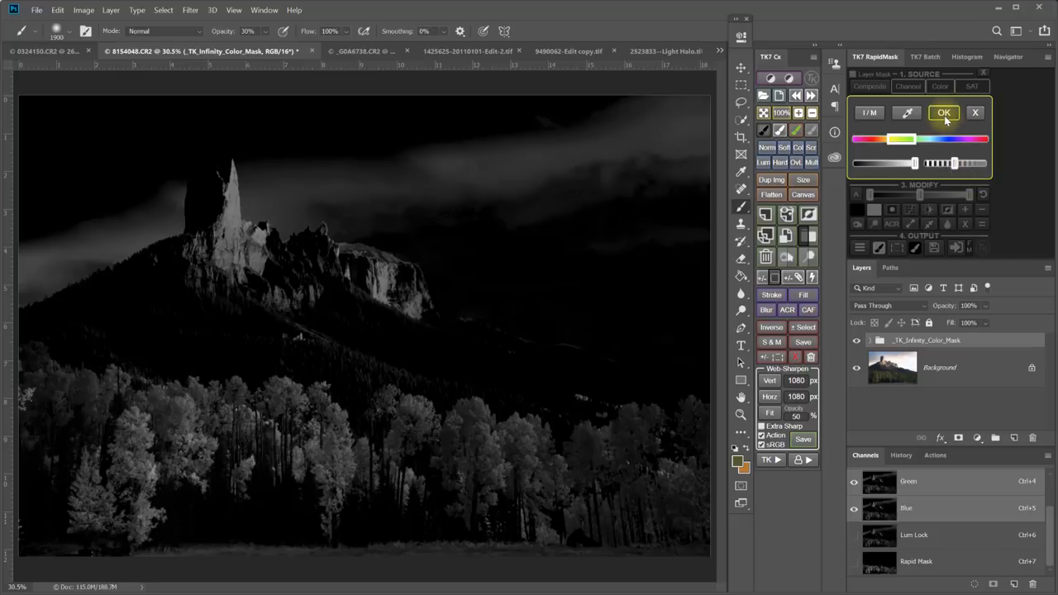
pyautogui.click(944, 112)
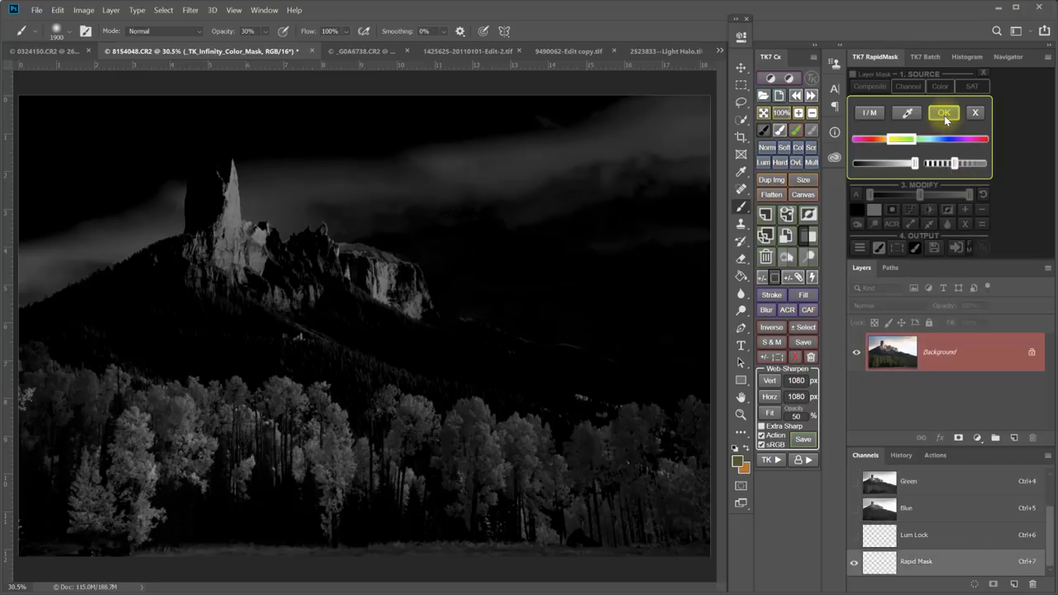
pyautogui.click(944, 113)
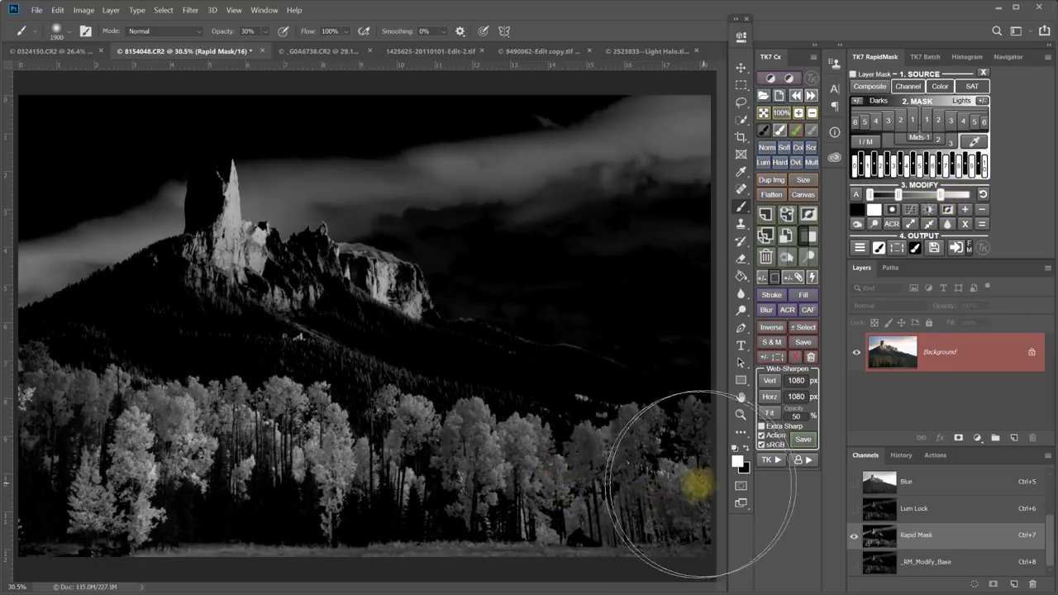
pyautogui.moveTo(405, 174)
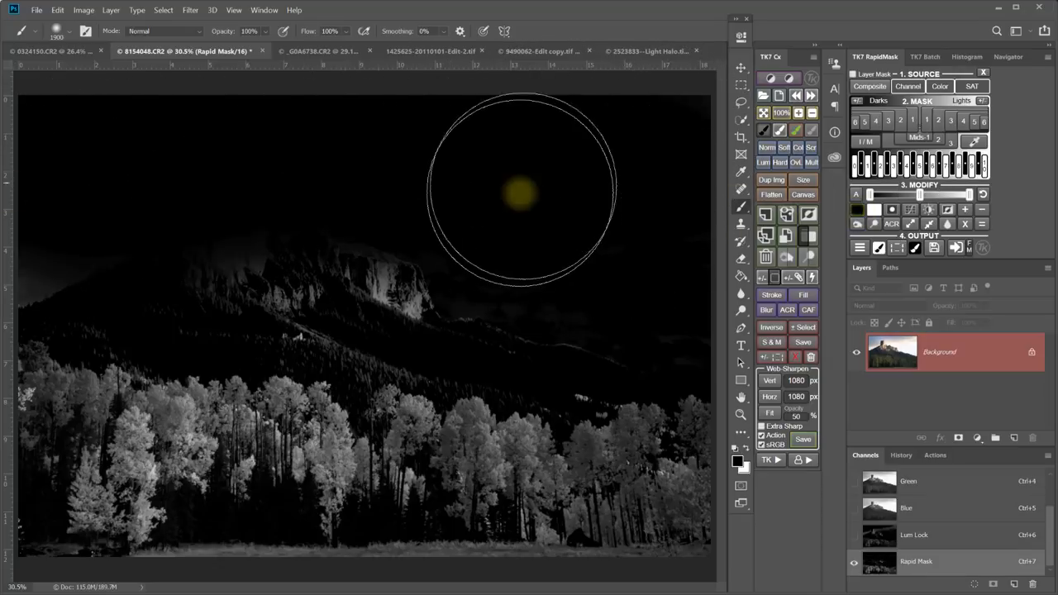
# Step: Paint the cliff, clouds and sky black on the Rapid Mask channel
pyautogui.moveTo(520, 194); pyautogui.dragTo(136, 256)
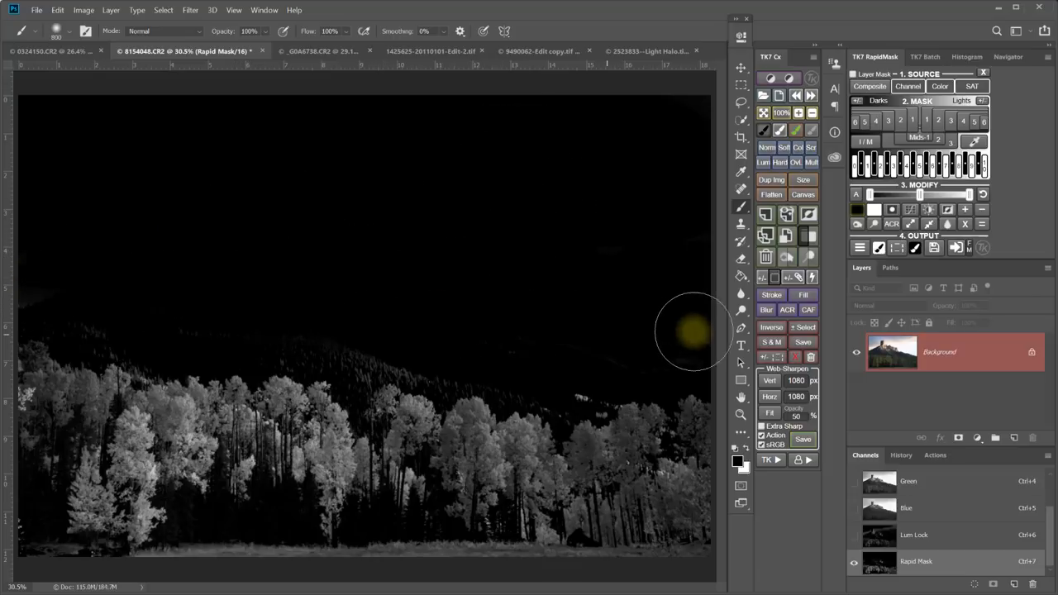
pyautogui.moveTo(703, 269)
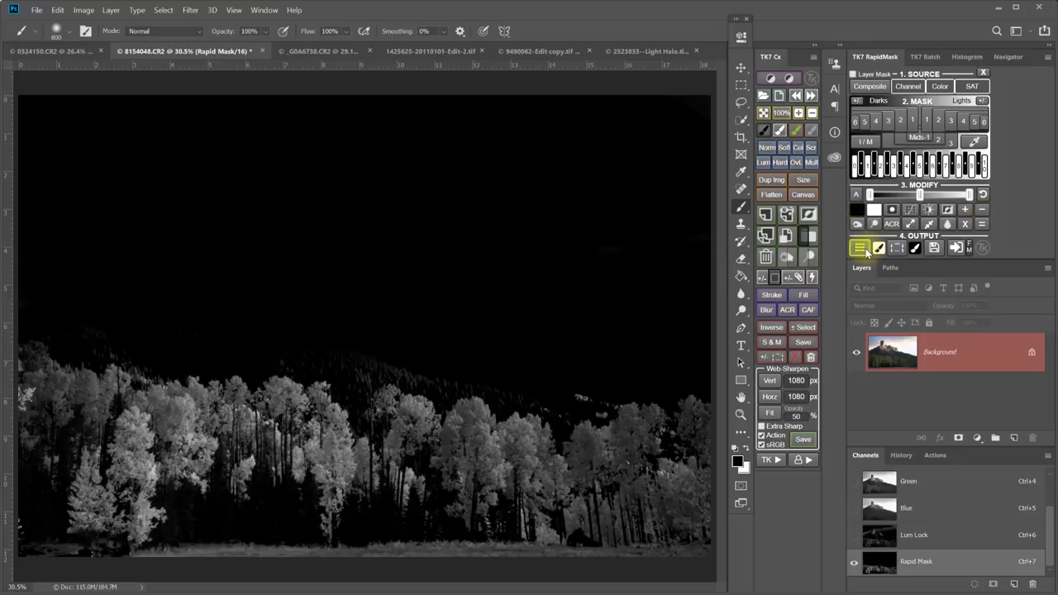
# Step: Add a masked Levels layer and drag the RGB white point to brighten the aspens
pyautogui.click(861, 247)
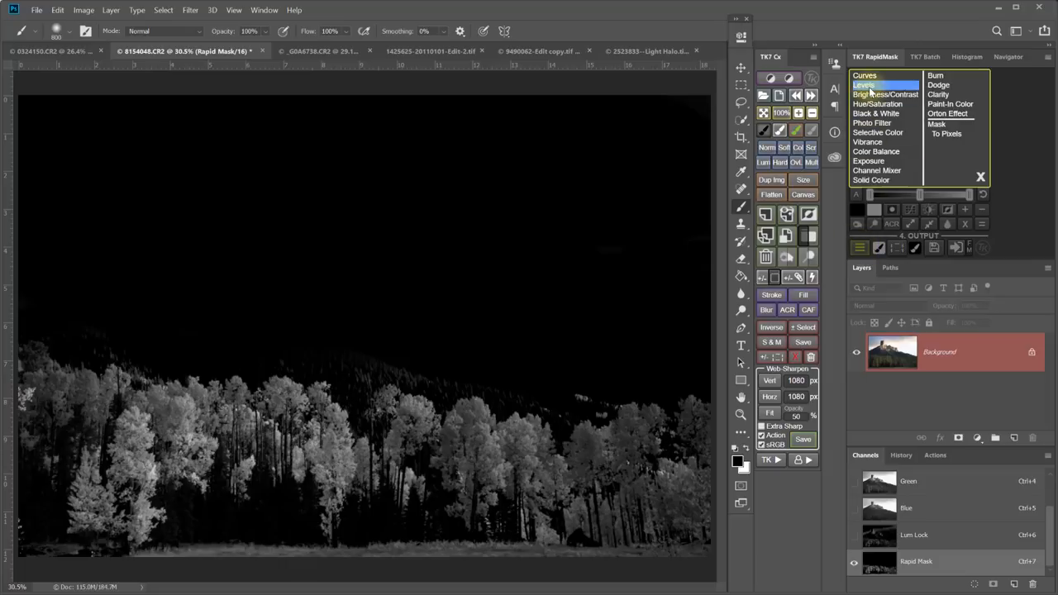
pyautogui.click(864, 85)
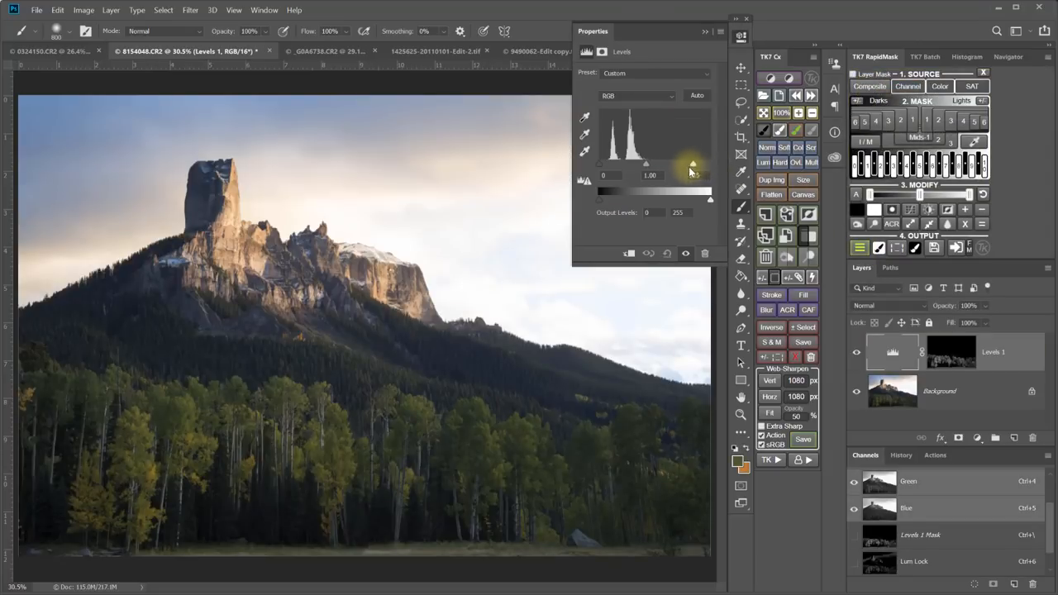
pyautogui.moveTo(692, 164); pyautogui.dragTo(653, 164)
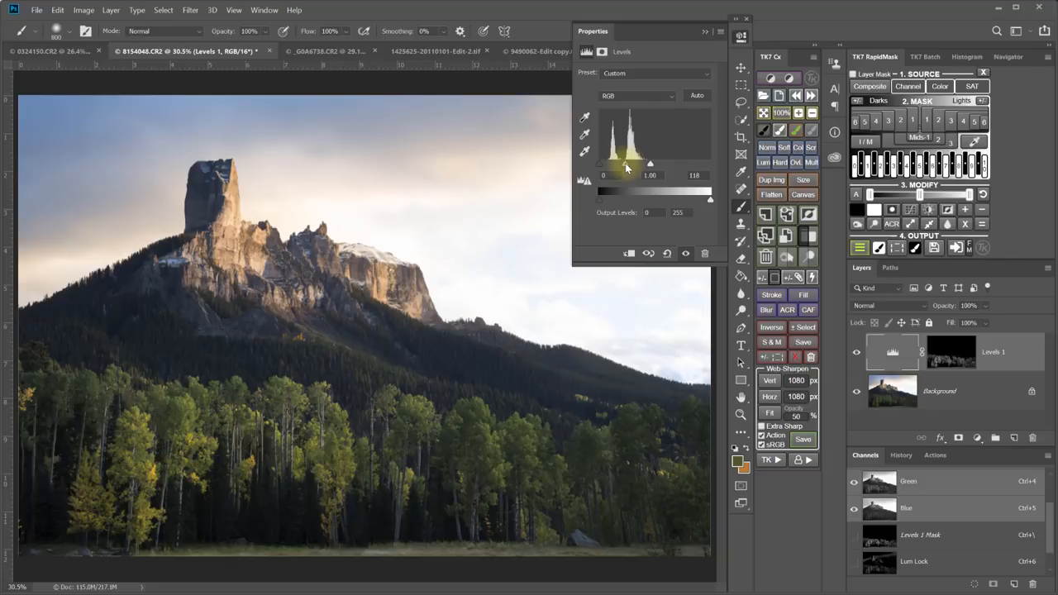
pyautogui.moveTo(594, 167)
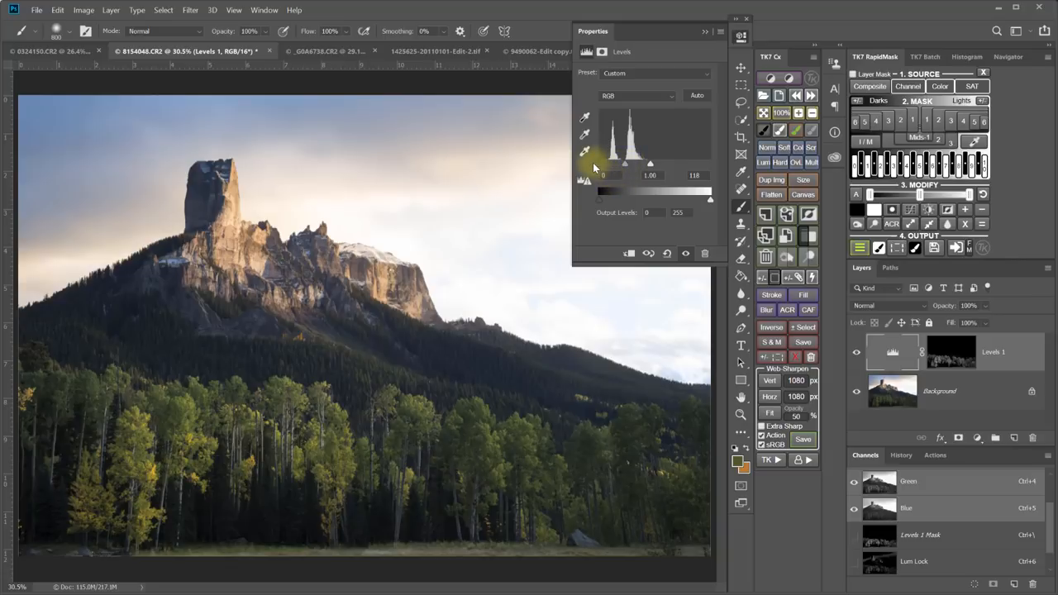
# Step: Warm the aspens by tweaking the Red, Green and Blue channel levels
pyautogui.click(637, 95)
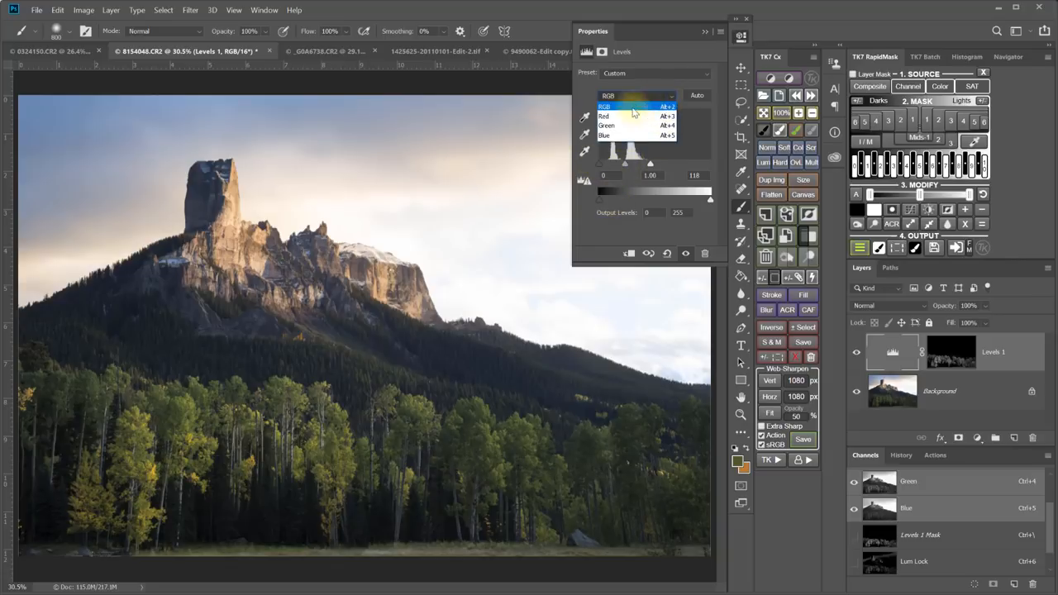
pyautogui.click(606, 115)
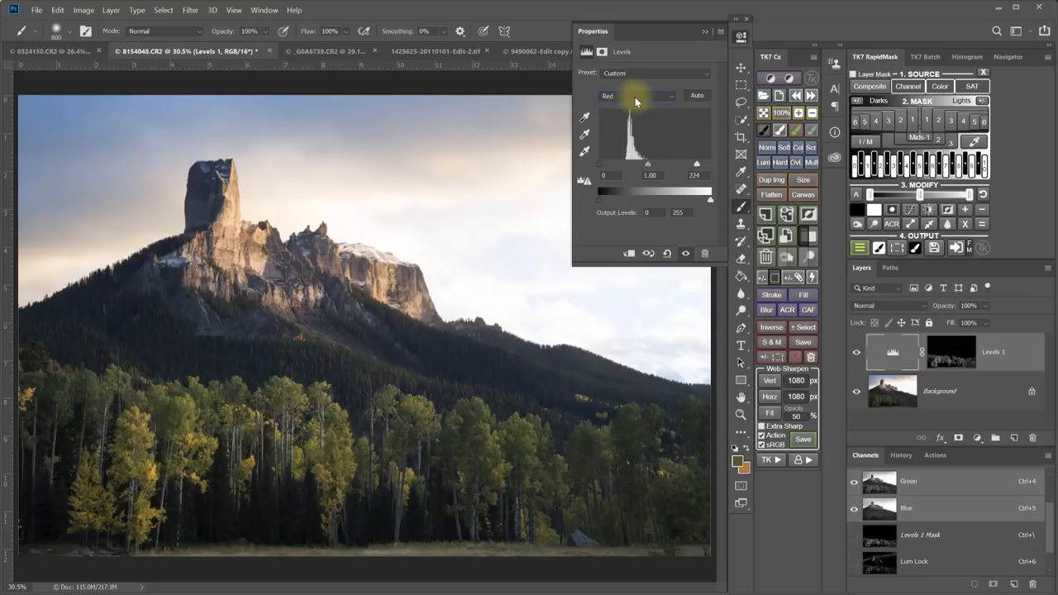
pyautogui.click(636, 96)
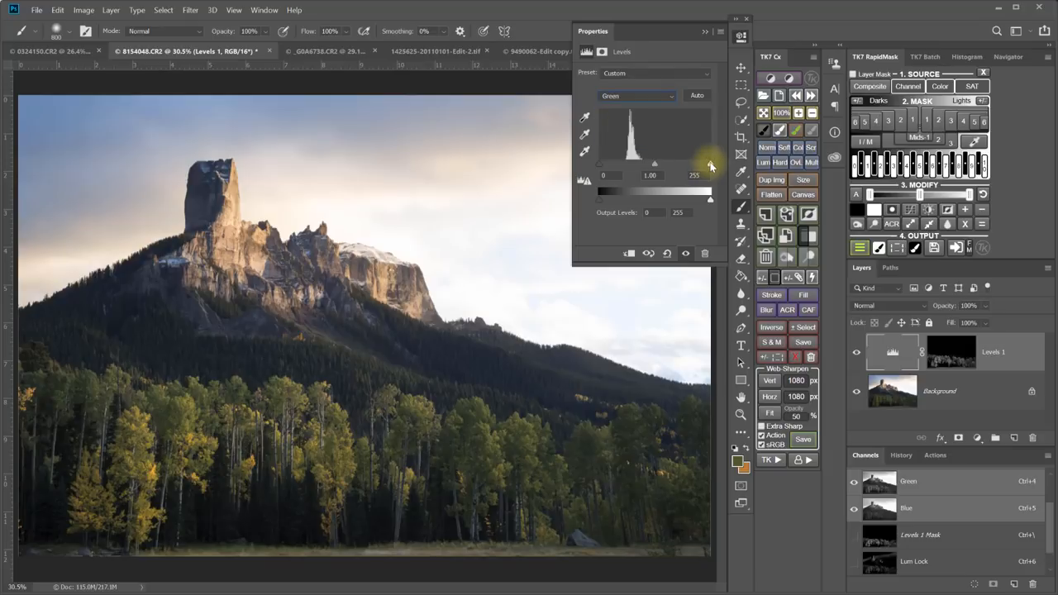
pyautogui.moveTo(594, 170)
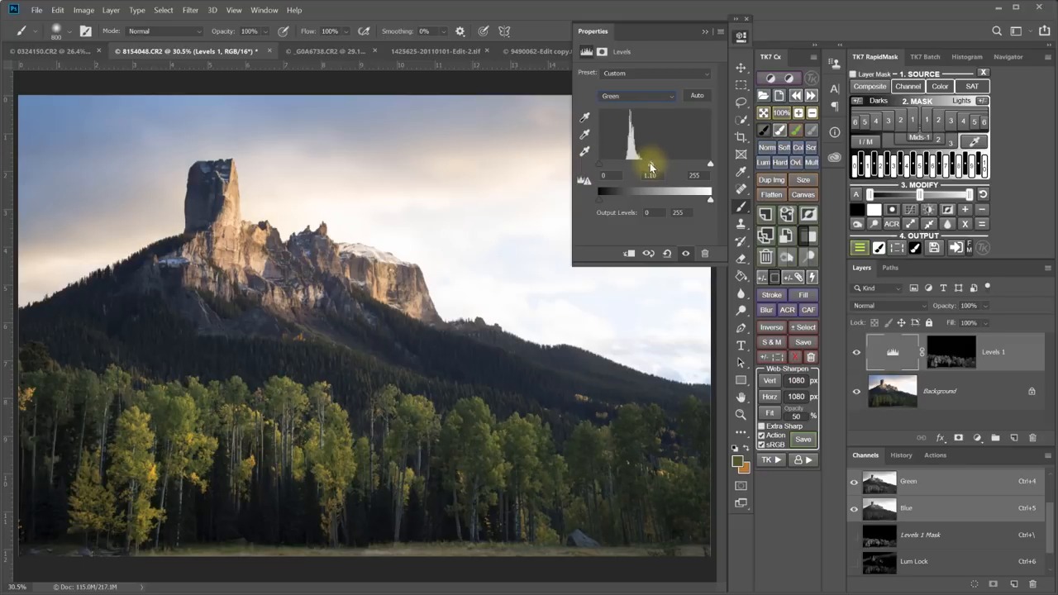
pyautogui.moveTo(652, 187); pyautogui.dragTo(656, 187)
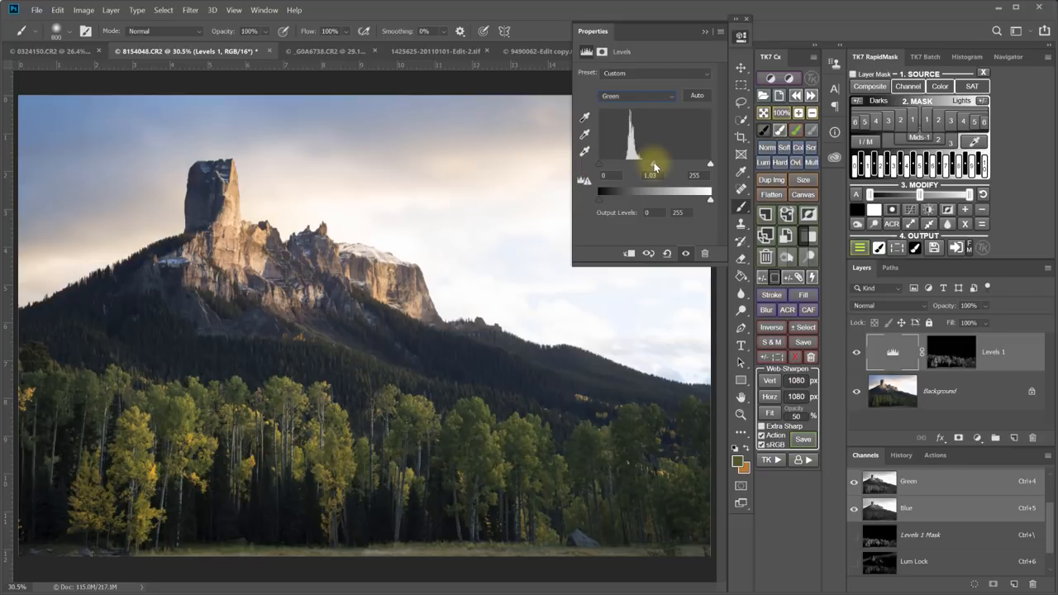
pyautogui.click(637, 96)
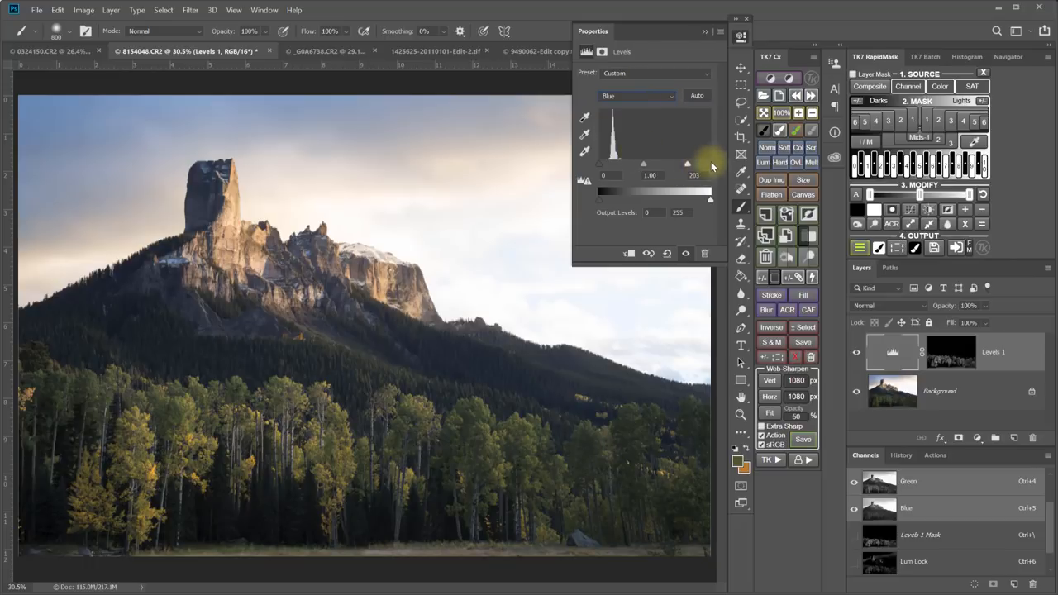
pyautogui.moveTo(604, 163); pyautogui.dragTo(606, 163)
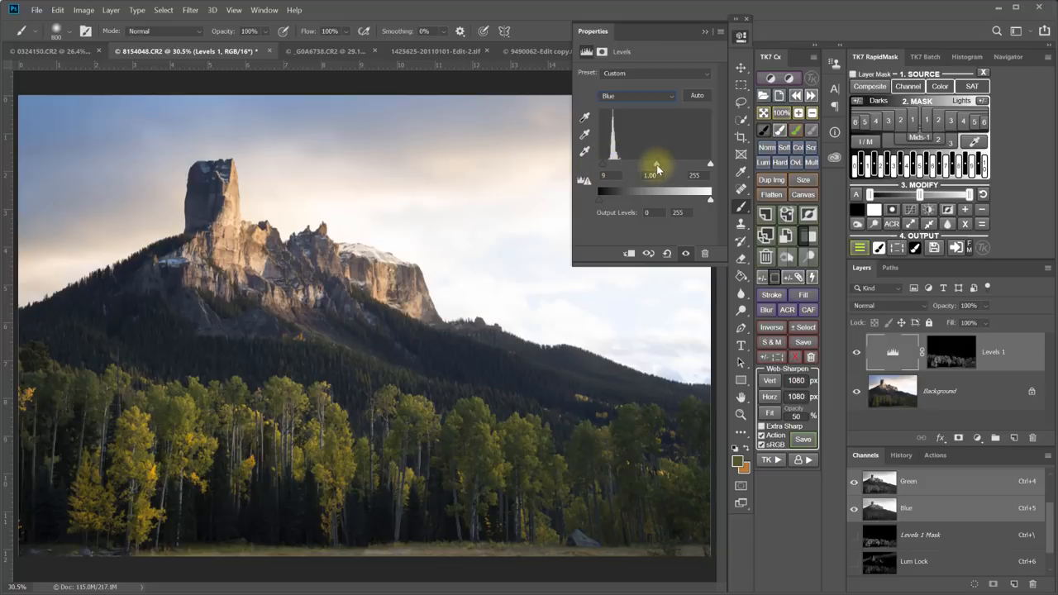
pyautogui.moveTo(655, 162); pyautogui.dragTo(650, 163)
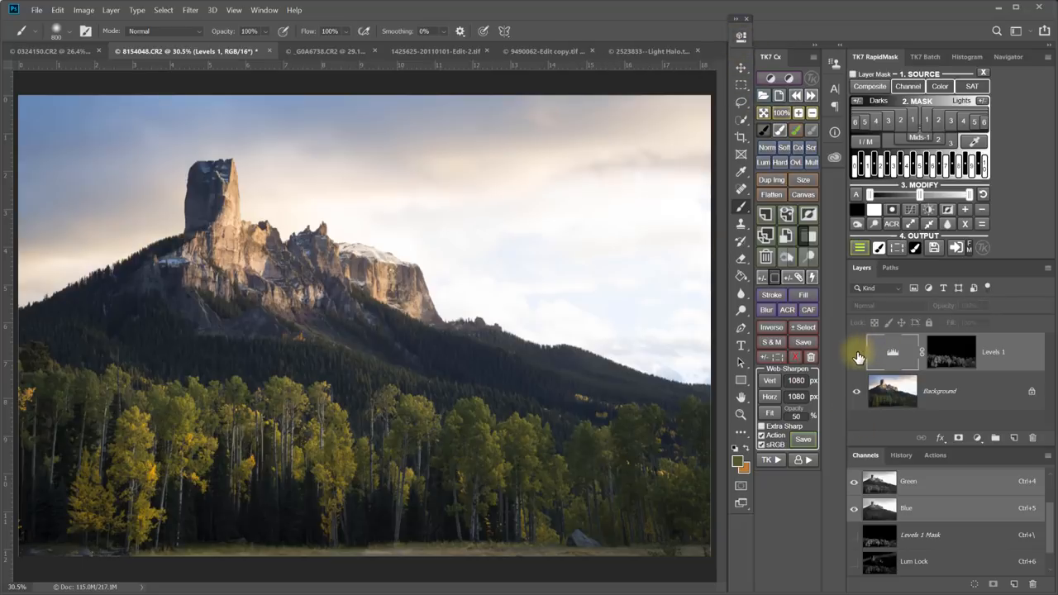
# Step: Hide the Levels layer and save a Rapid Mask channel from the forest's sampled yellow foliage
pyautogui.click(858, 356)
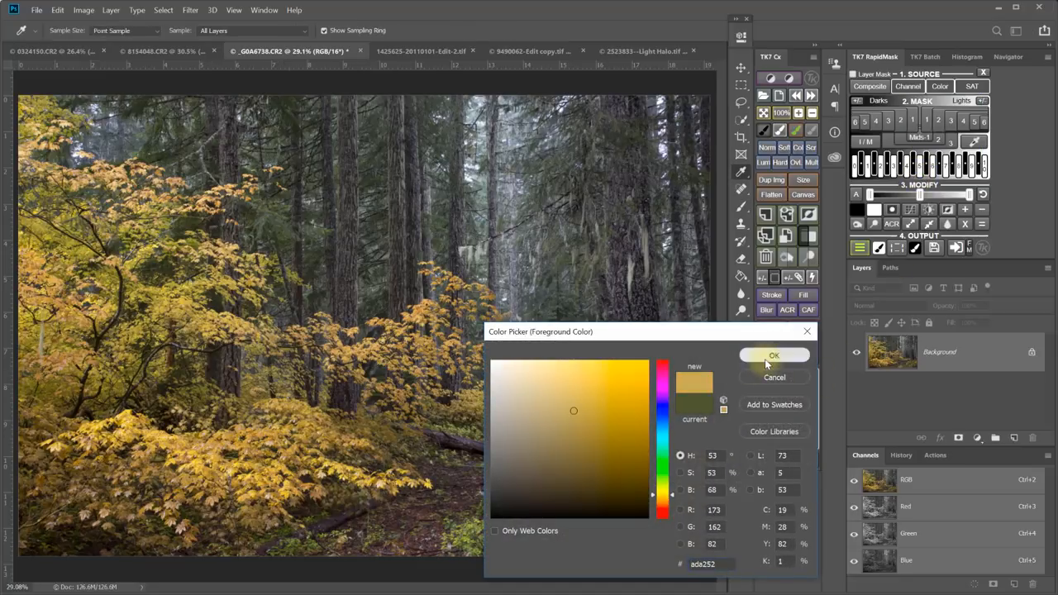
pyautogui.click(774, 356)
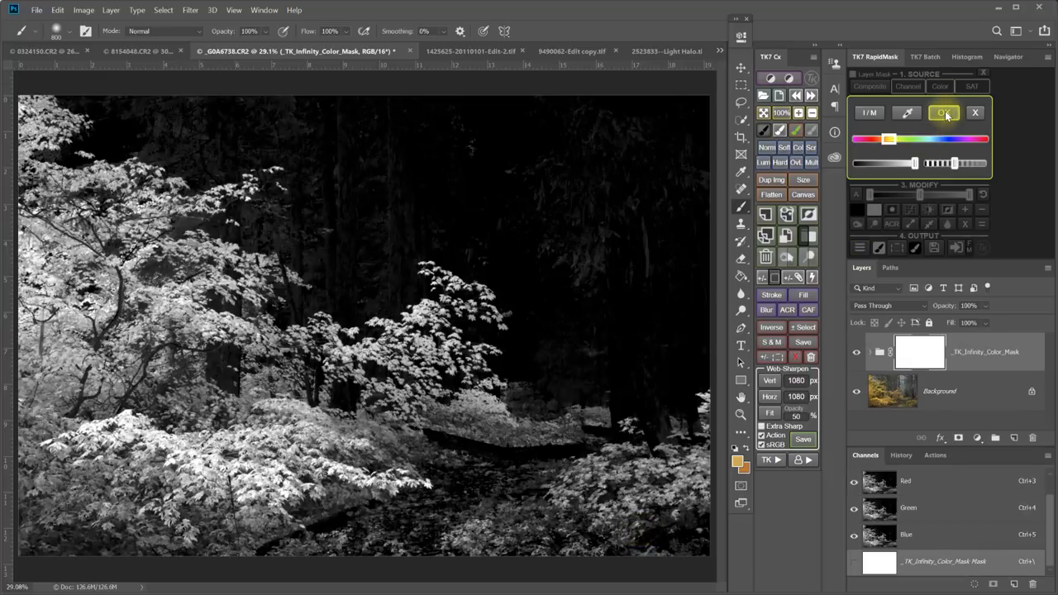
pyautogui.click(946, 112)
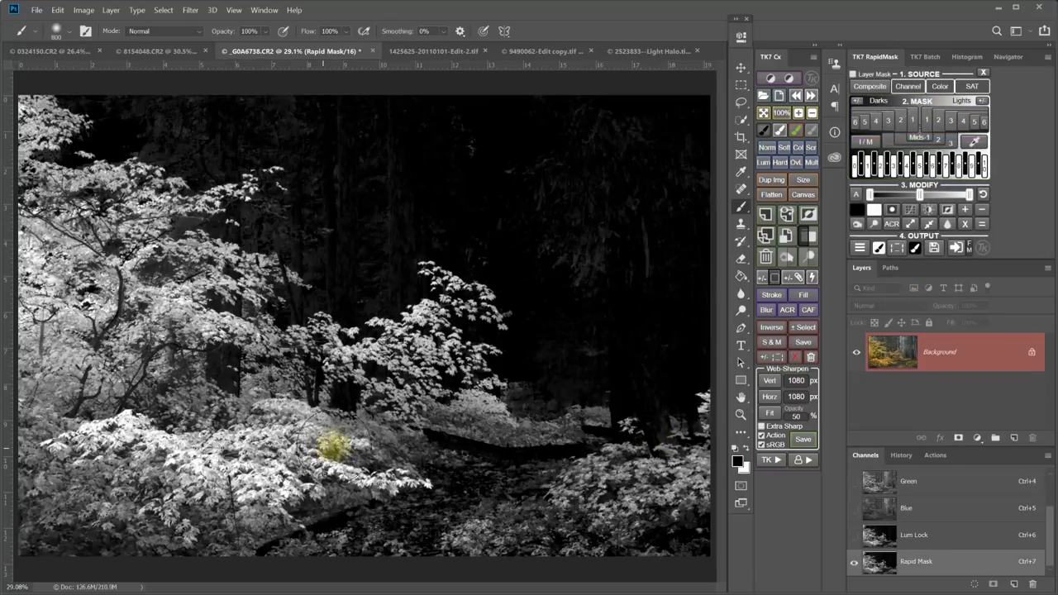
# Step: Add a Curves adjustment through the leaf mask and raise the Red curve toward orange
pyautogui.click(860, 248)
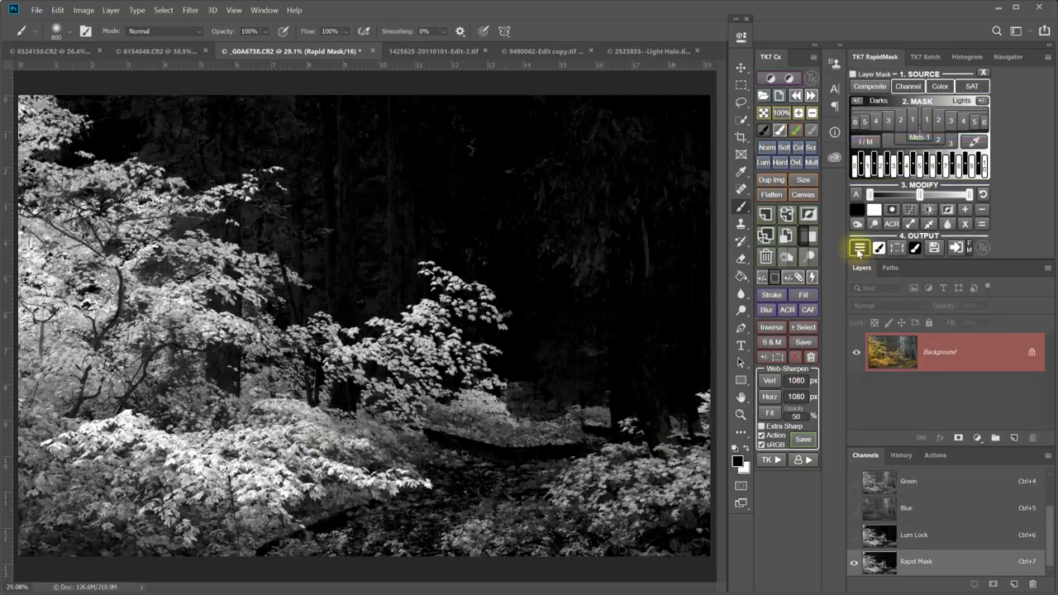
pyautogui.click(860, 248)
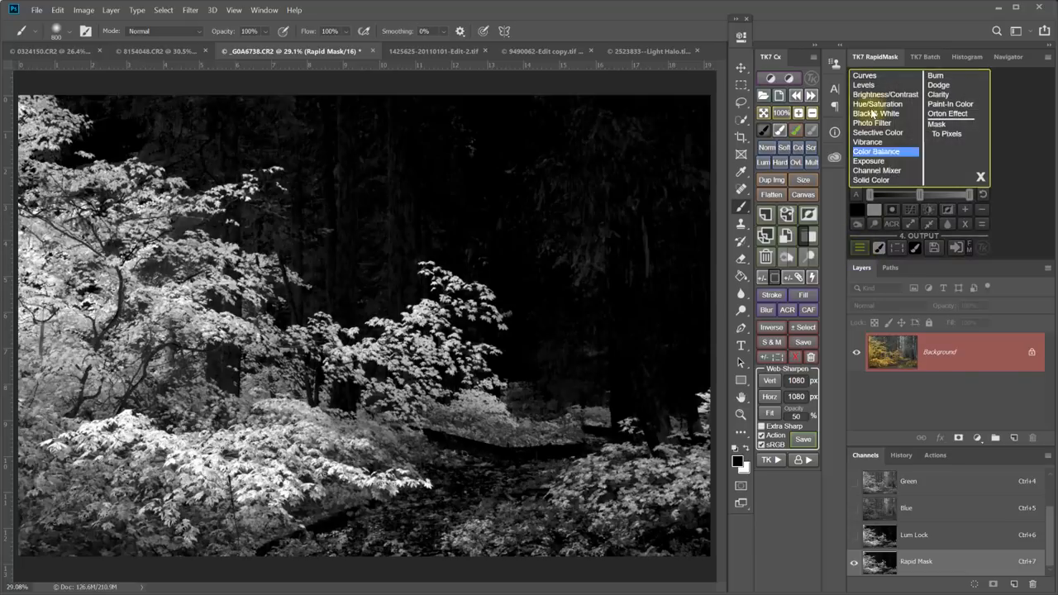
pyautogui.click(865, 75)
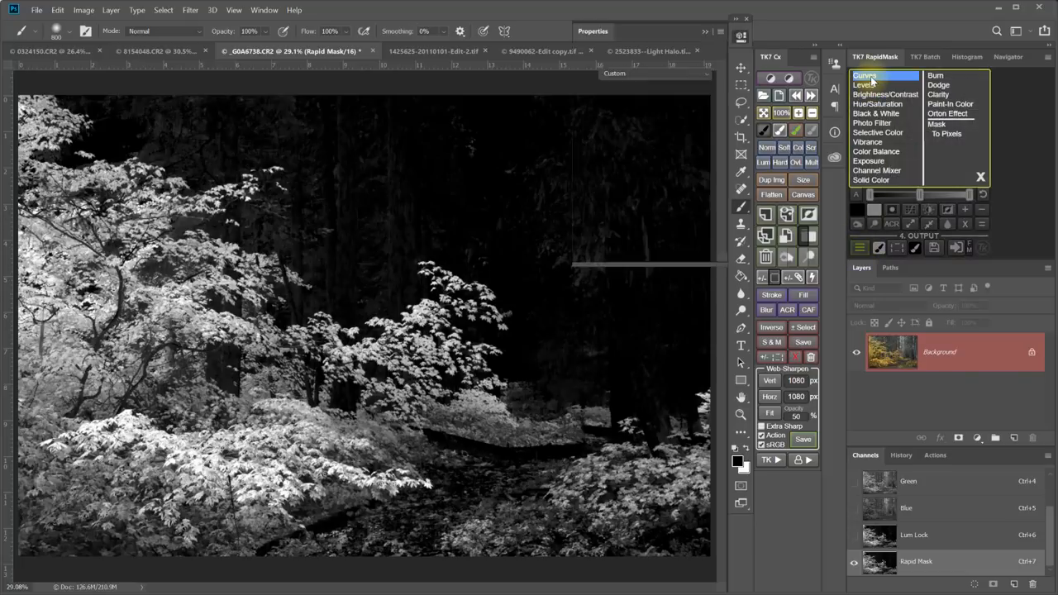
pyautogui.click(865, 75)
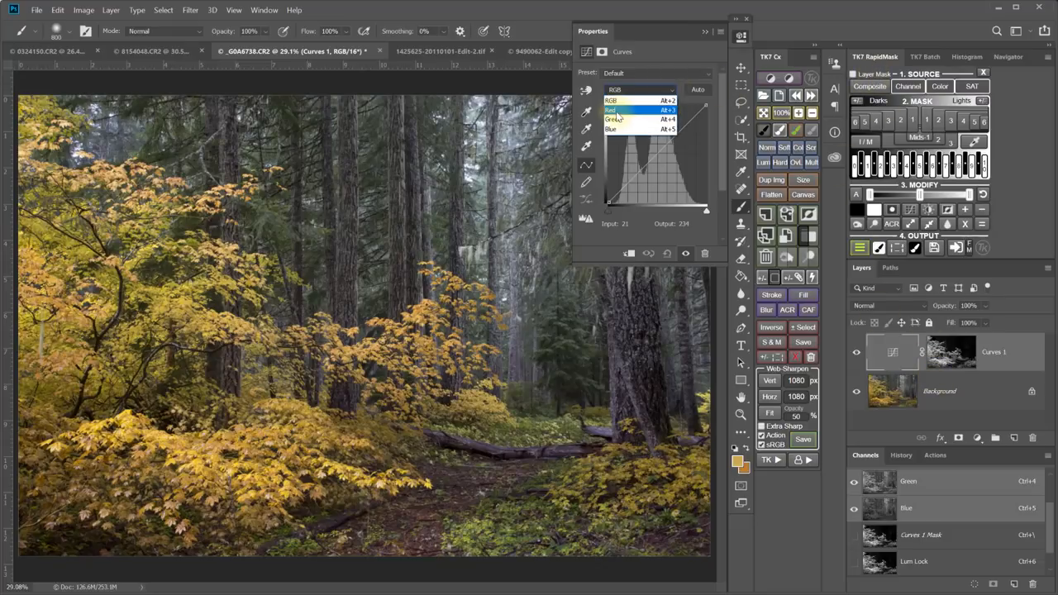
pyautogui.click(614, 110)
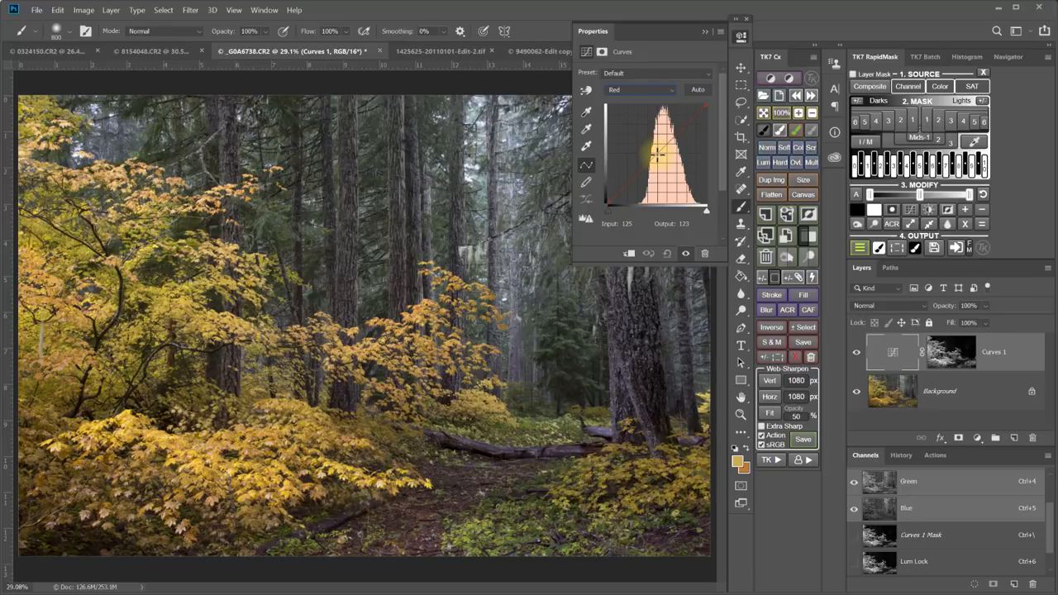
pyautogui.moveTo(654, 152); pyautogui.dragTo(649, 140)
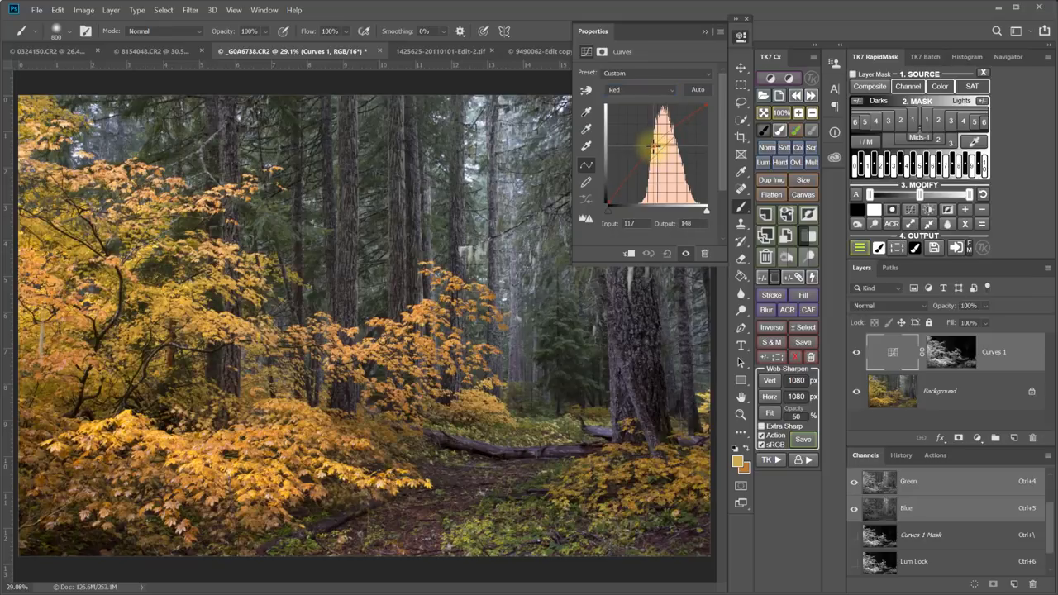
pyautogui.moveTo(652, 148); pyautogui.dragTo(651, 149)
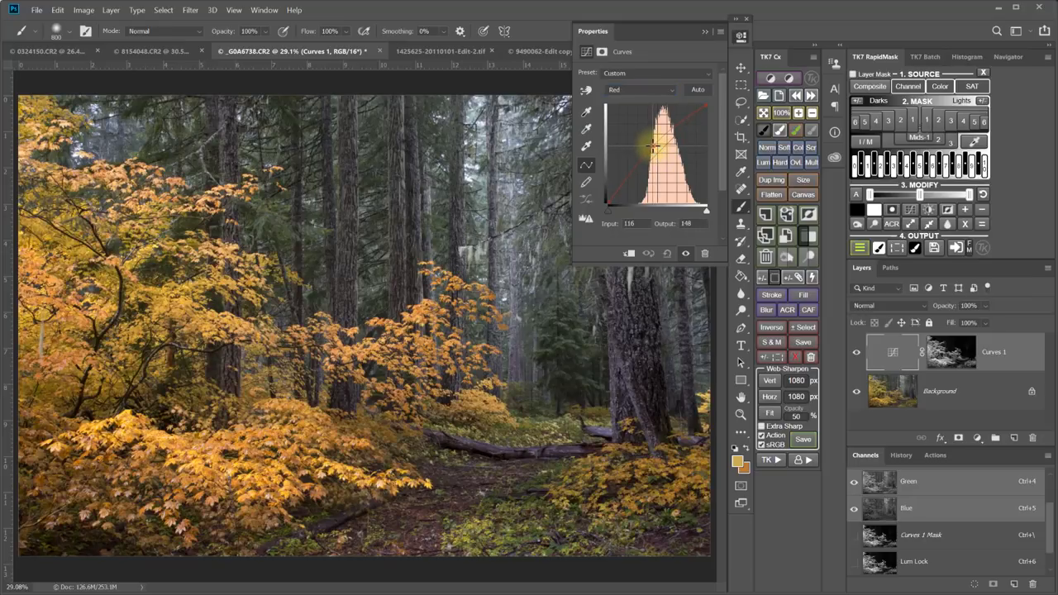
pyautogui.moveTo(653, 148); pyautogui.dragTo(653, 111)
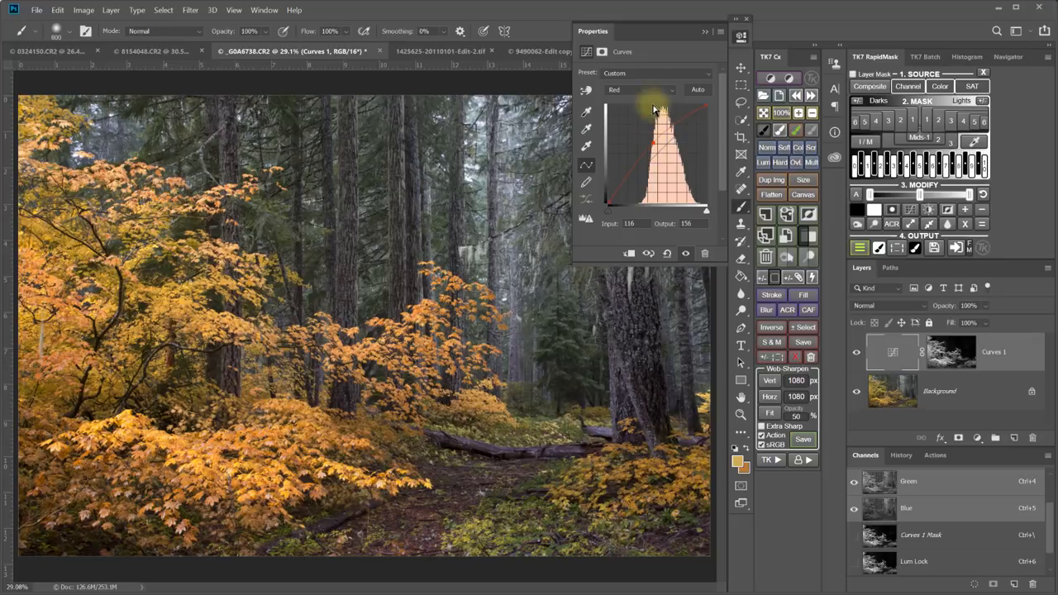
# Step: Move through the Green channel and lower the Blue channel midtones slightly
pyautogui.click(641, 89)
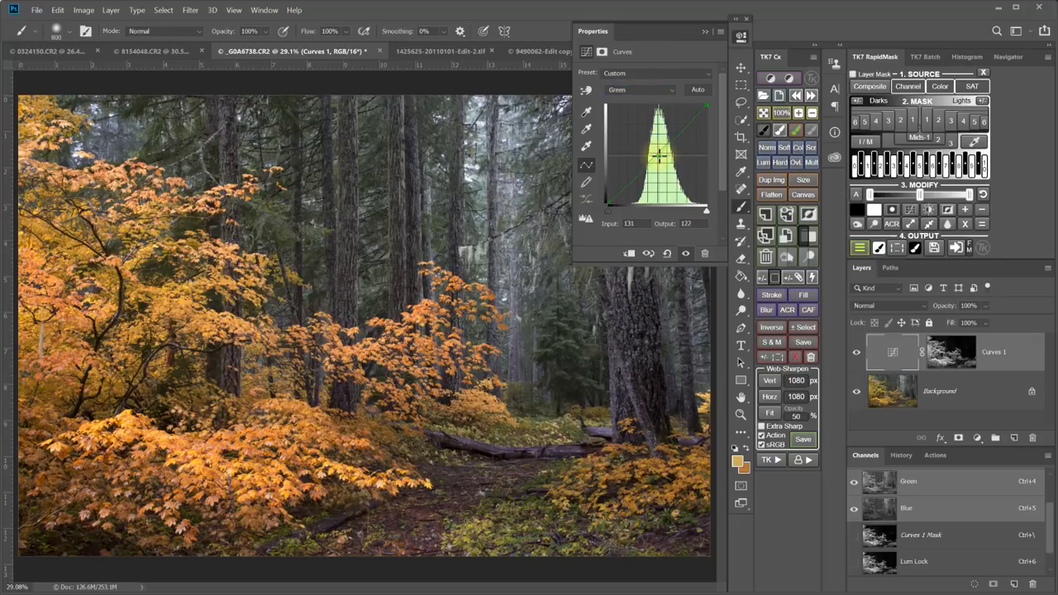
pyautogui.click(641, 89)
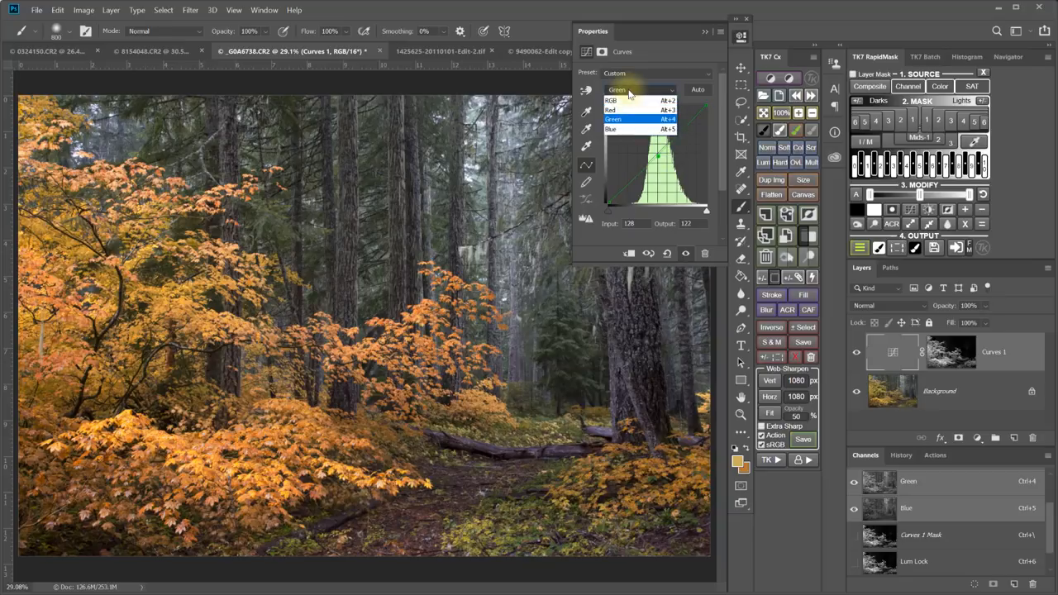
pyautogui.click(612, 129)
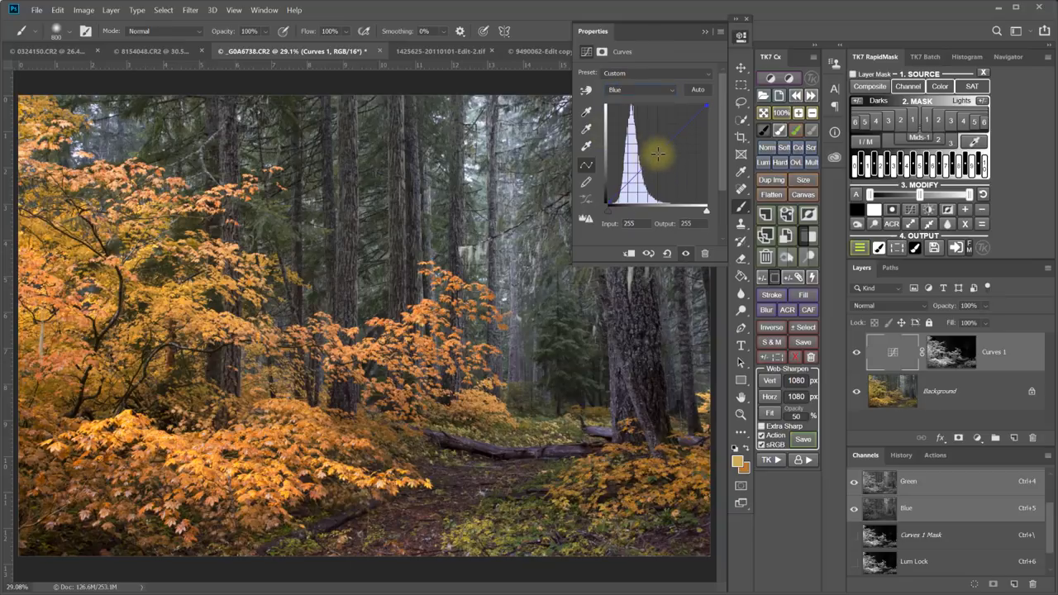
pyautogui.moveTo(657, 155); pyautogui.dragTo(656, 159)
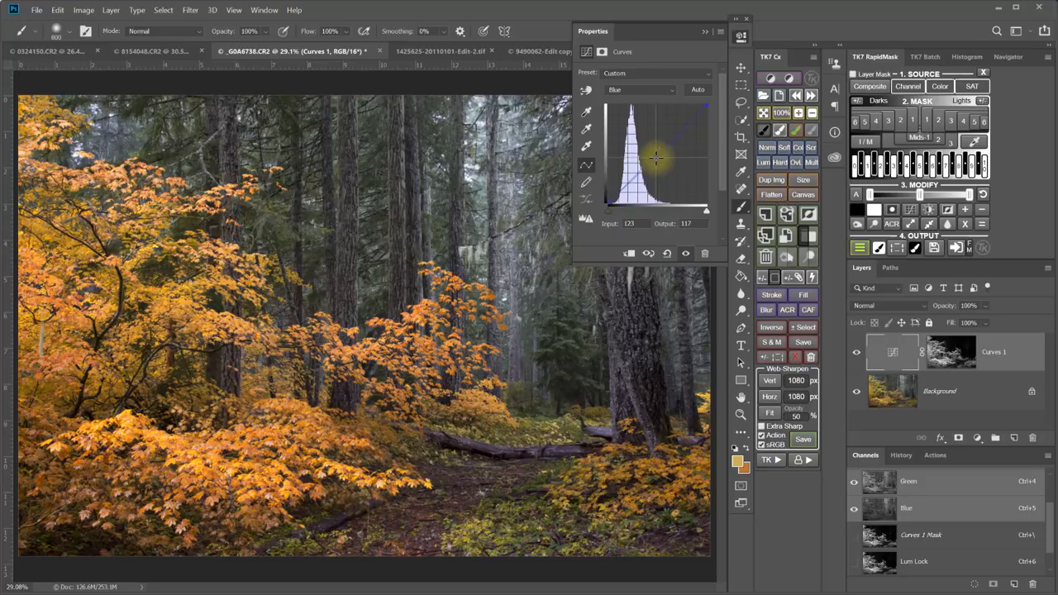
pyautogui.moveTo(656, 159); pyautogui.dragTo(653, 153)
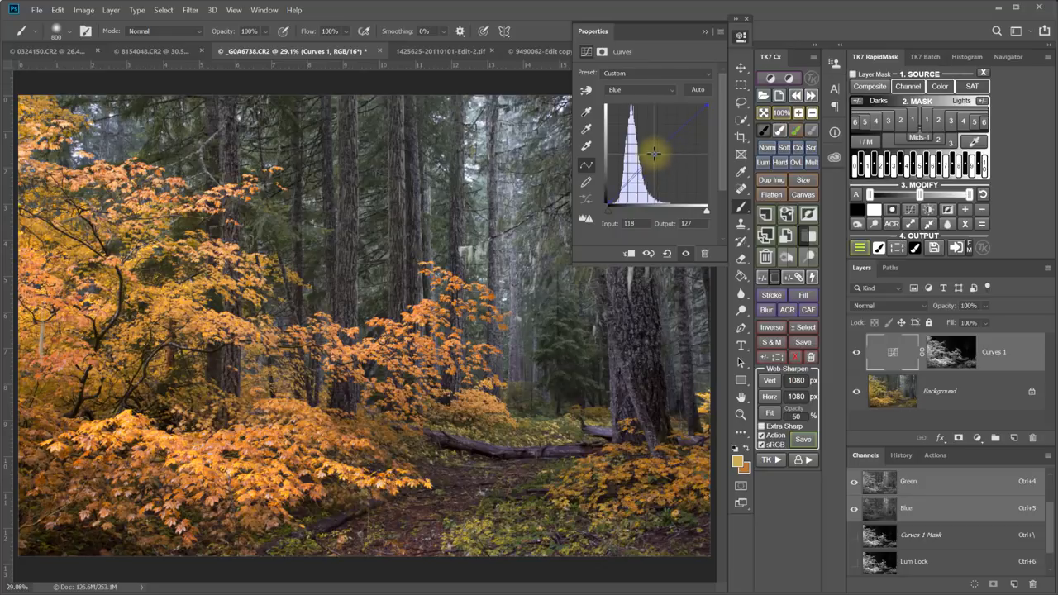
pyautogui.moveTo(657, 153); pyautogui.dragTo(655, 158)
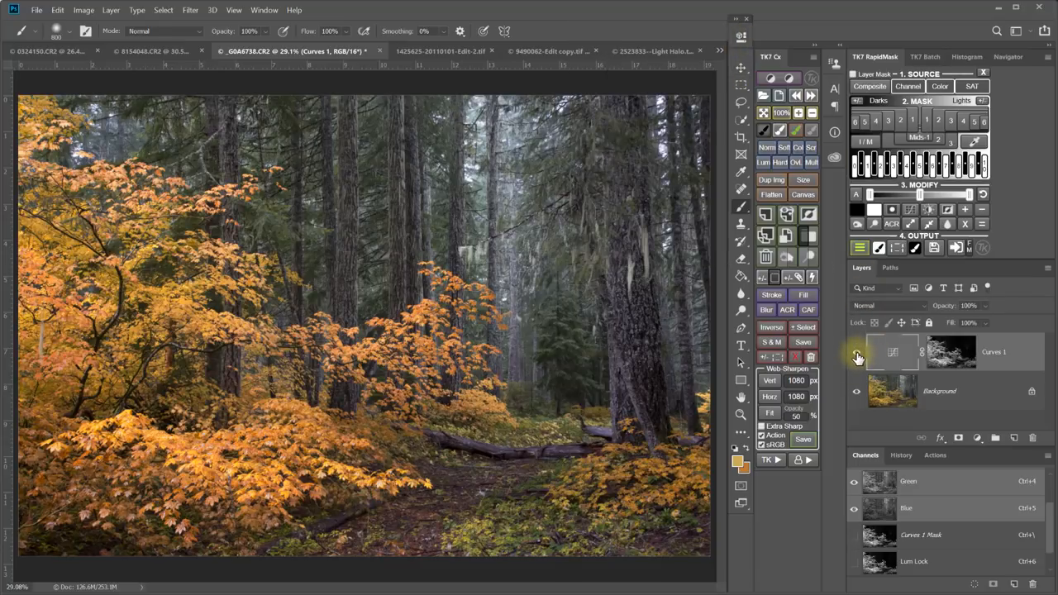
pyautogui.click(857, 352)
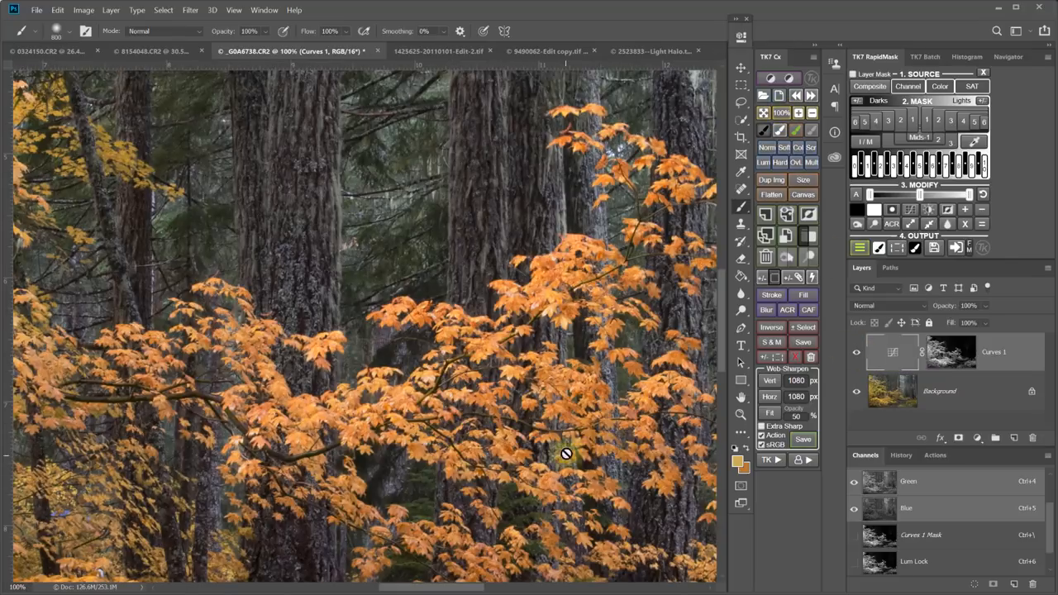
pyautogui.click(856, 356)
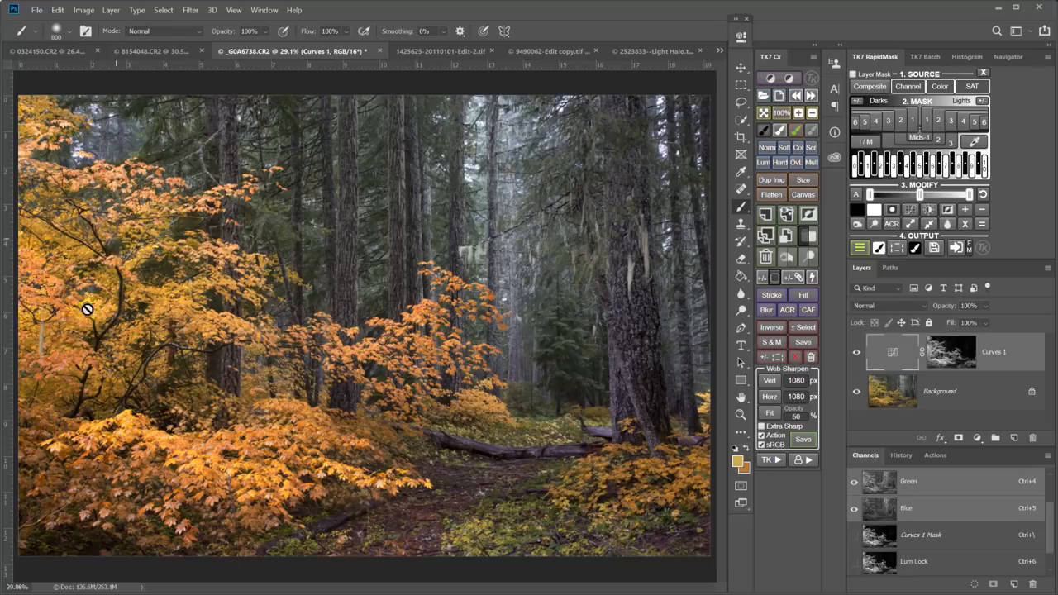
pyautogui.moveTo(324, 439)
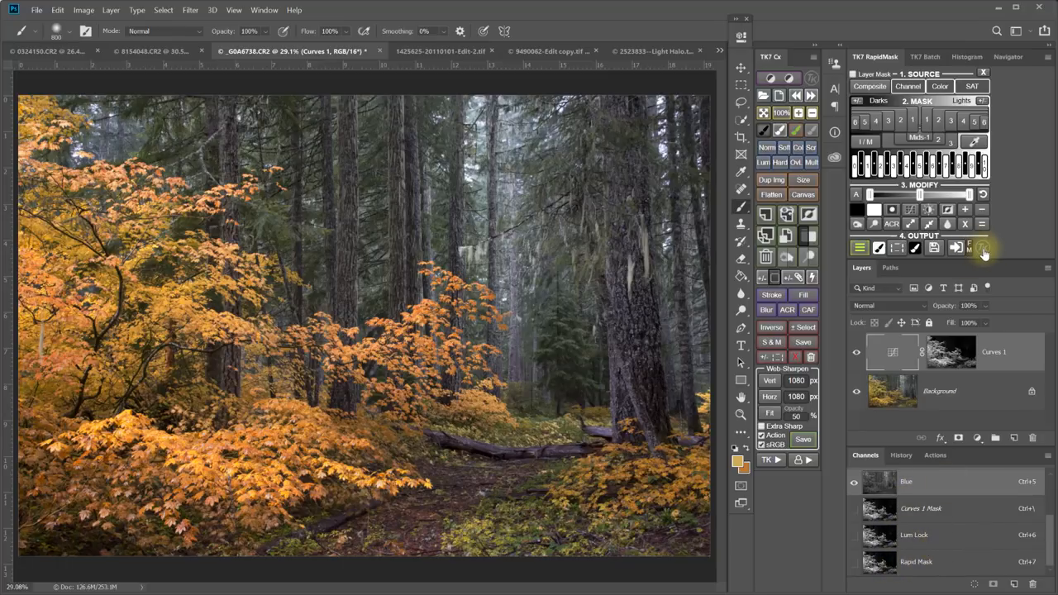
# Step: Toggle the Keep Channels panel clean setting in RapidMask settings, then list adjustment types
pyautogui.click(984, 249)
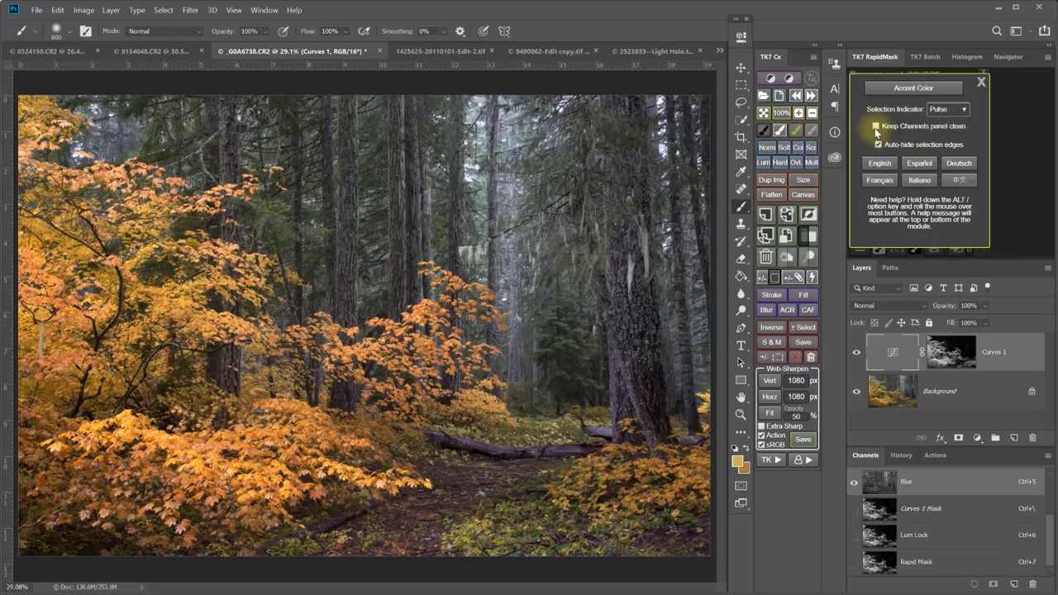
pyautogui.click(878, 126)
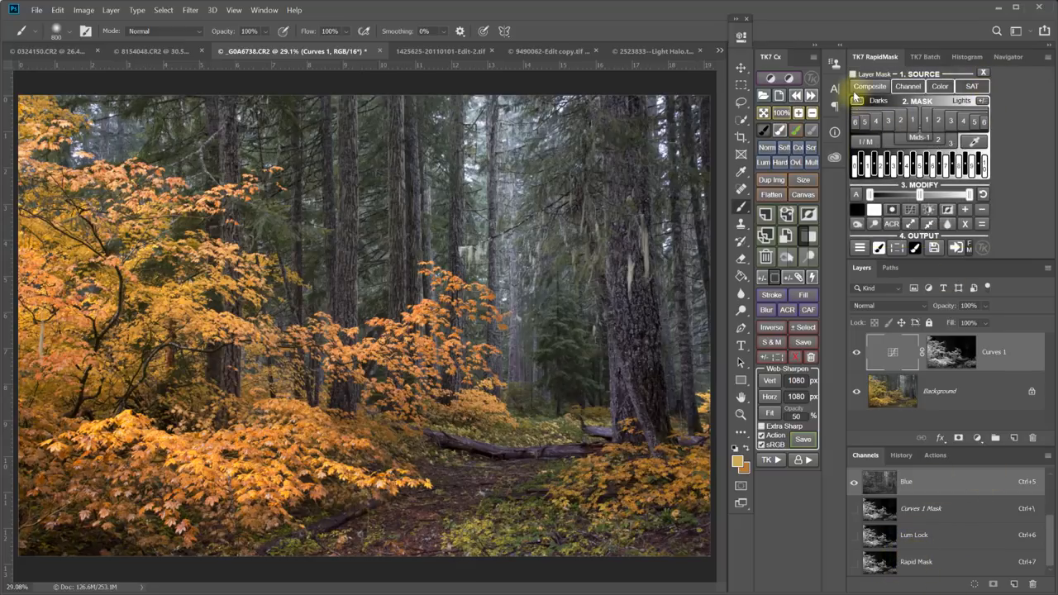
pyautogui.click(973, 86)
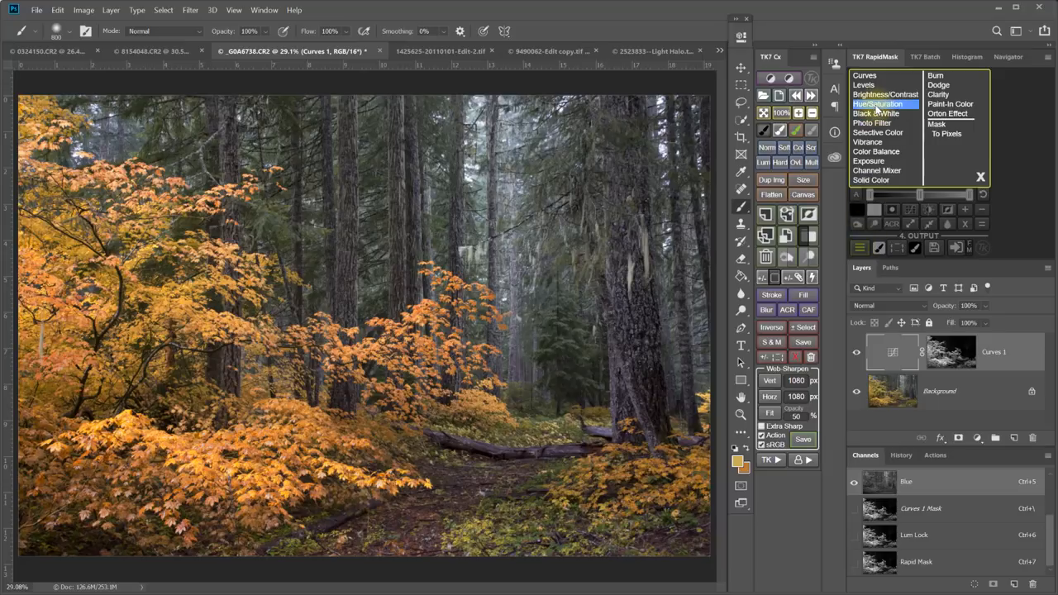
# Step: Add a Hue/Saturation layer through the leaf mask with saturation at -15
pyautogui.click(878, 103)
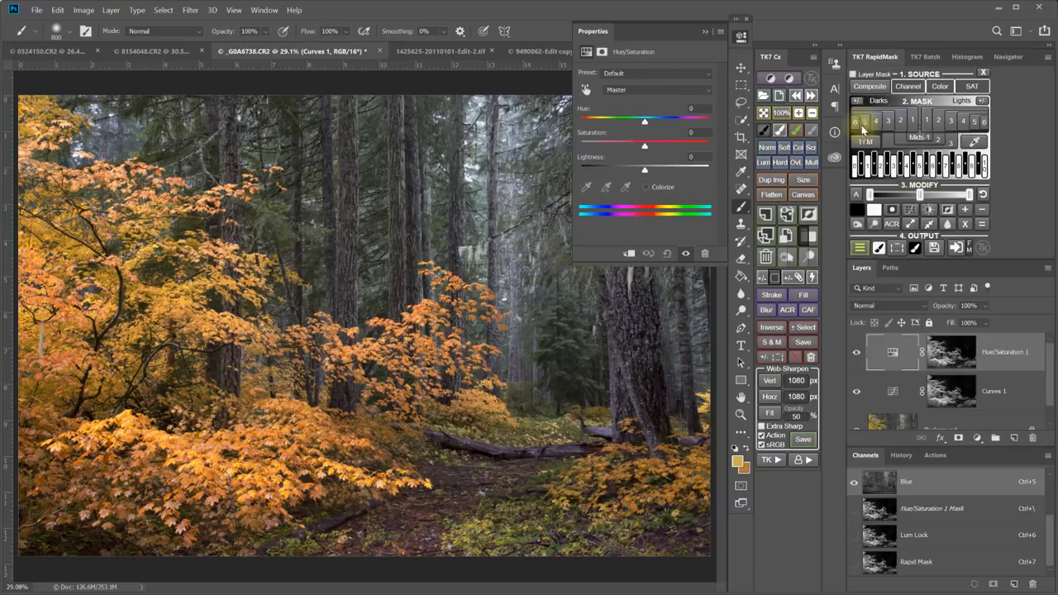
pyautogui.moveTo(645, 145); pyautogui.dragTo(632, 146)
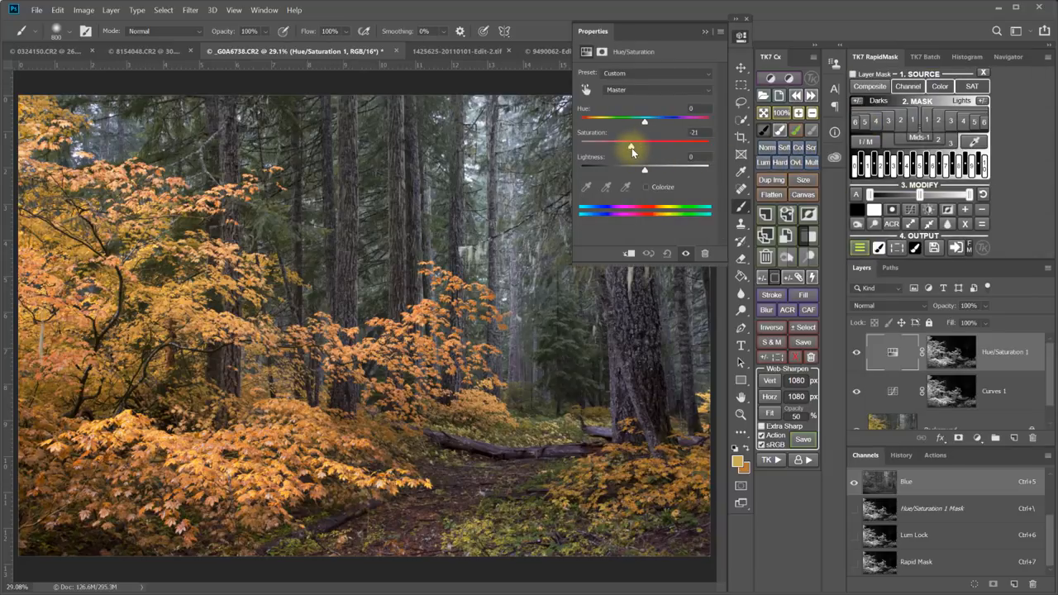
pyautogui.moveTo(637, 145); pyautogui.dragTo(645, 146)
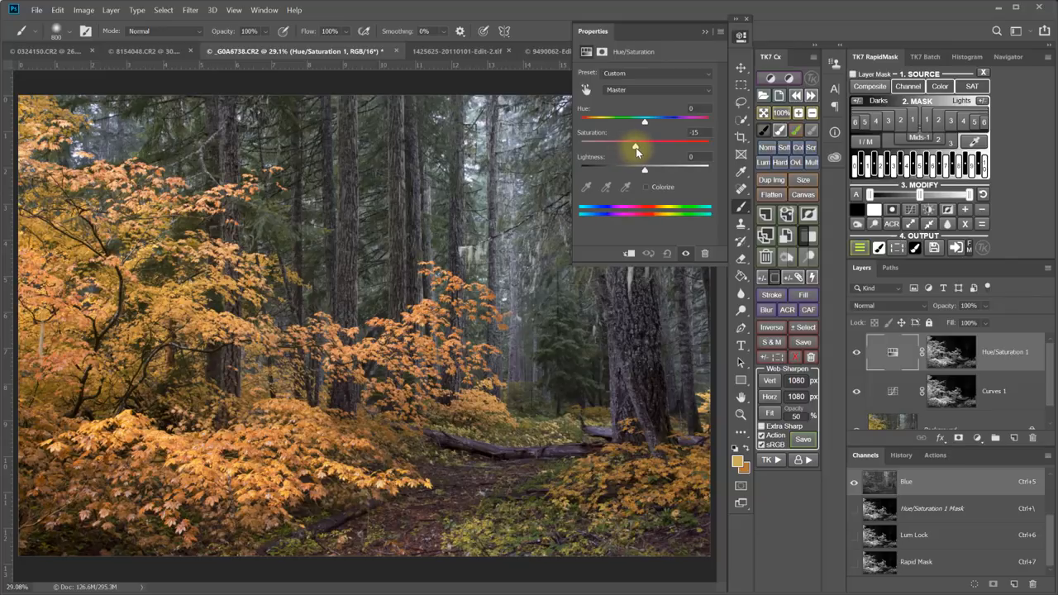
pyautogui.moveTo(626, 132); pyautogui.dragTo(644, 132)
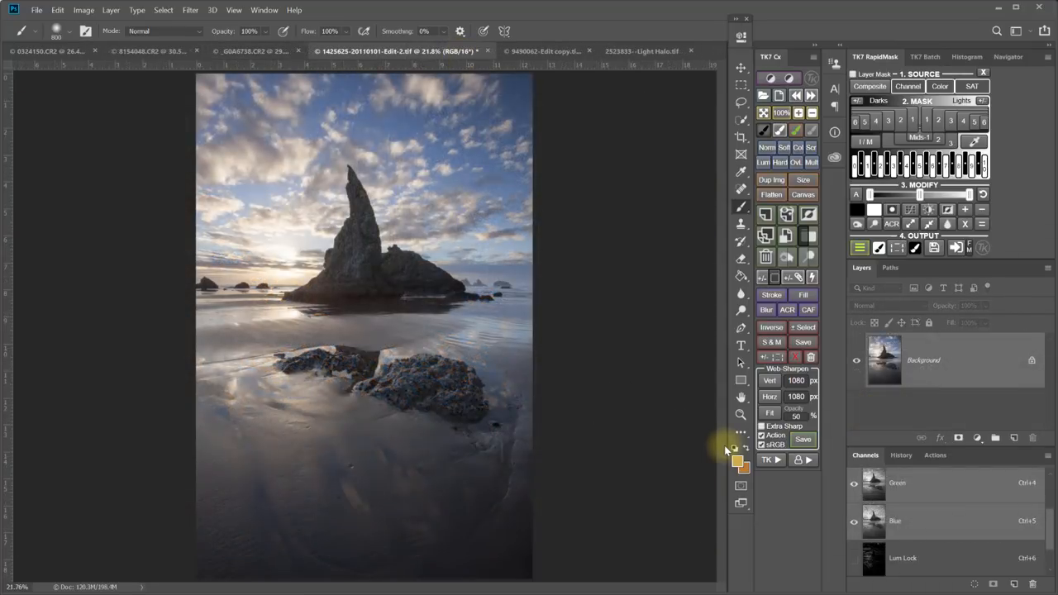
# Step: Sample the sunlit sea stack colour, build an Infinity Color Mask, and paint clouds lighter
pyautogui.click(231, 170)
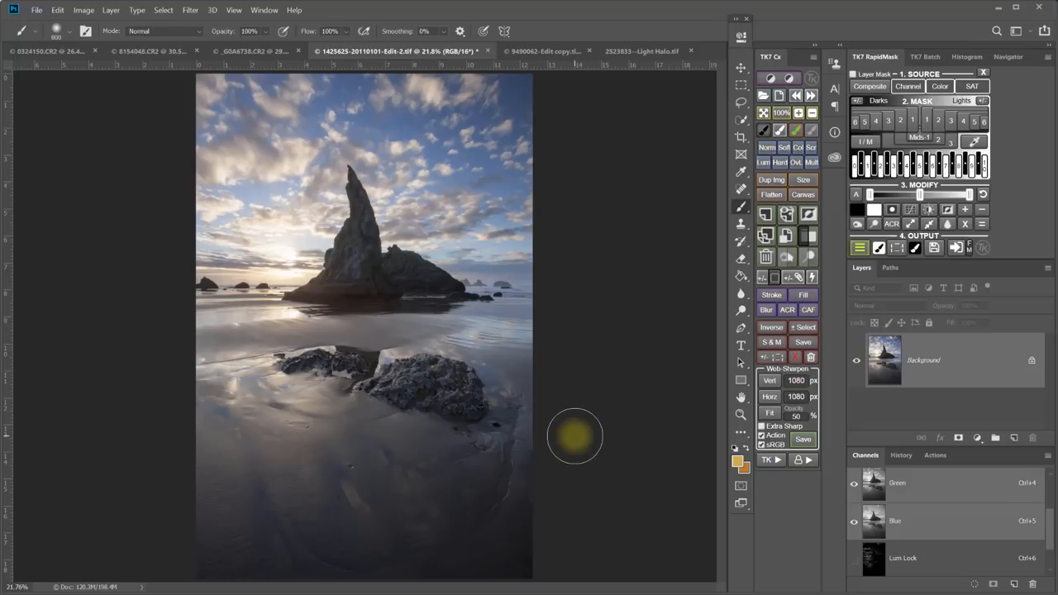
pyautogui.click(940, 86)
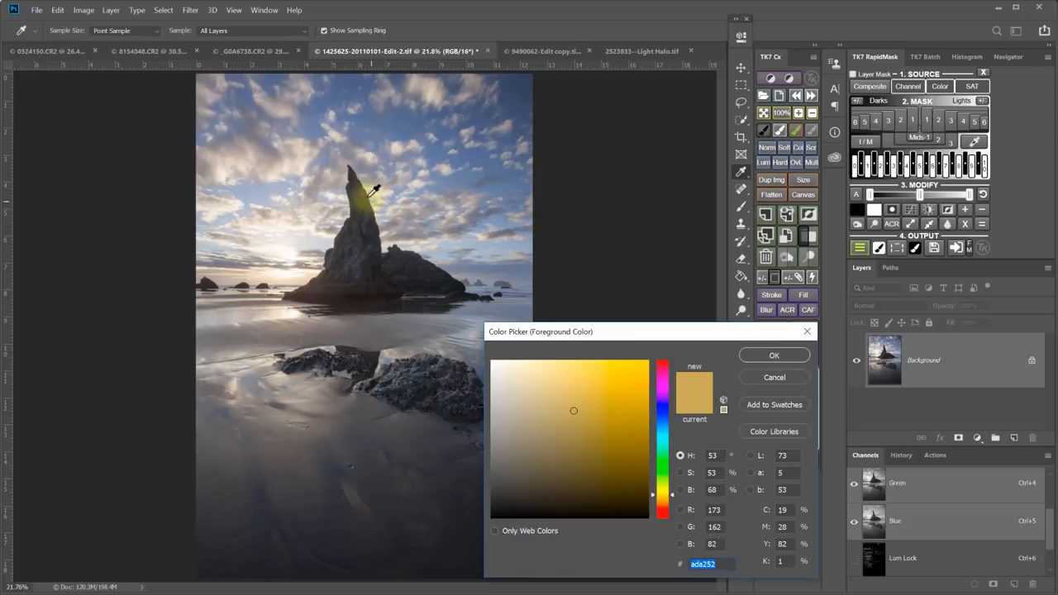
pyautogui.click(588, 468)
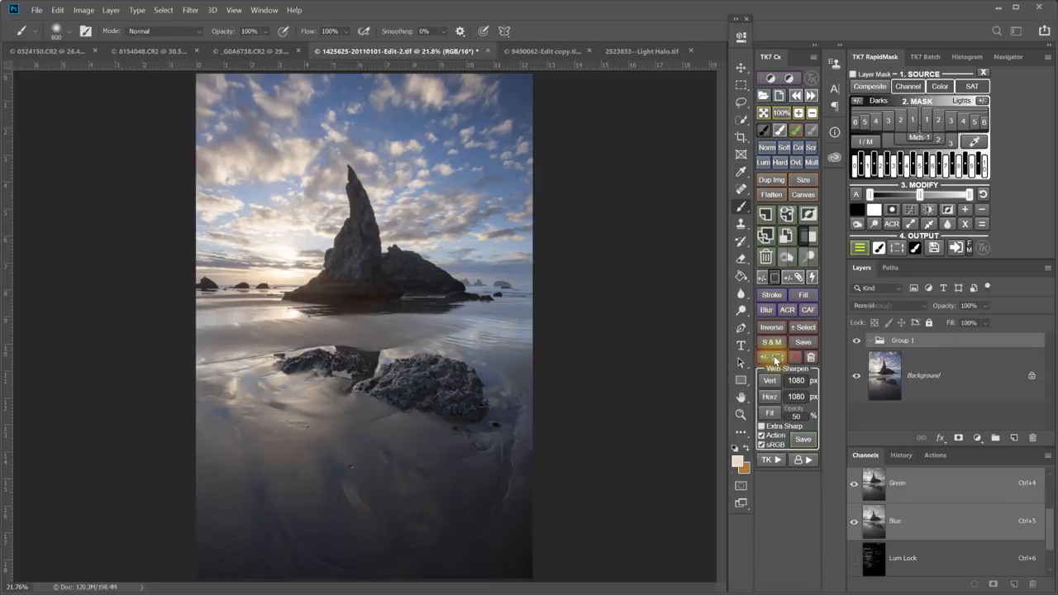
pyautogui.click(773, 357)
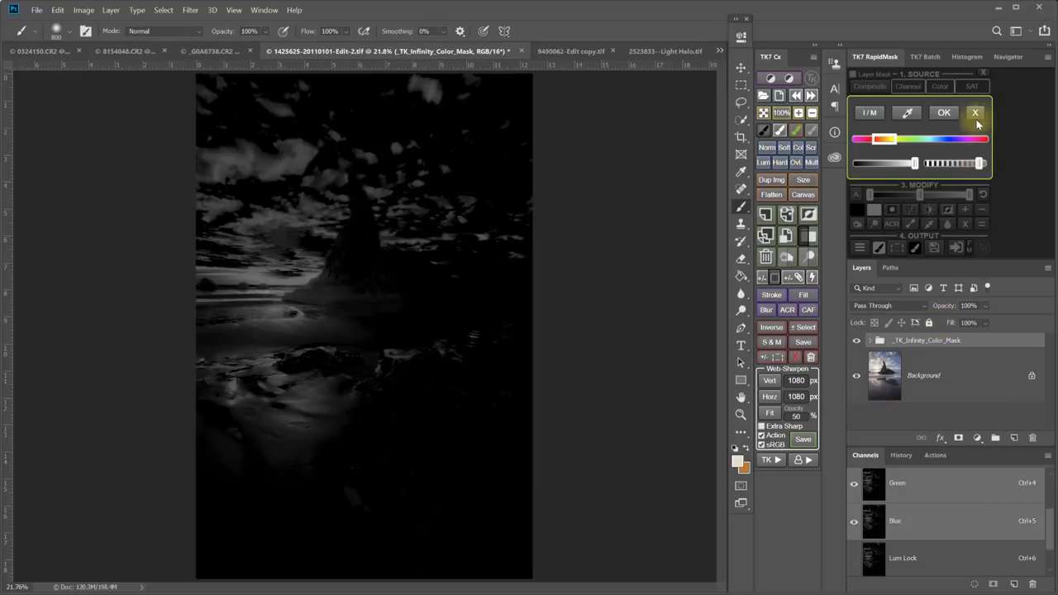
pyautogui.click(944, 112)
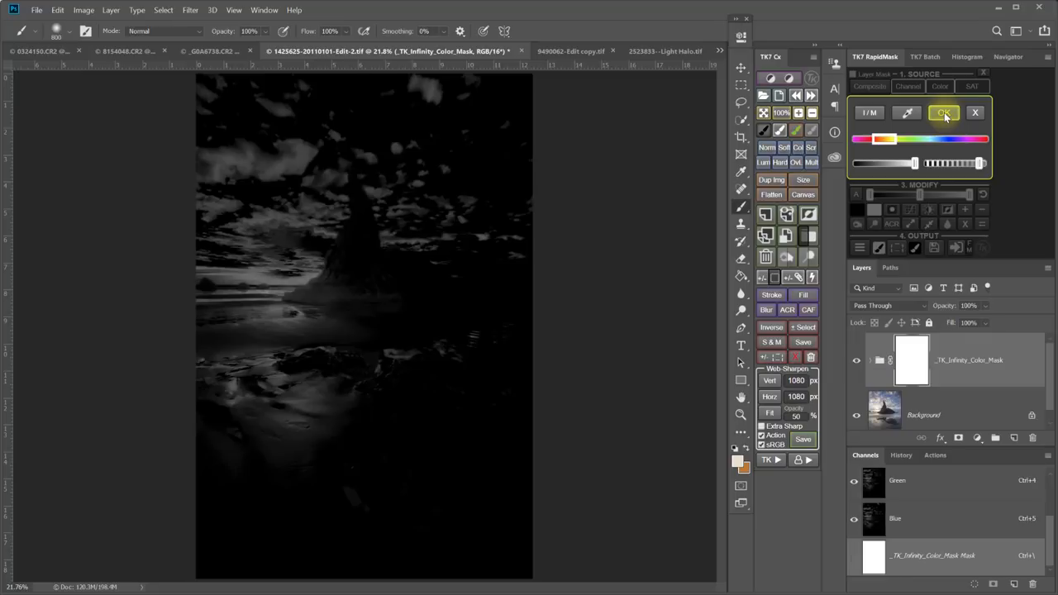
pyautogui.click(945, 113)
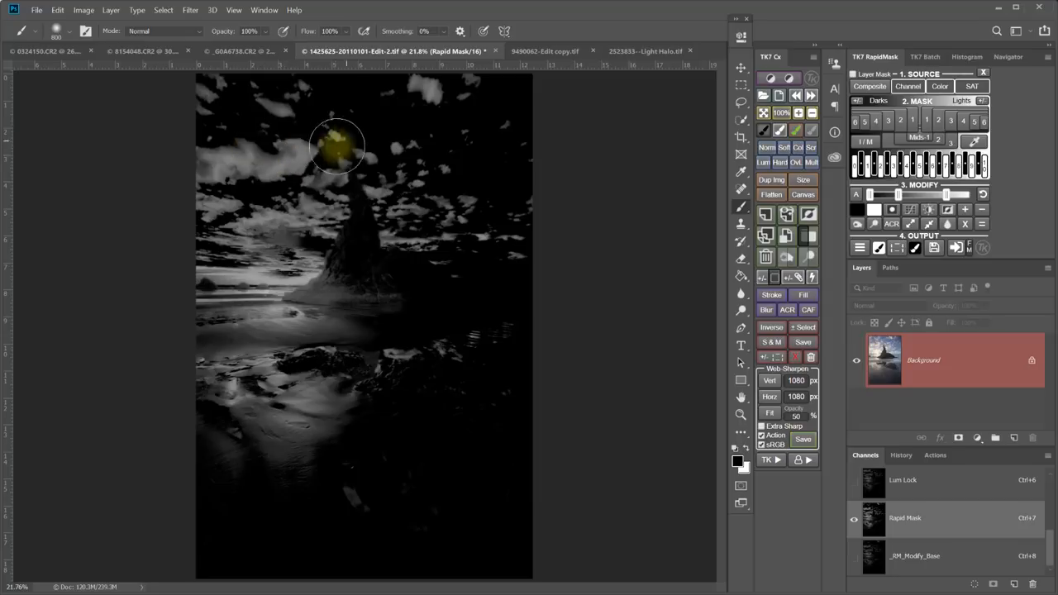
pyautogui.moveTo(337, 147); pyautogui.dragTo(254, 234)
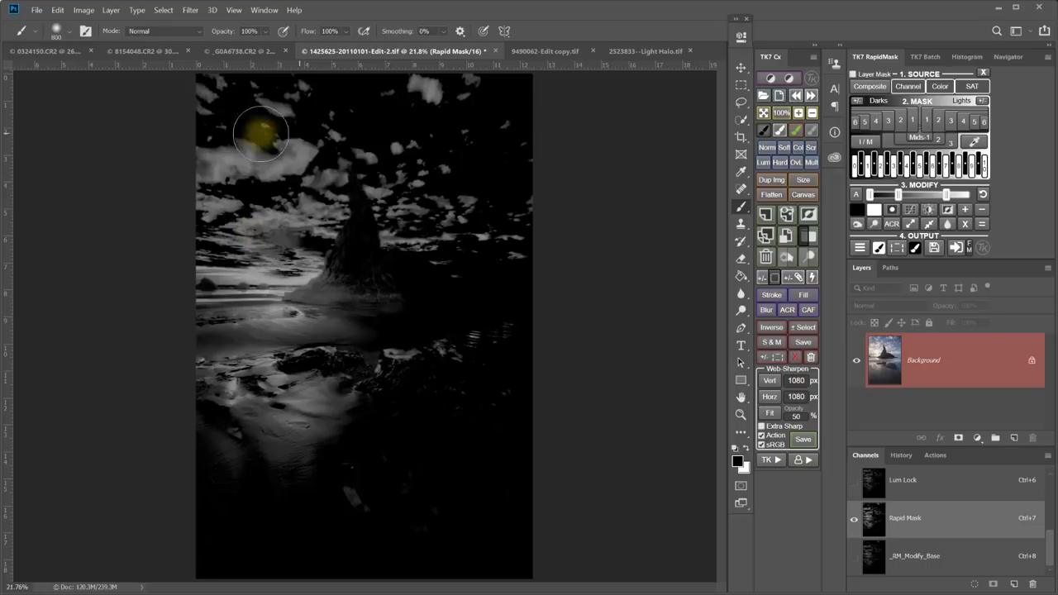
pyautogui.moveTo(688, 336)
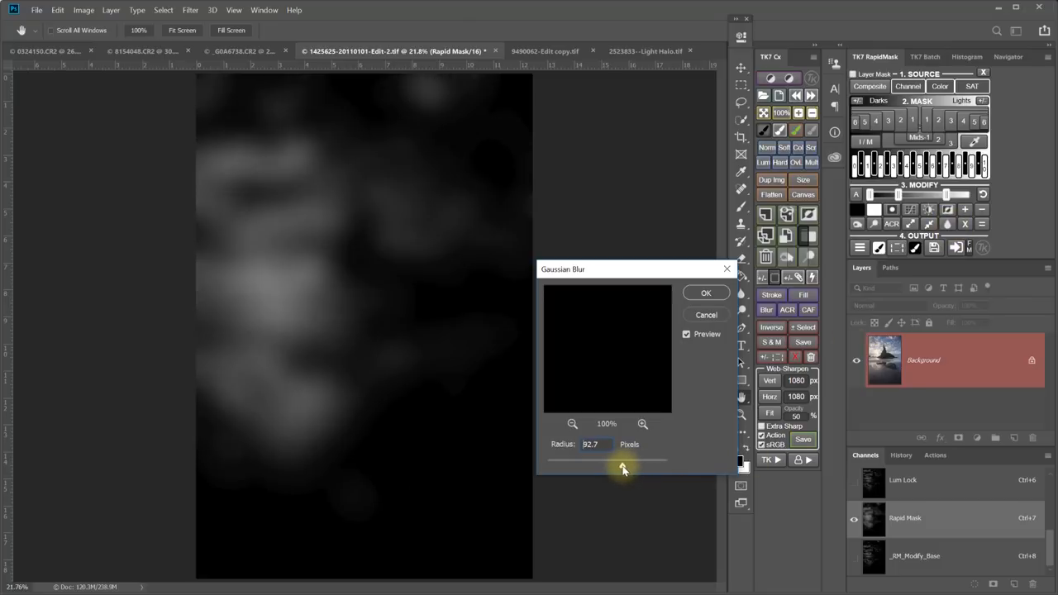
# Step: Apply a Gaussian Blur of about 115.8 pixels radius to the Rapid Mask channel
pyautogui.moveTo(622, 460); pyautogui.dragTo(630, 463)
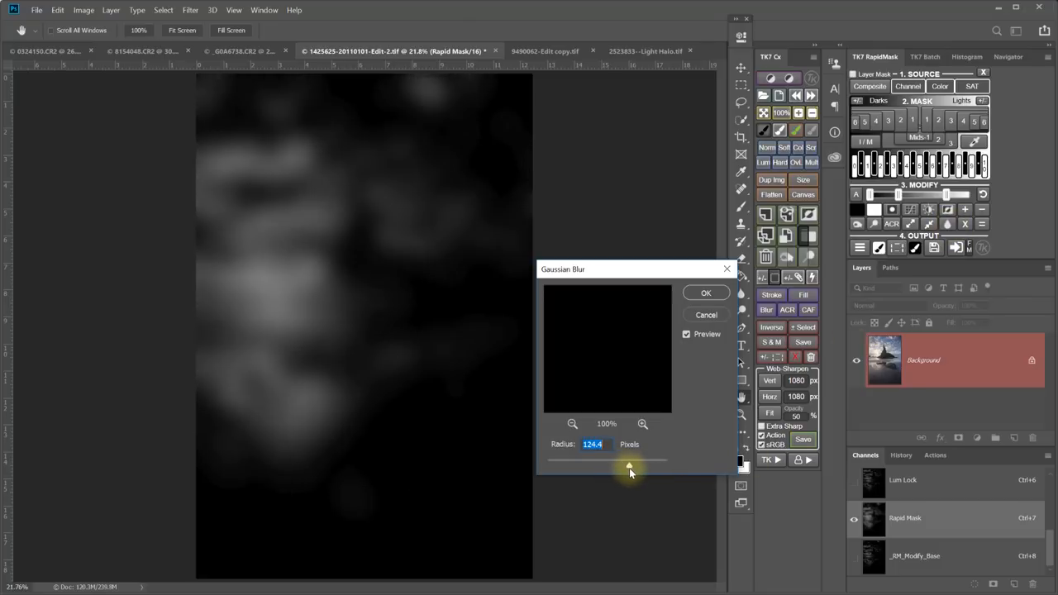
pyautogui.moveTo(630, 459); pyautogui.dragTo(626, 459)
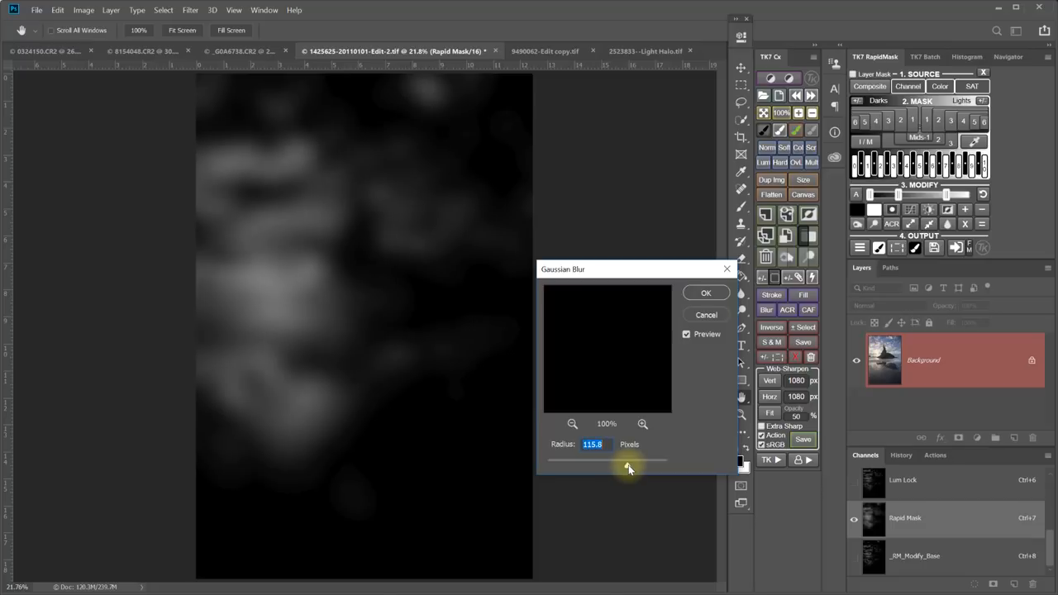
pyautogui.click(706, 292)
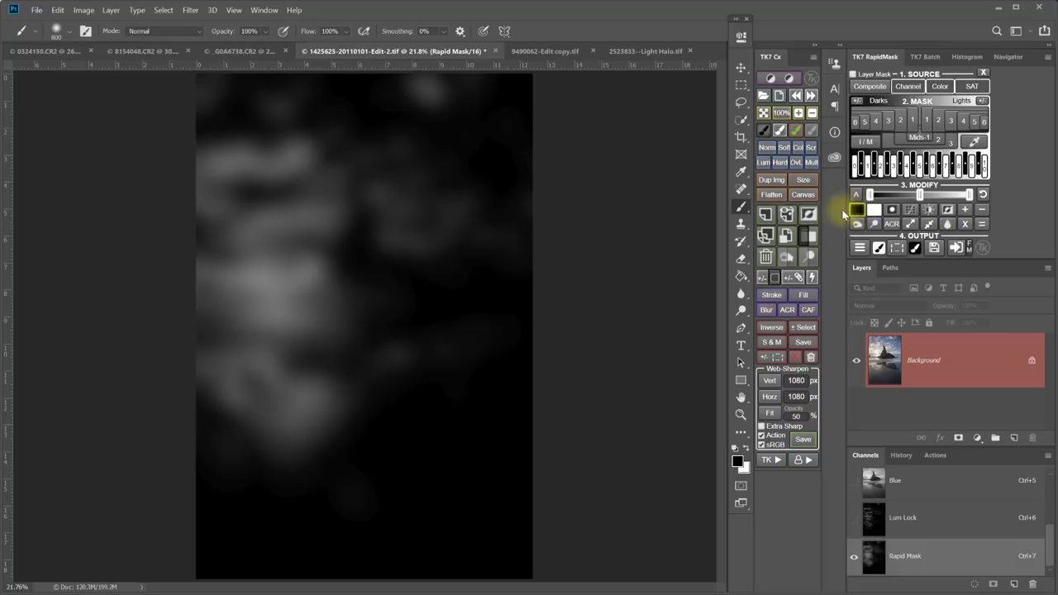
# Step: Set brush opacity to 30% and open the TK extra actions list
pyautogui.click(370, 347)
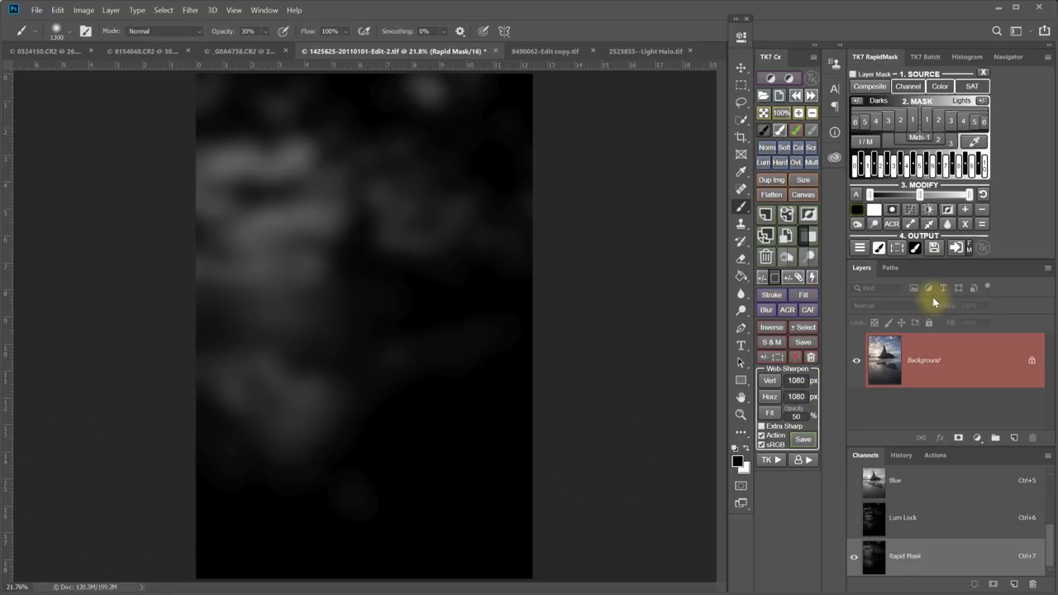
pyautogui.moveTo(802, 504)
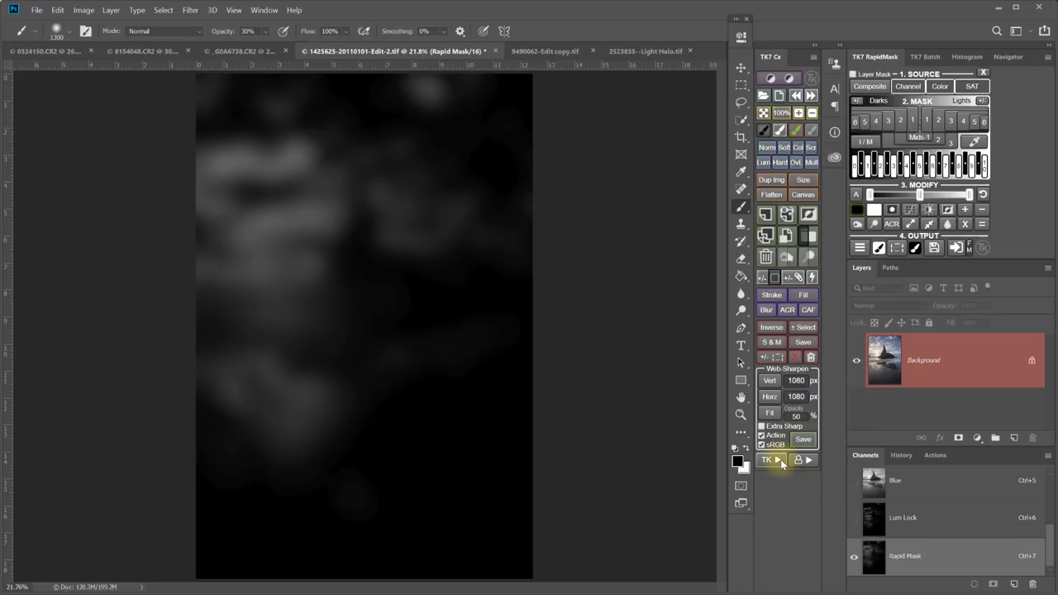
pyautogui.click(767, 460)
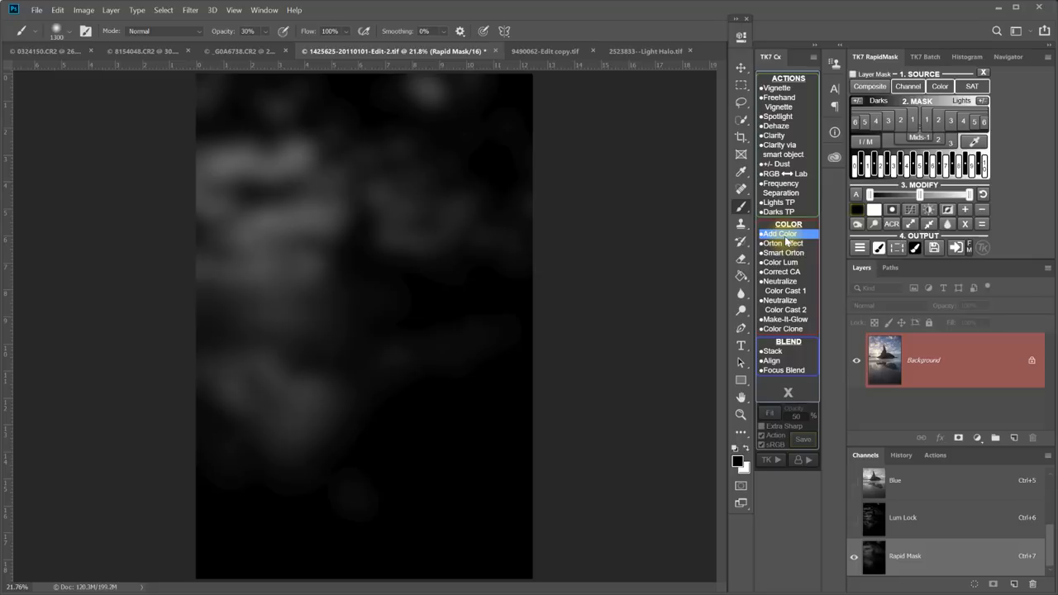
# Step: Add a Soft Light Add Color layer filled with a warm orange sampled near the horizon
pyautogui.click(779, 233)
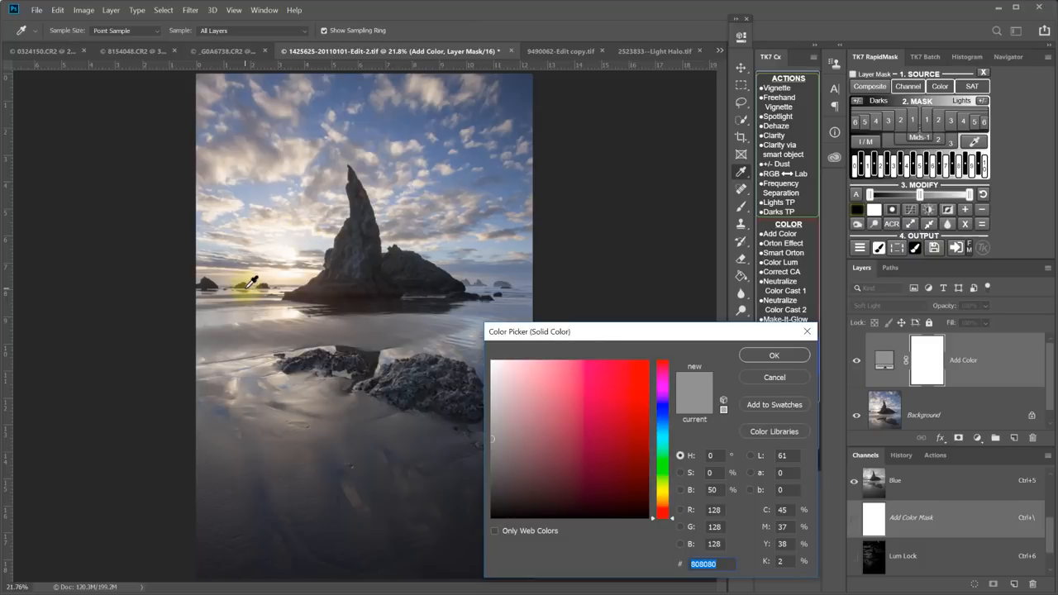
pyautogui.click(248, 243)
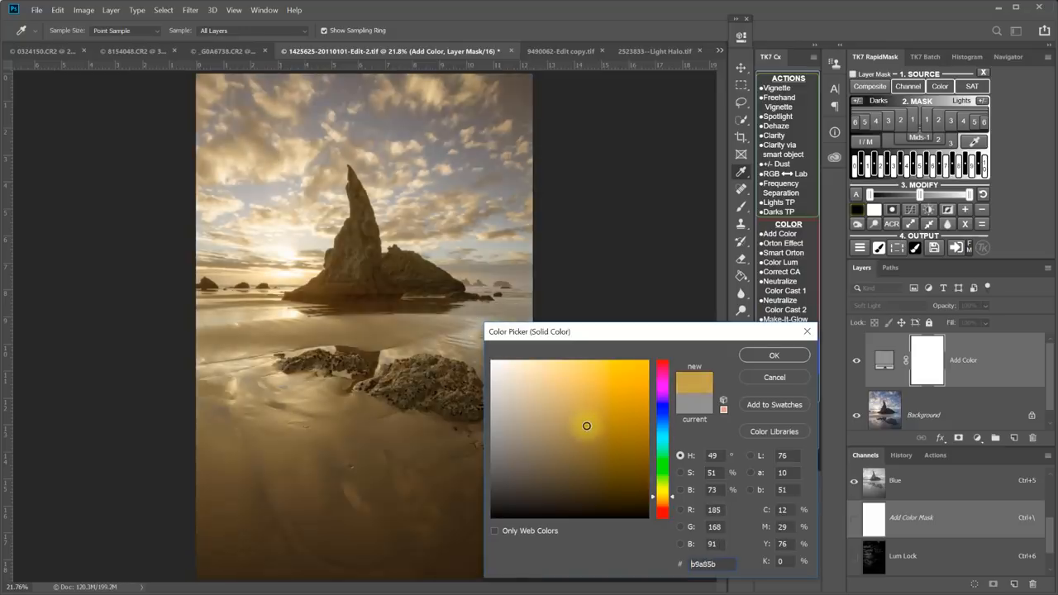
pyautogui.click(579, 401)
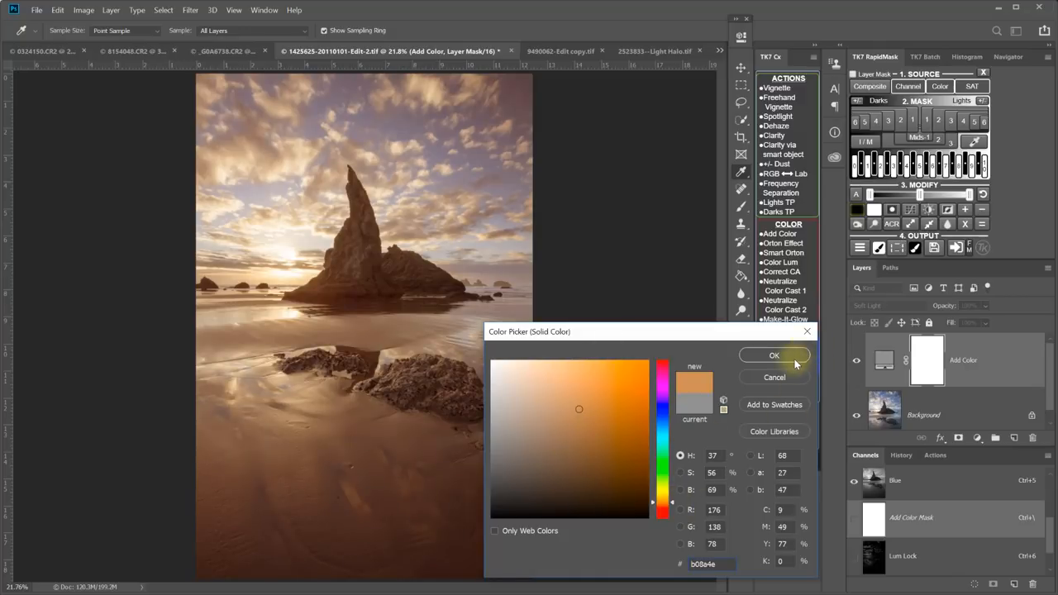
pyautogui.moveTo(774, 355)
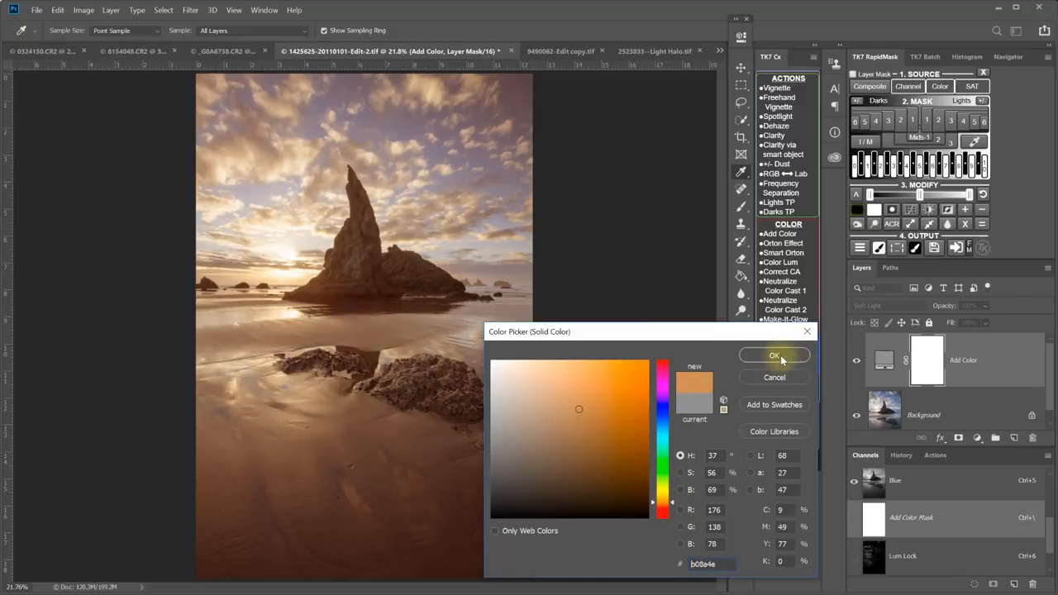
pyautogui.click(774, 356)
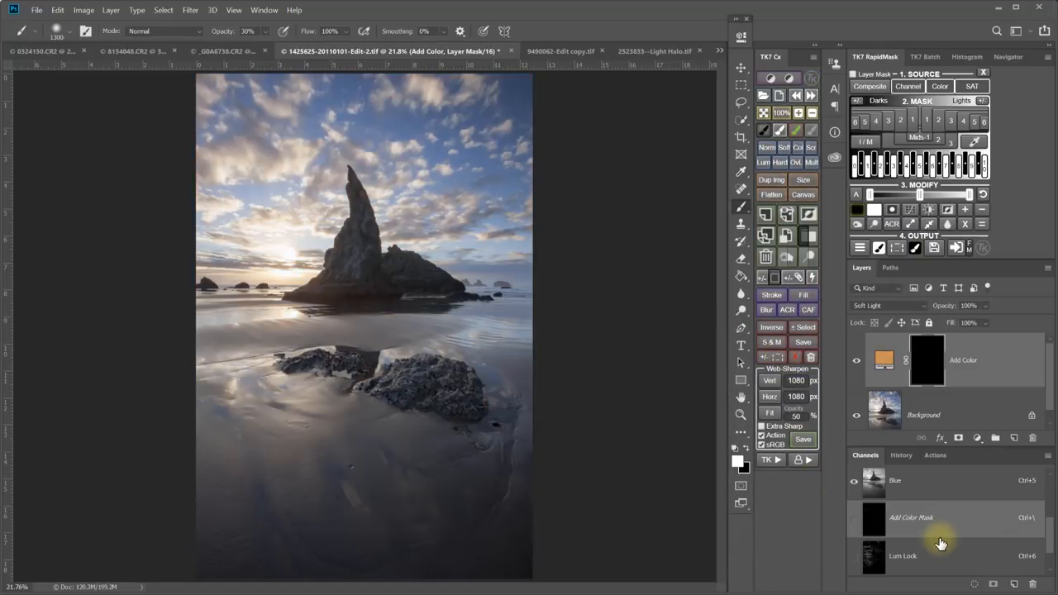
# Step: Compare the orange Add Color layer hidden and visible, then select its layer mask
pyautogui.scroll(-3)
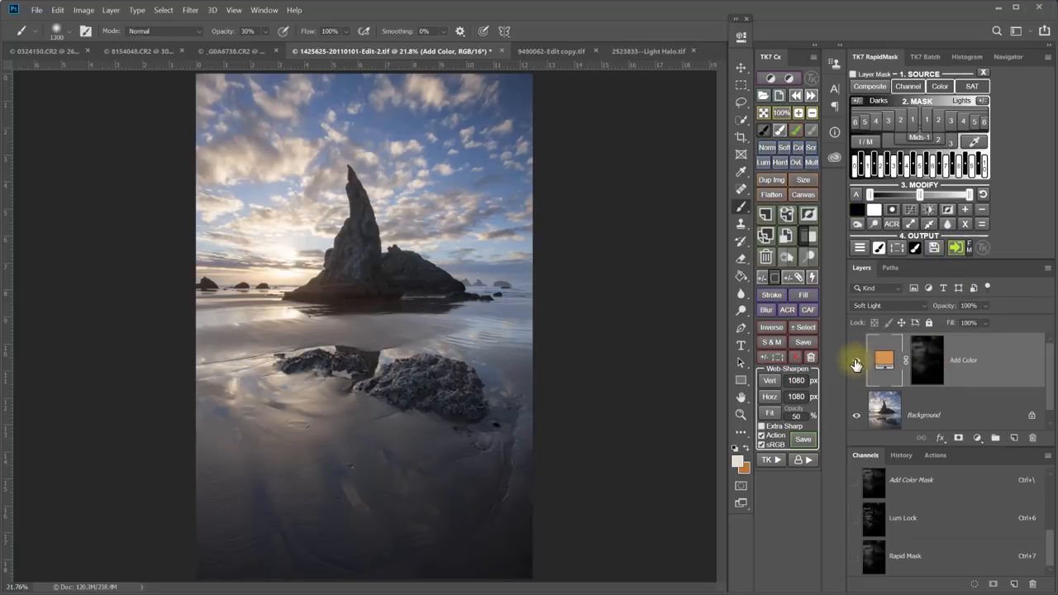
pyautogui.click(857, 359)
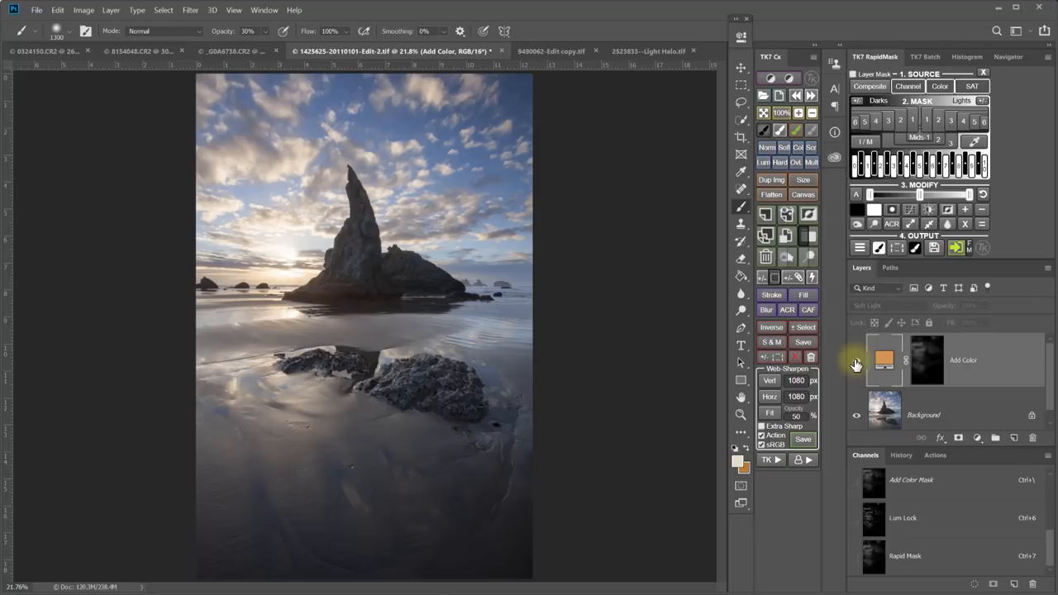
pyautogui.click(926, 359)
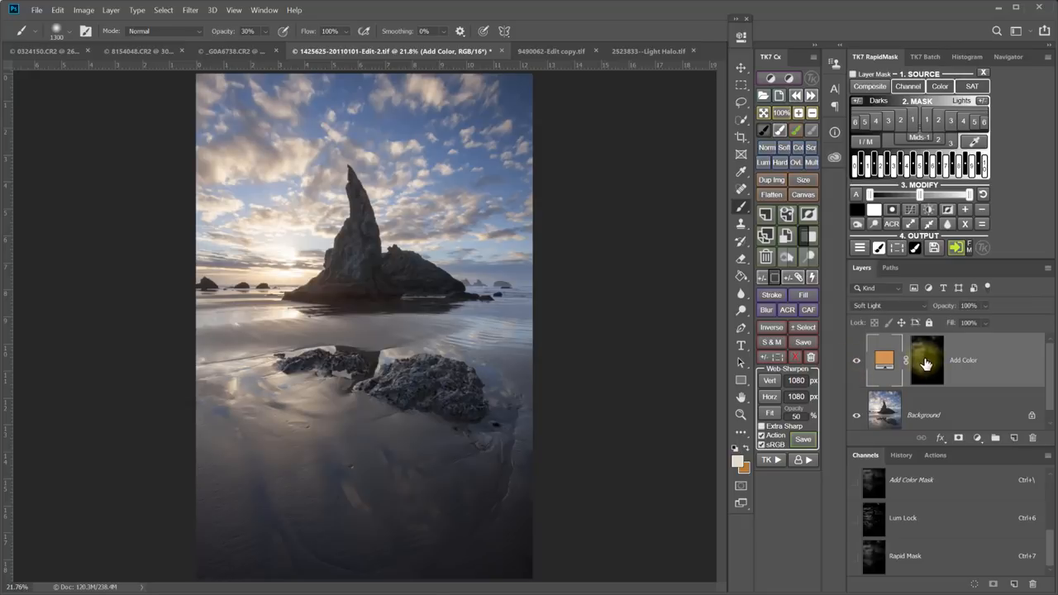
pyautogui.click(926, 359)
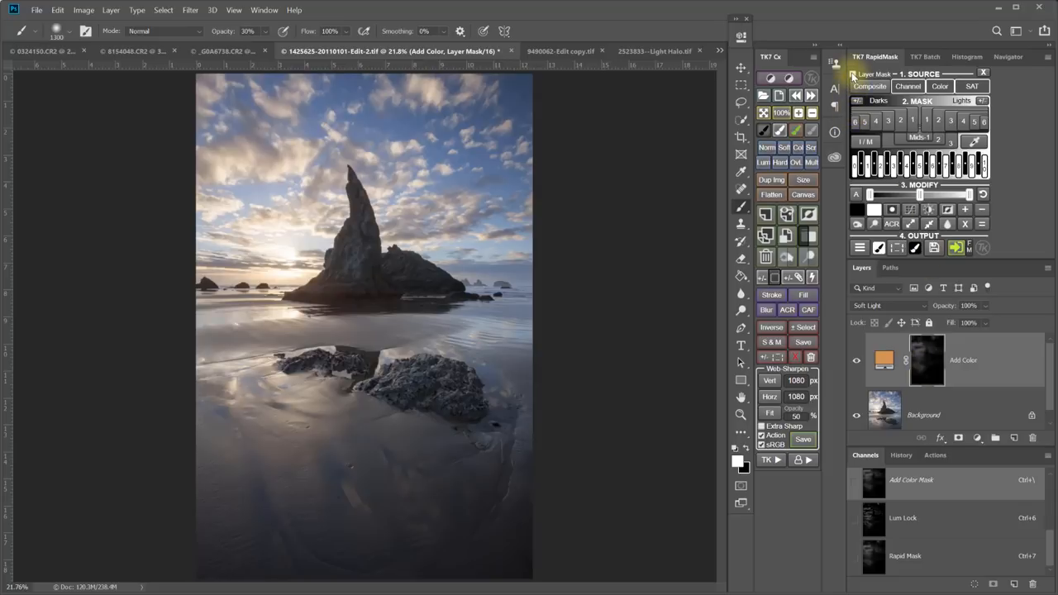
# Step: Lighten the Add Color mask over the foreground rocks with the dodge-style modify brush
pyautogui.click(855, 74)
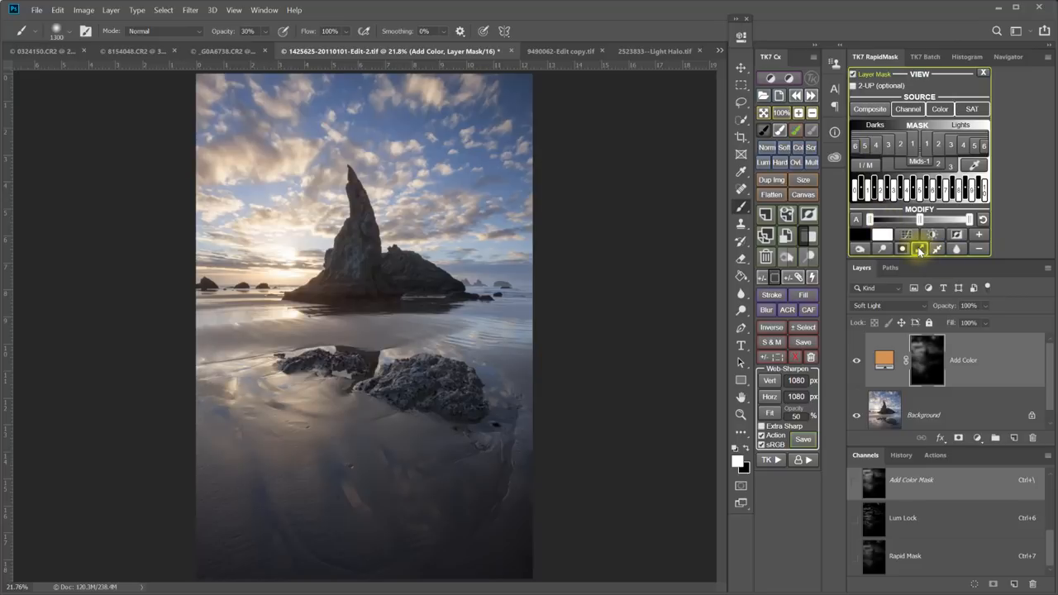
pyautogui.click(508, 396)
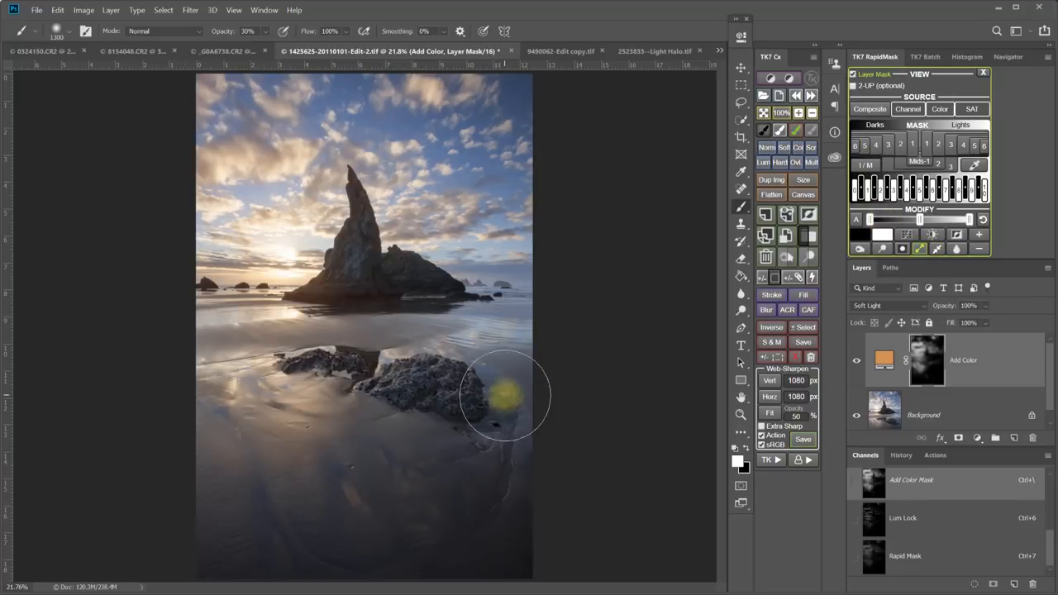
pyautogui.click(926, 360)
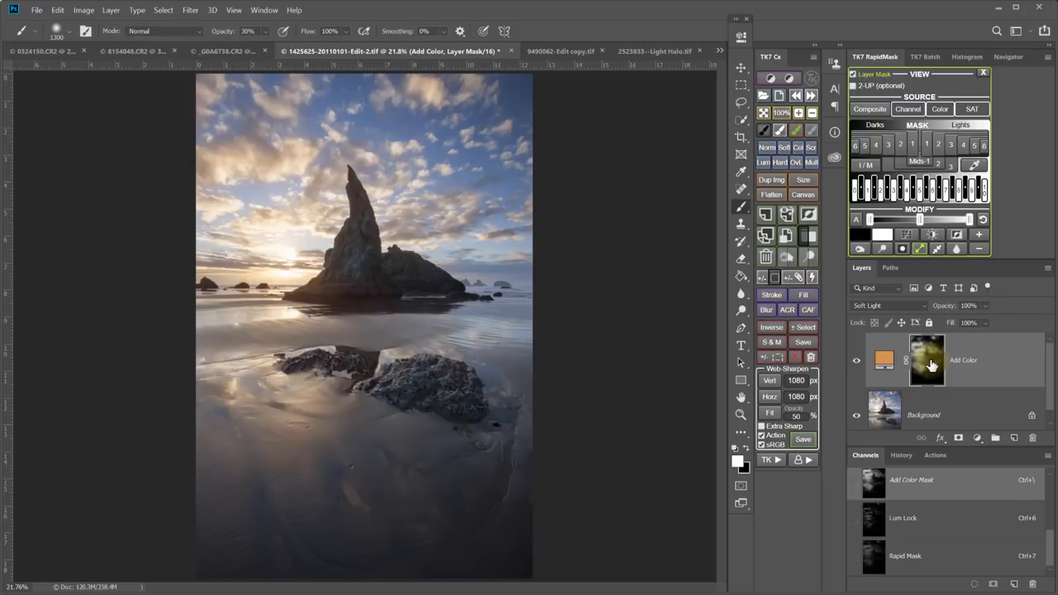
pyautogui.click(884, 360)
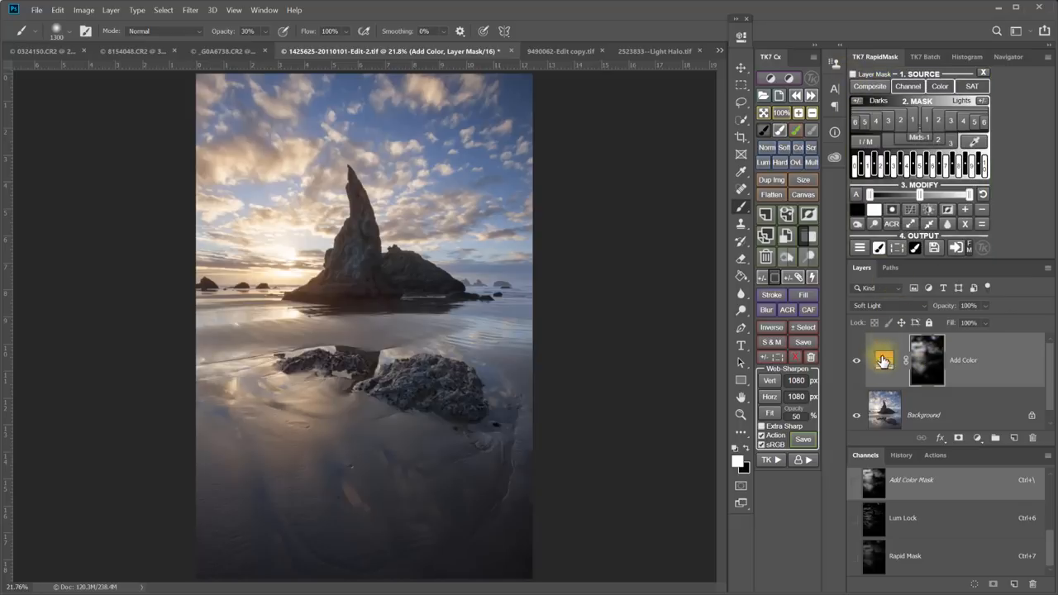
pyautogui.click(858, 360)
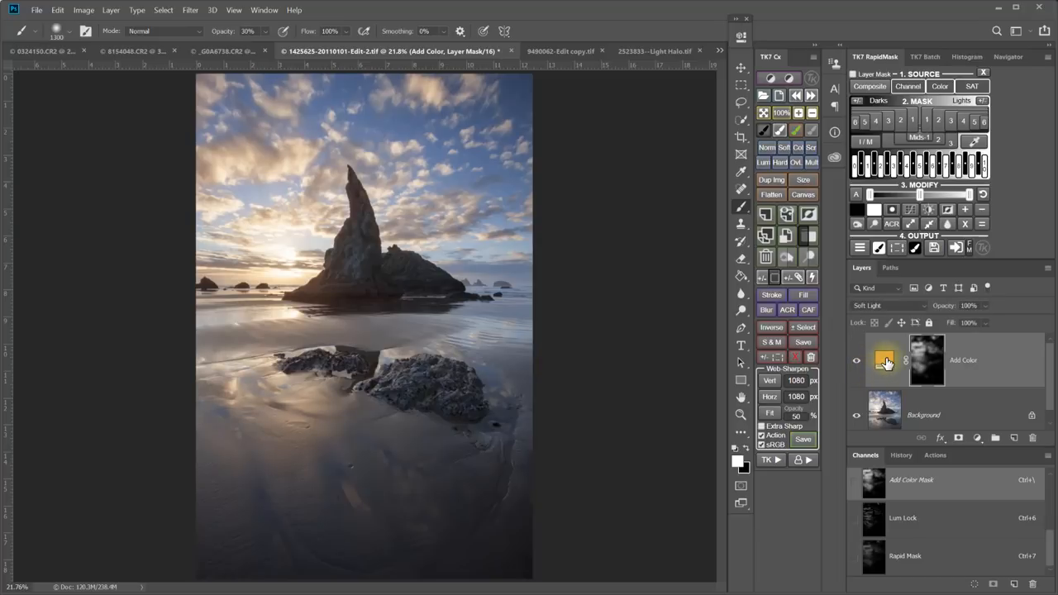
# Step: Change the Add Color fill to a more saturated orange and compare the layer on and off
pyautogui.doubleClick(885, 360)
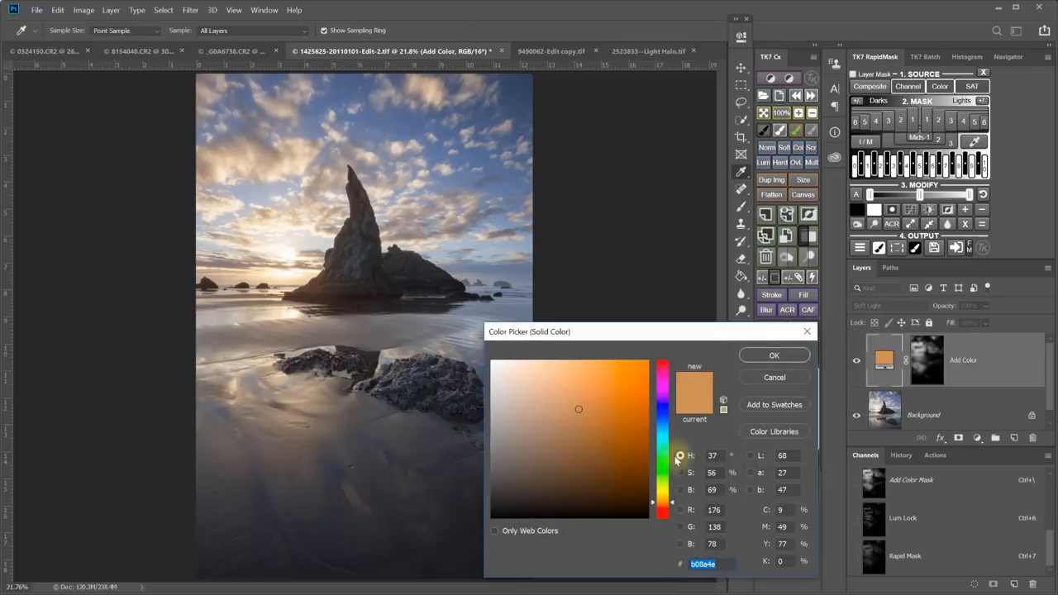
pyautogui.click(581, 404)
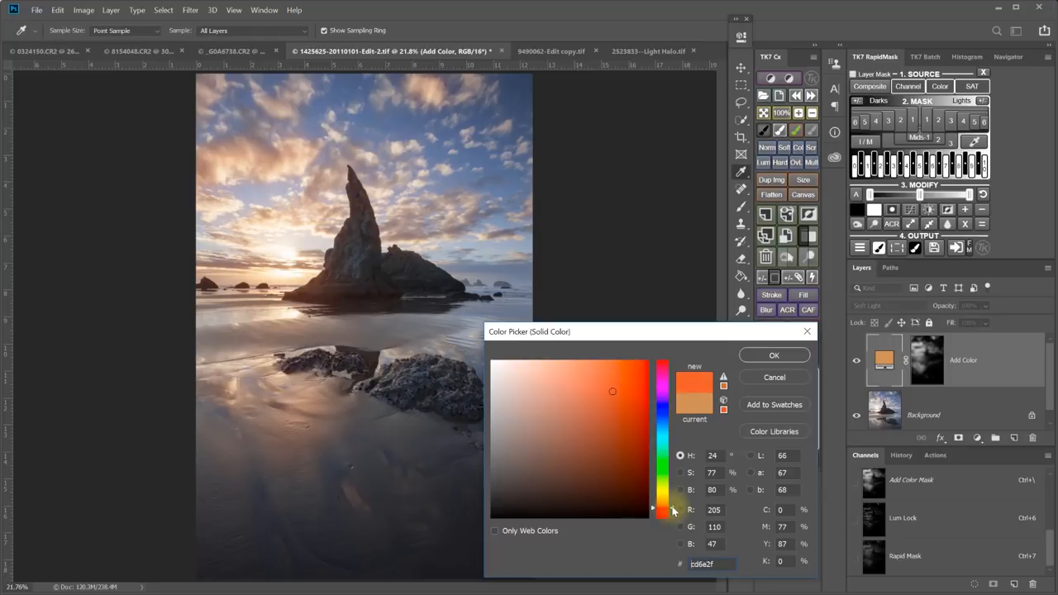
pyautogui.click(617, 402)
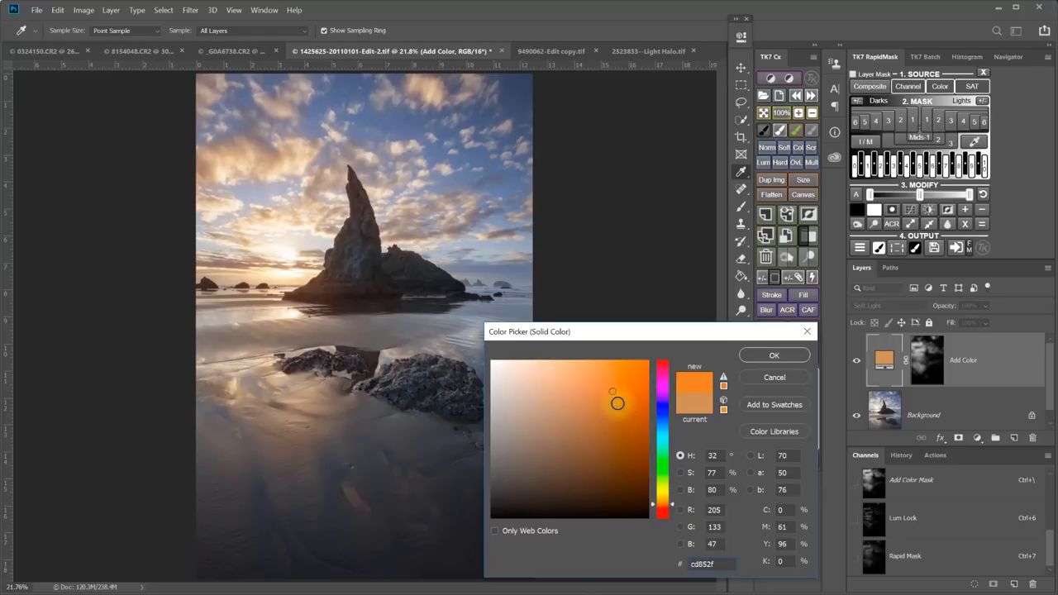
pyautogui.click(570, 391)
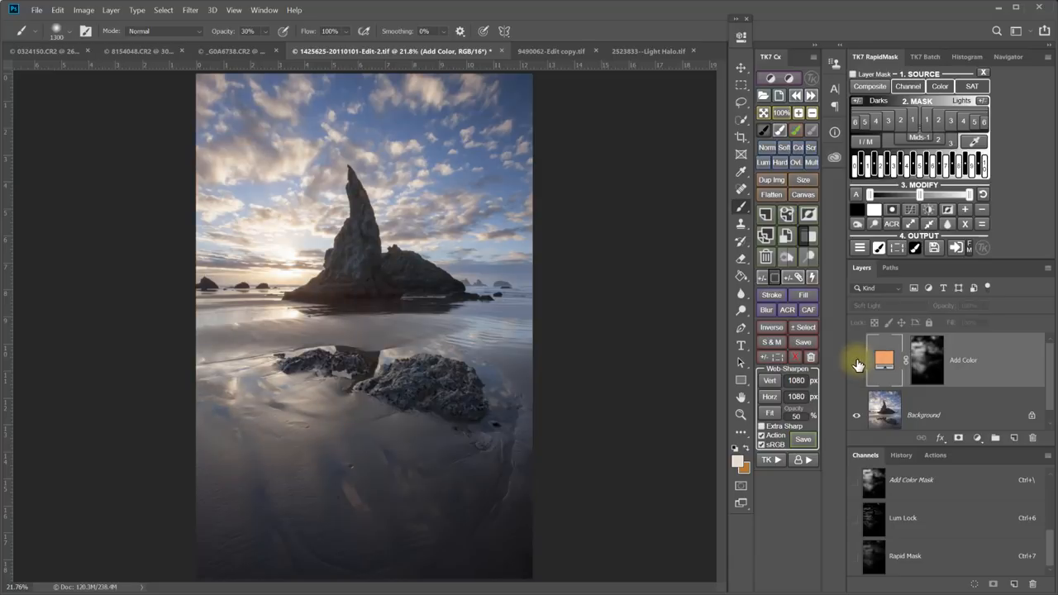
pyautogui.click(856, 360)
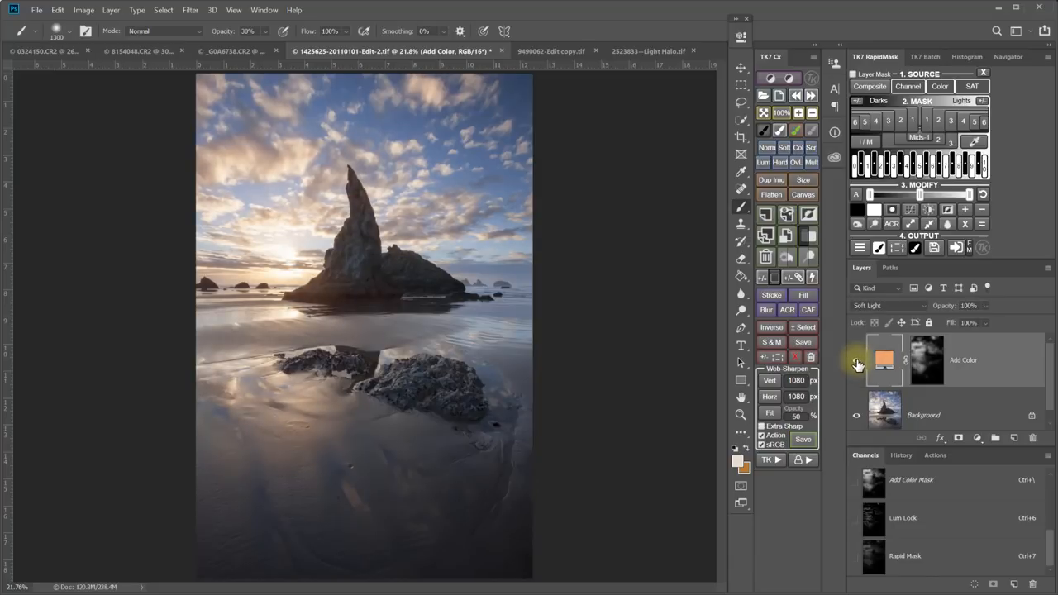
pyautogui.click(529, 50)
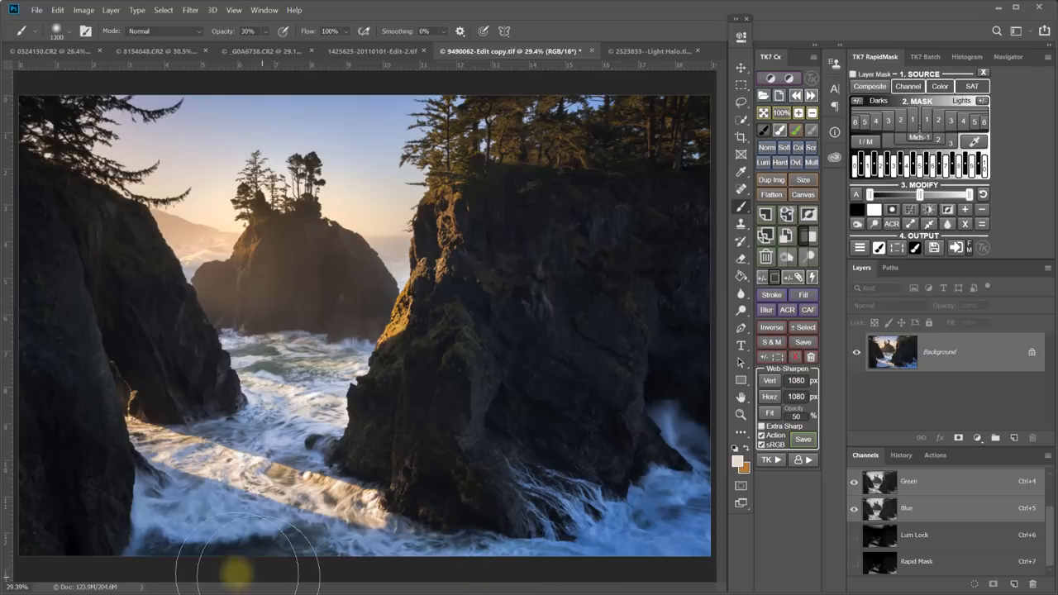
pyautogui.moveTo(682, 529)
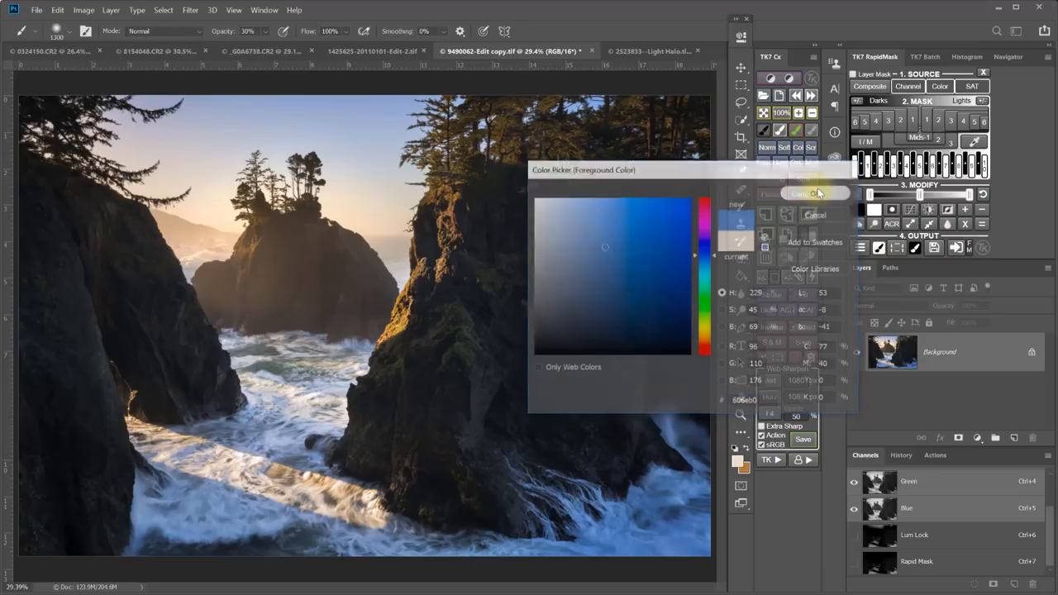
# Step: Confirm a blue target colour and accept the Infinity Color Mask on the sea-stack photo
pyautogui.click(815, 193)
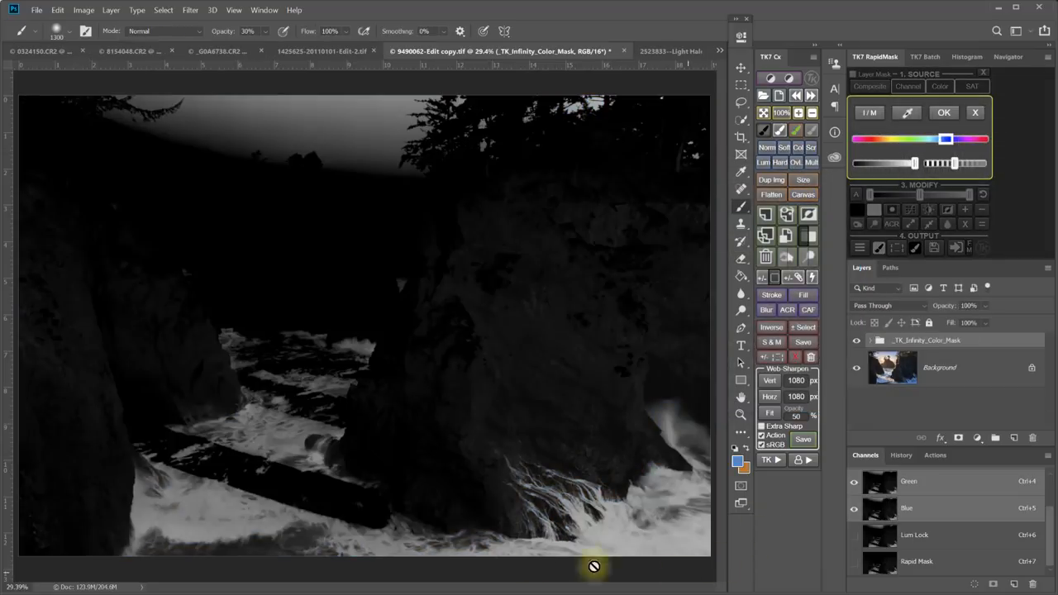
pyautogui.moveTo(674, 552)
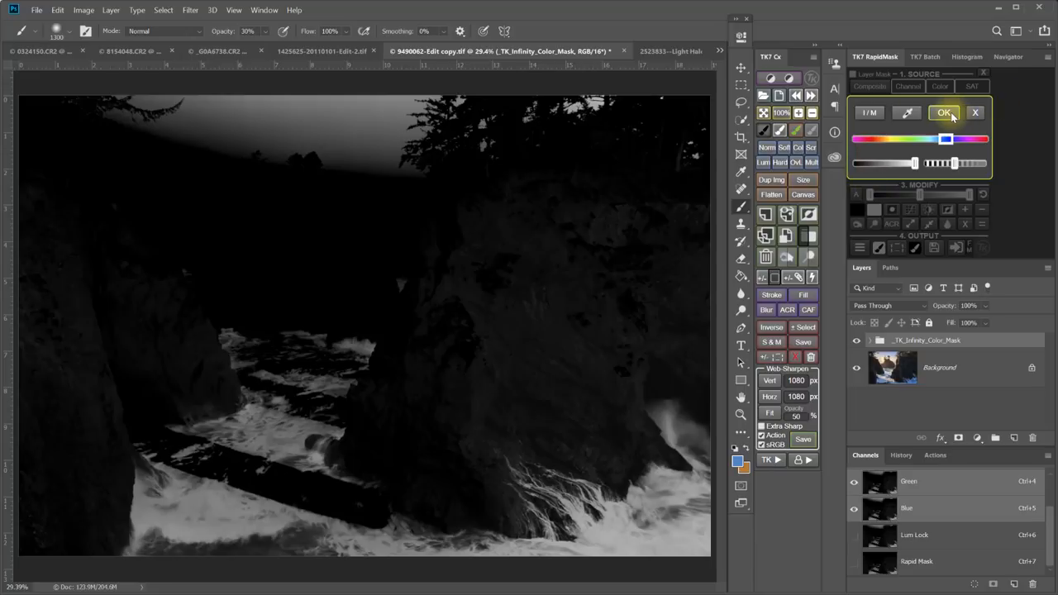
pyautogui.click(944, 112)
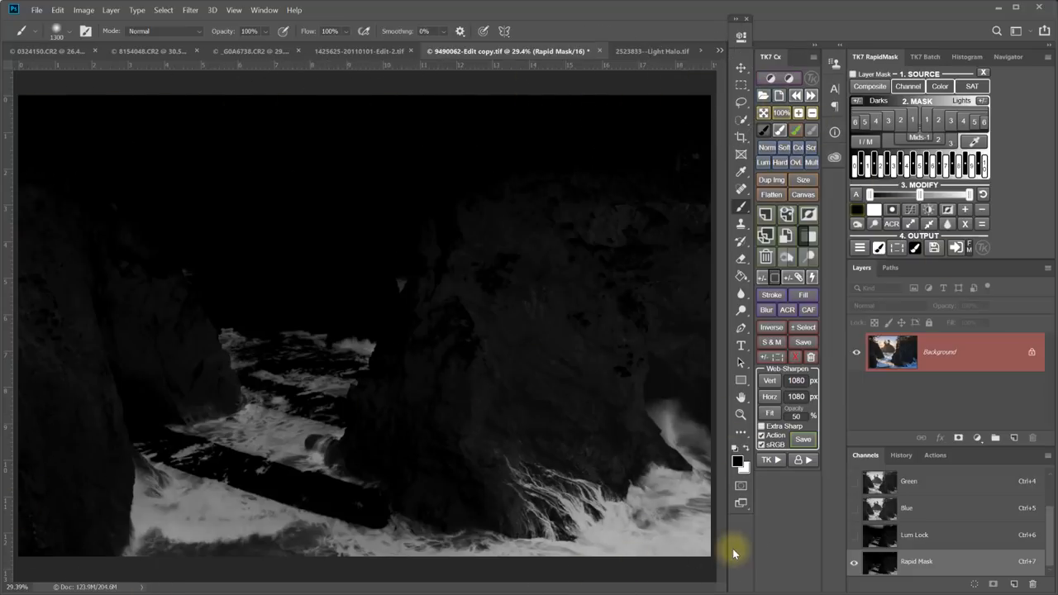
# Step: Add a masked Hue/Saturation layer at Saturation −58 and toggle its visibility to compare
pyautogui.click(861, 248)
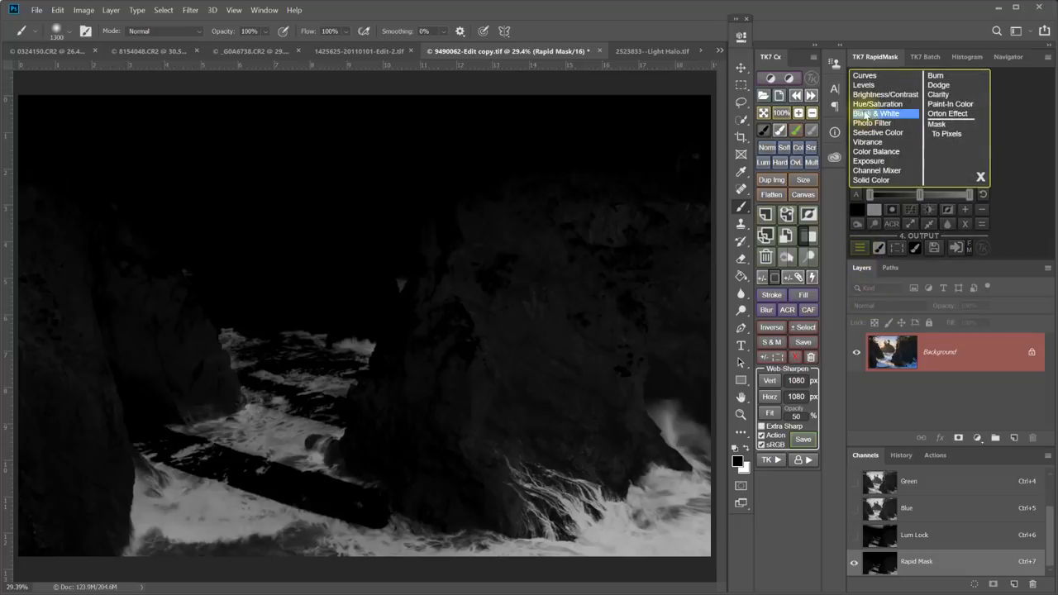
pyautogui.click(879, 103)
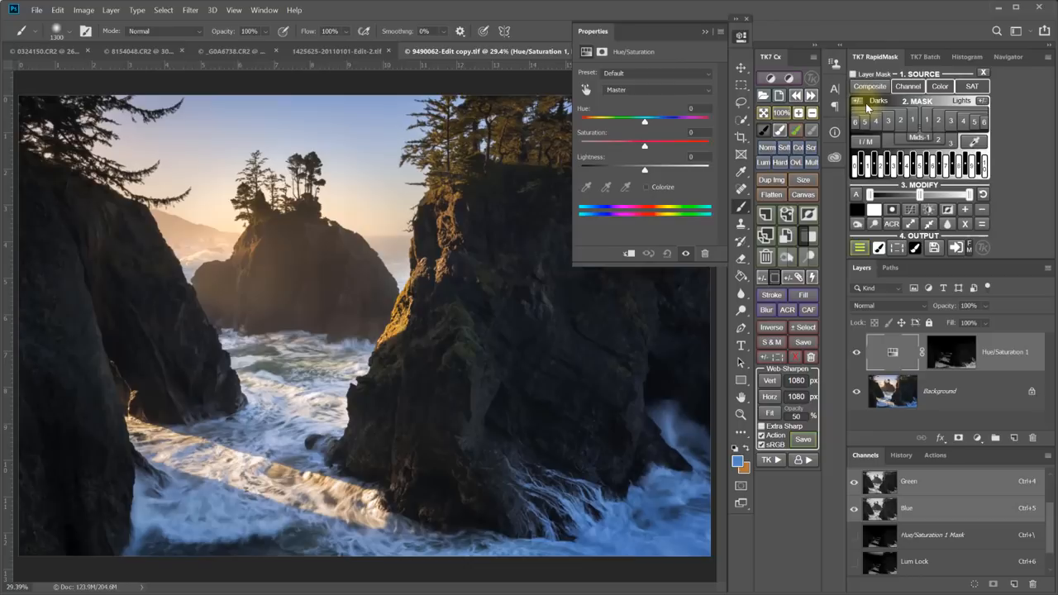
pyautogui.moveTo(645, 144); pyautogui.dragTo(630, 144)
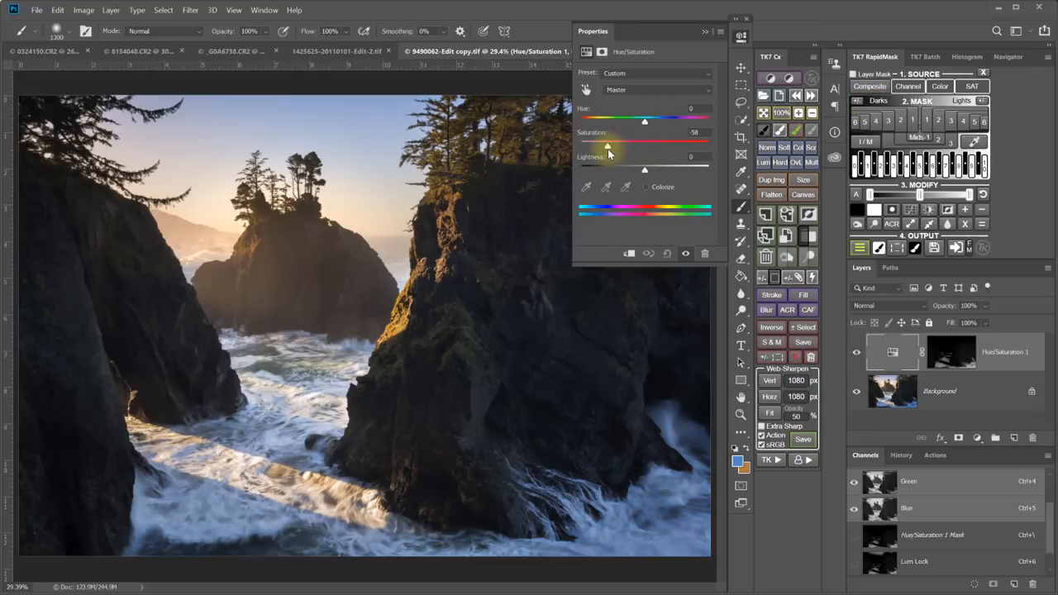
pyautogui.click(857, 351)
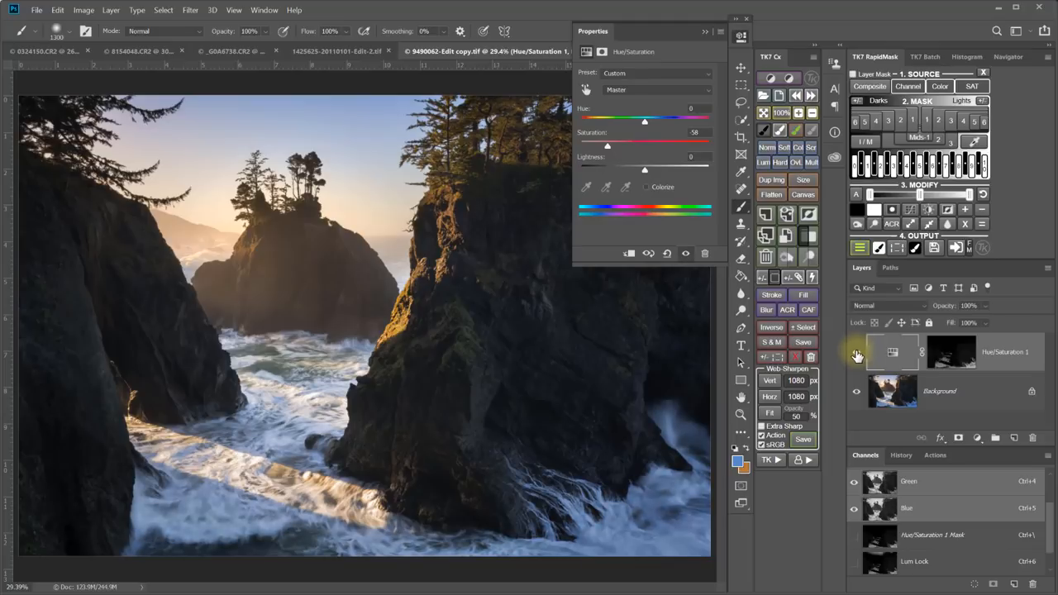
pyautogui.moveTo(857, 353)
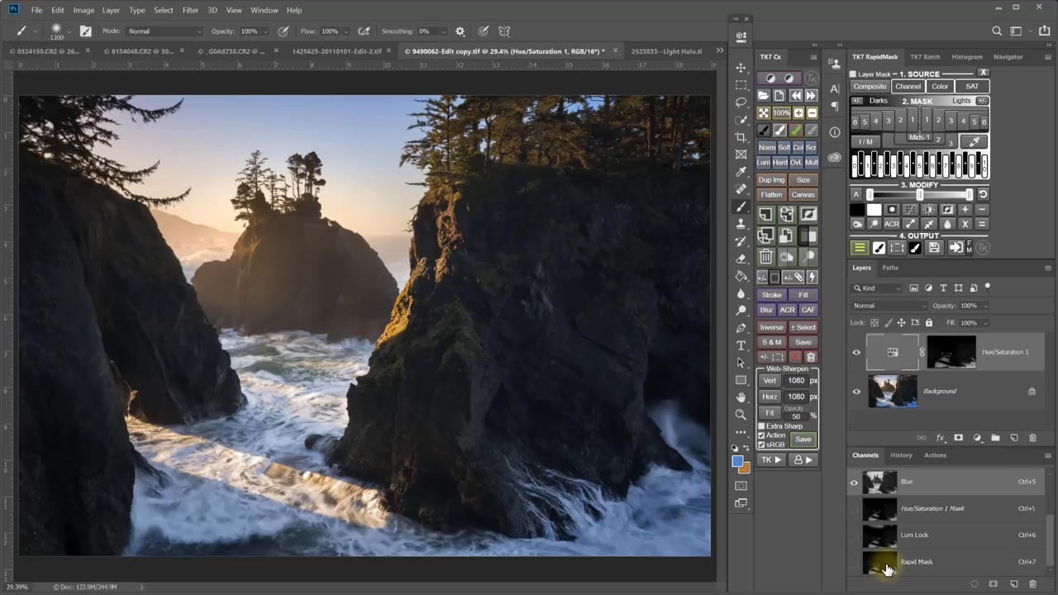
# Step: Add a masked Brightness/Contrast layer set to Brightness 32 and Contrast 81
pyautogui.click(860, 248)
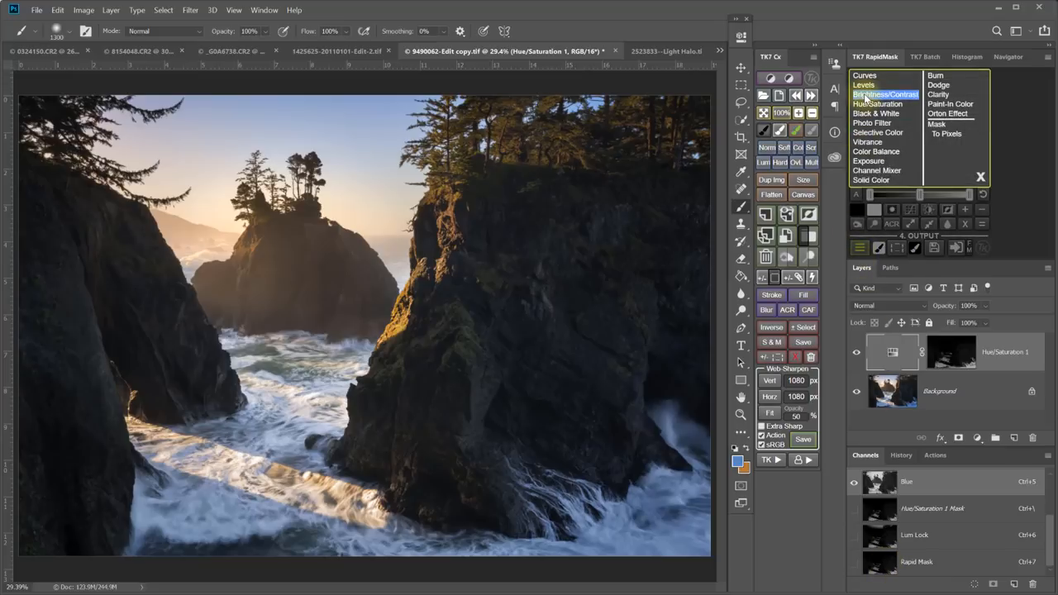
pyautogui.click(886, 93)
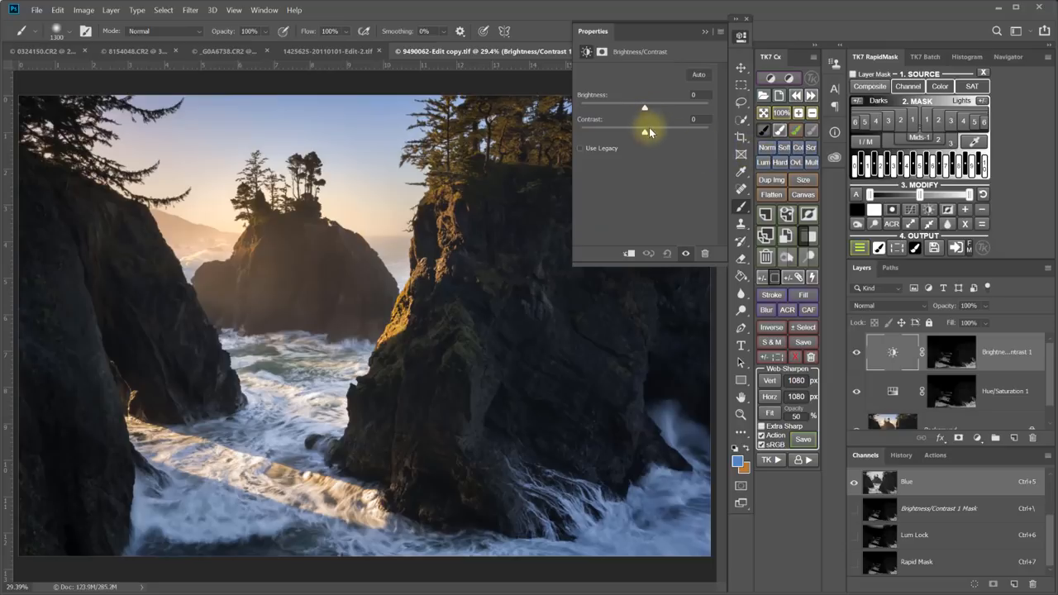
pyautogui.moveTo(645, 132); pyautogui.dragTo(688, 133)
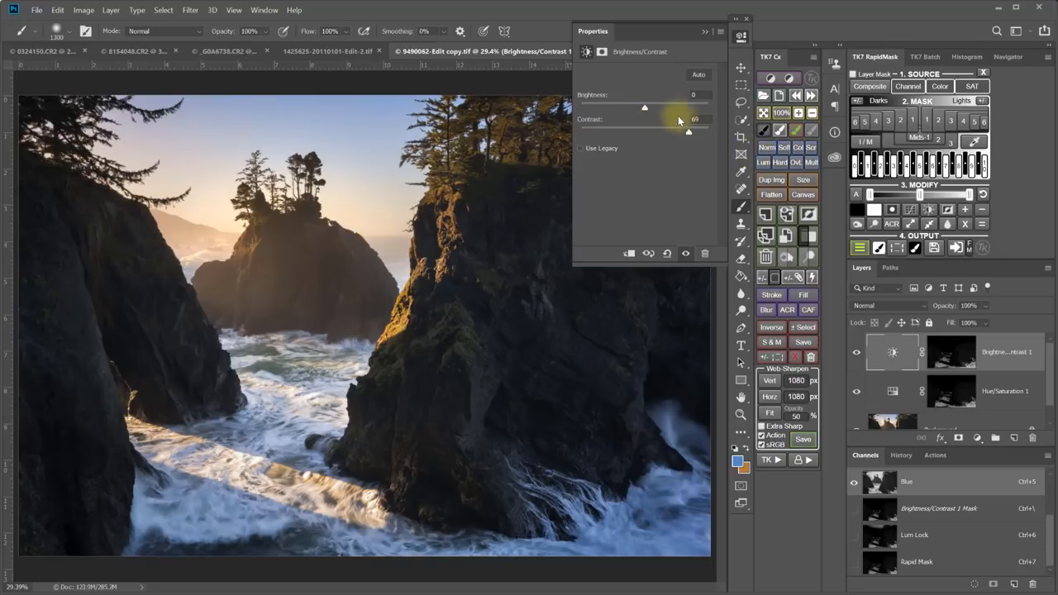
pyautogui.moveTo(645, 108); pyautogui.dragTo(665, 109)
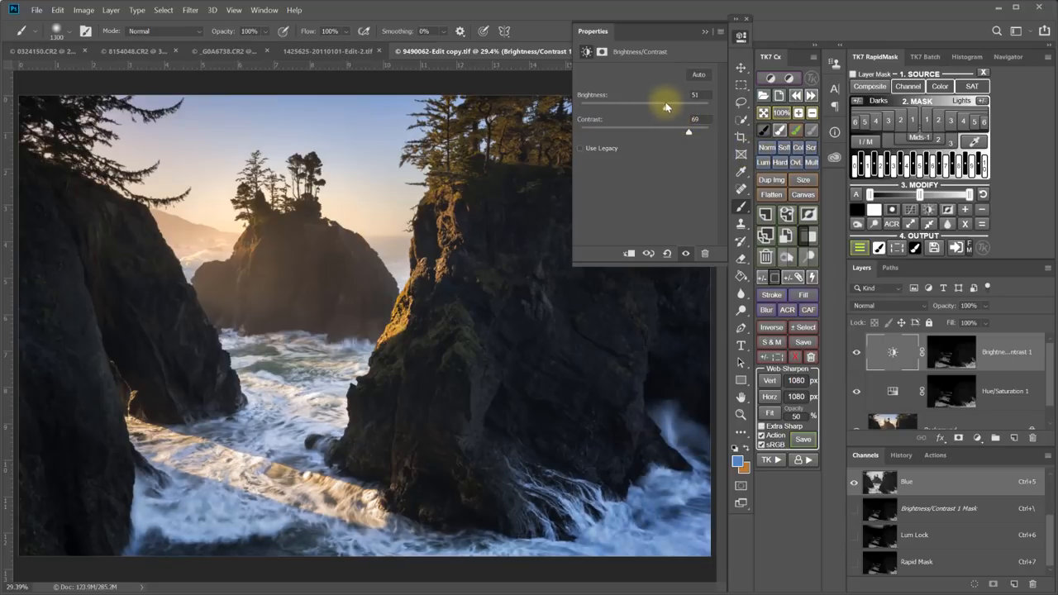
pyautogui.moveTo(670, 107); pyautogui.dragTo(658, 108)
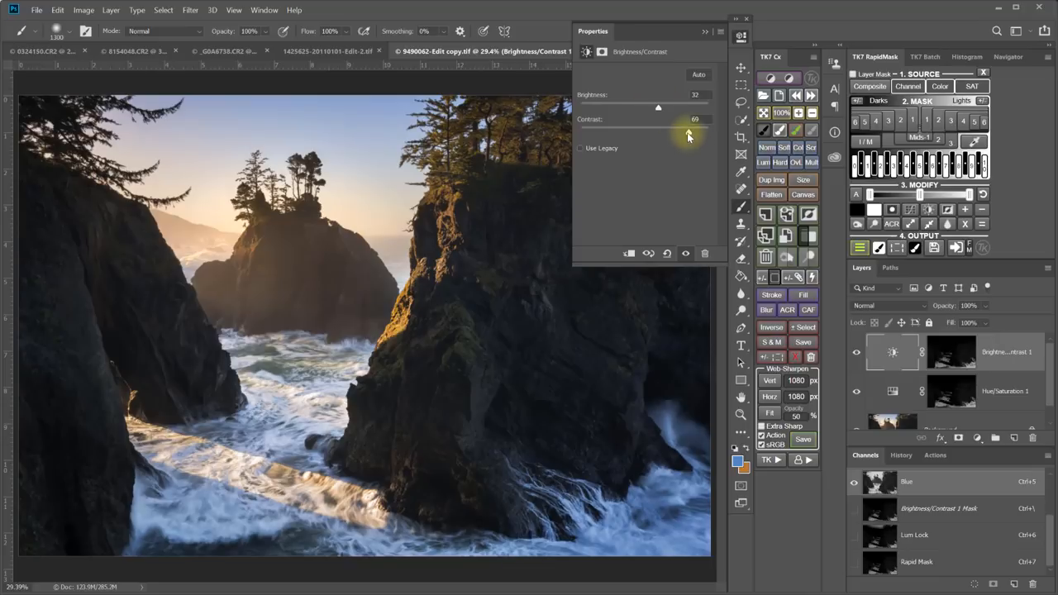
pyautogui.moveTo(689, 132); pyautogui.dragTo(697, 132)
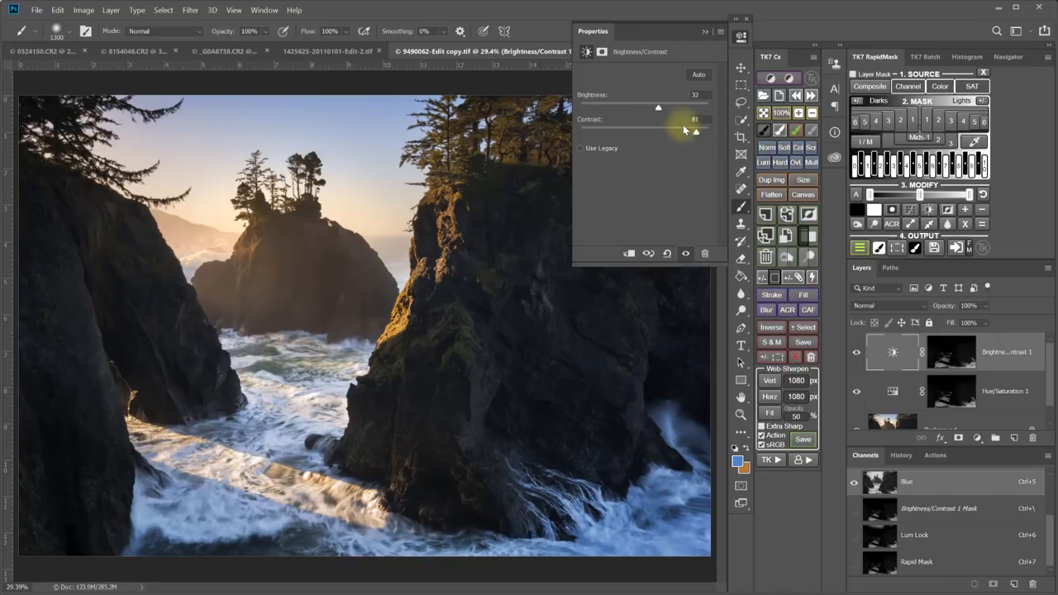
pyautogui.moveTo(658, 108); pyautogui.dragTo(655, 107)
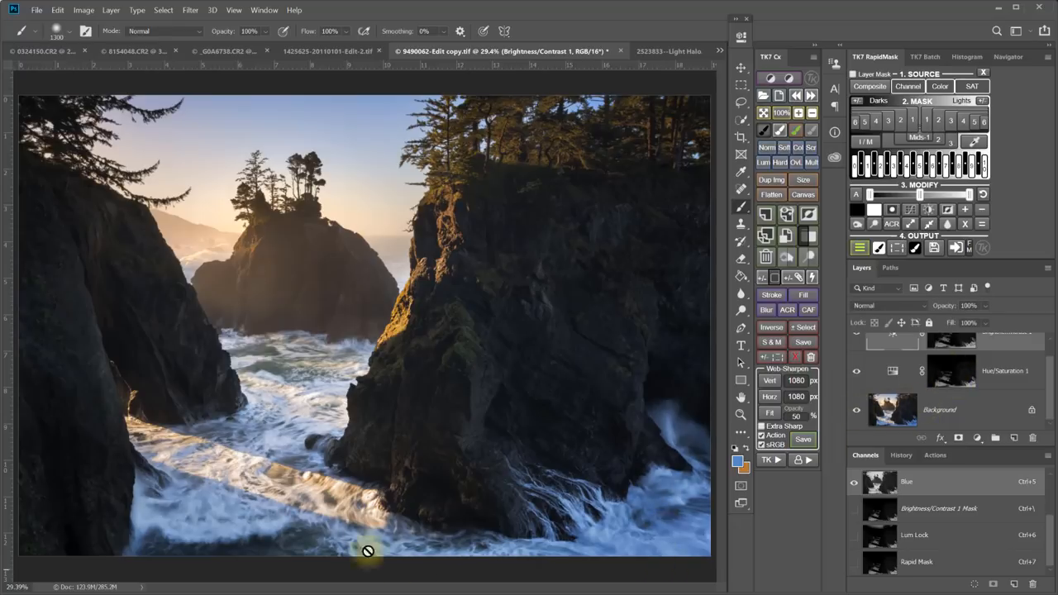
pyautogui.moveTo(391, 381)
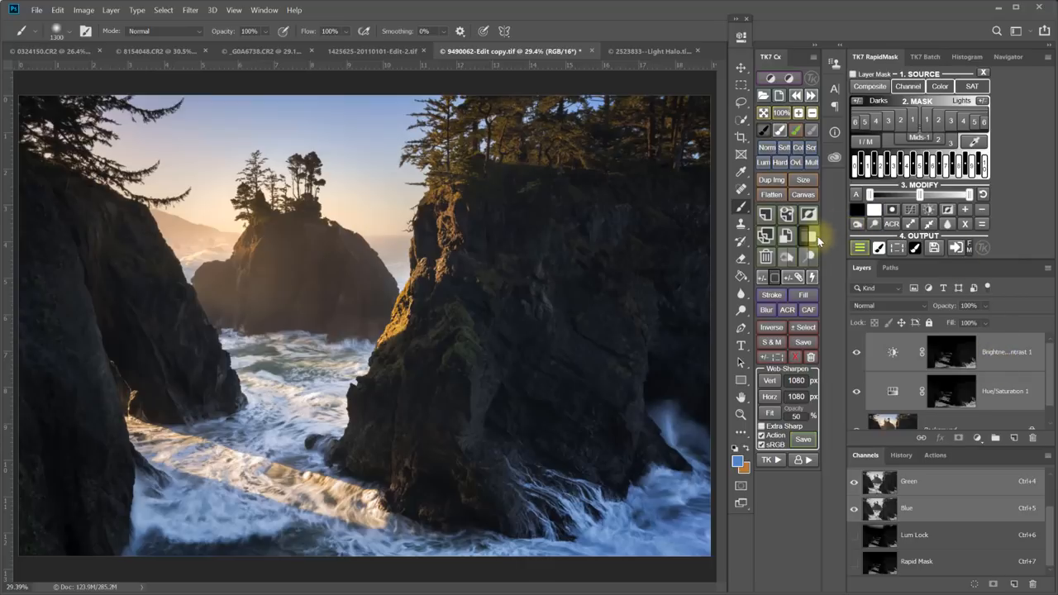
# Step: Group the sea-stack adjustment layers into Group 1 with the mask moved onto the group
pyautogui.click(812, 238)
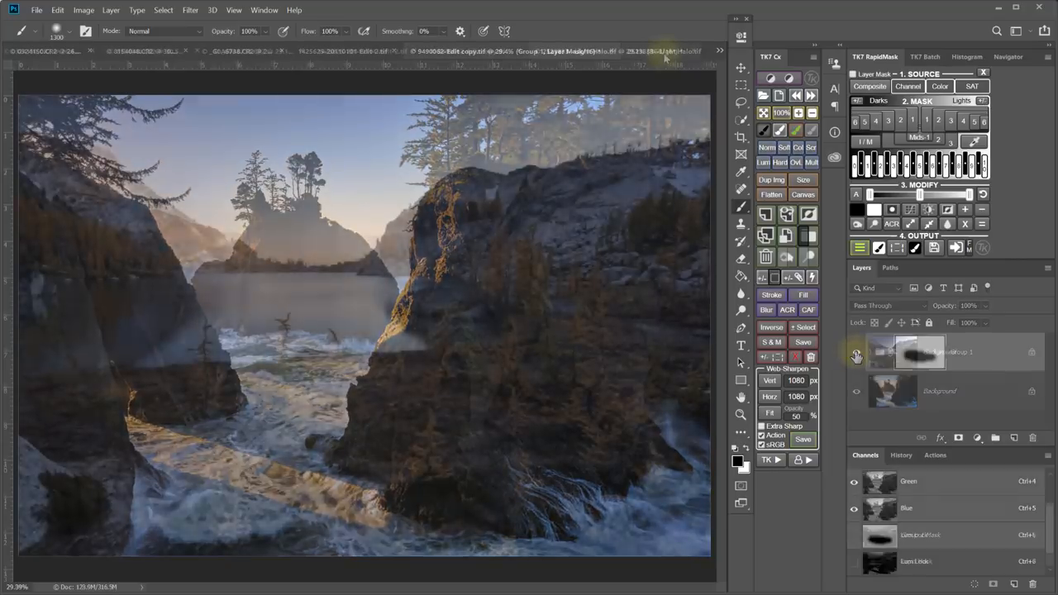
# Step: Switch to the 2523833--Light Halo.tif alpine lake document
pyautogui.click(582, 50)
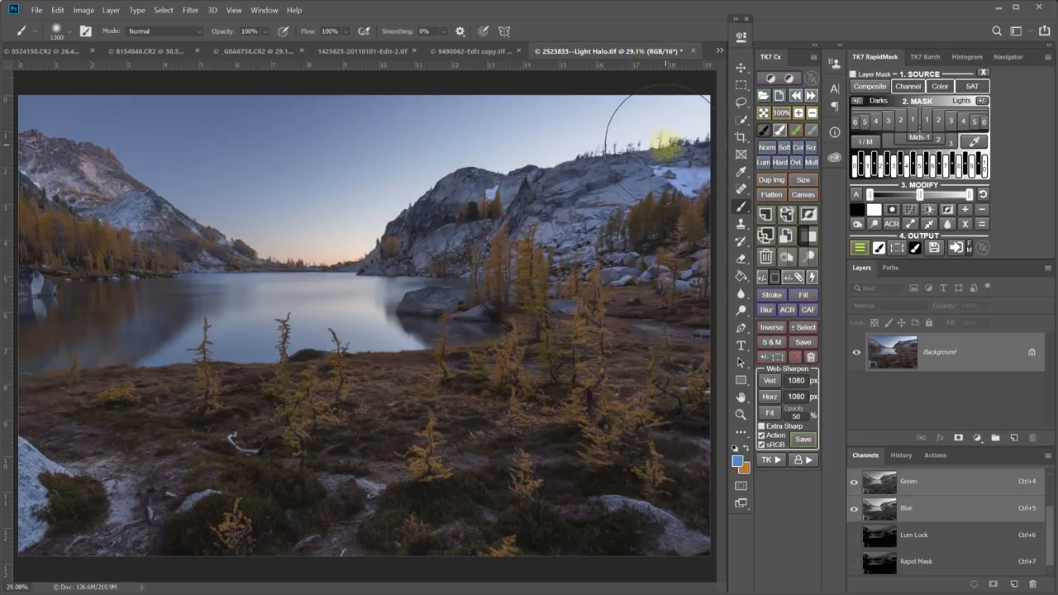
pyautogui.moveTo(662, 140); pyautogui.dragTo(335, 430)
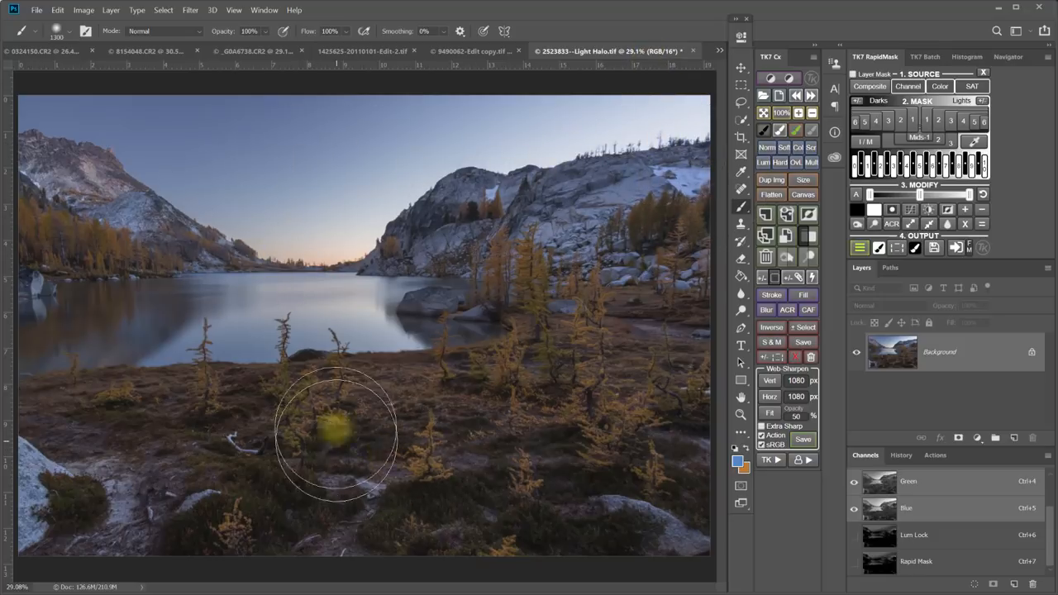
pyautogui.moveTo(637, 223)
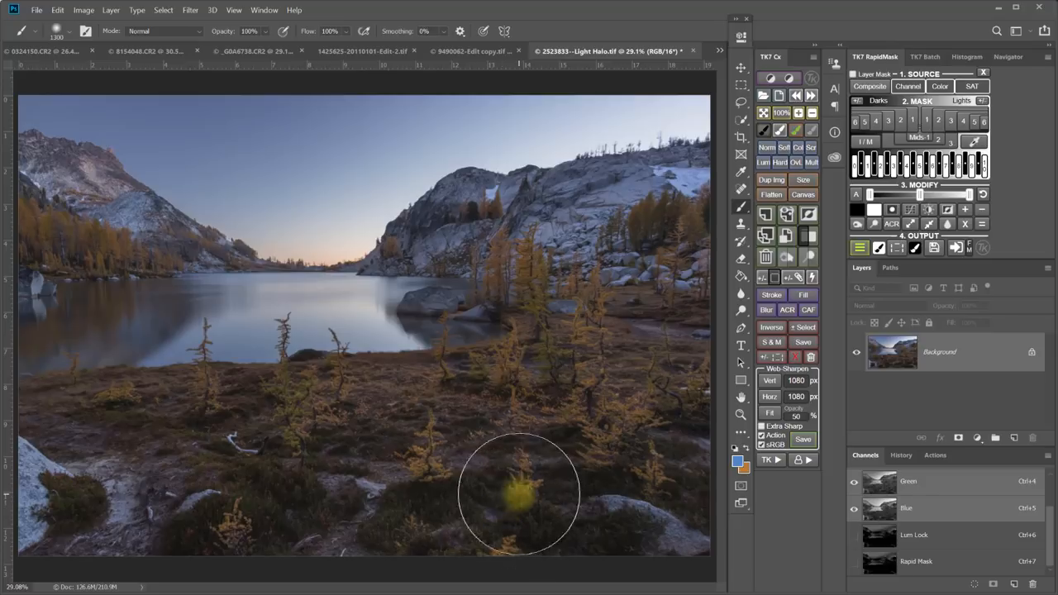
pyautogui.moveTo(554, 302)
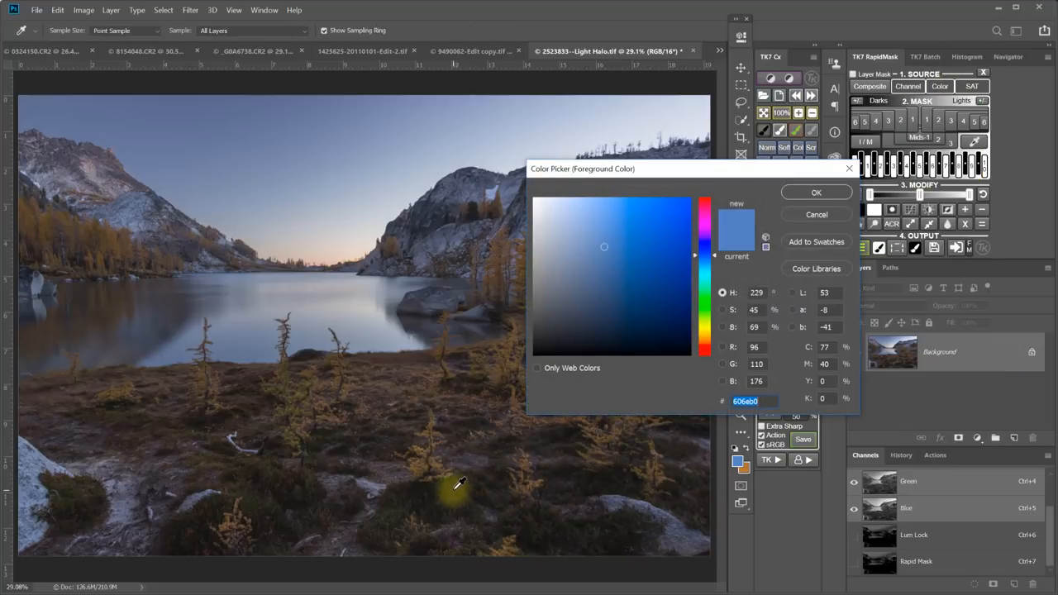
# Step: Sample an orange larch colour and build an Infinity Color Mask stored as Rapid Mask
pyautogui.click(703, 339)
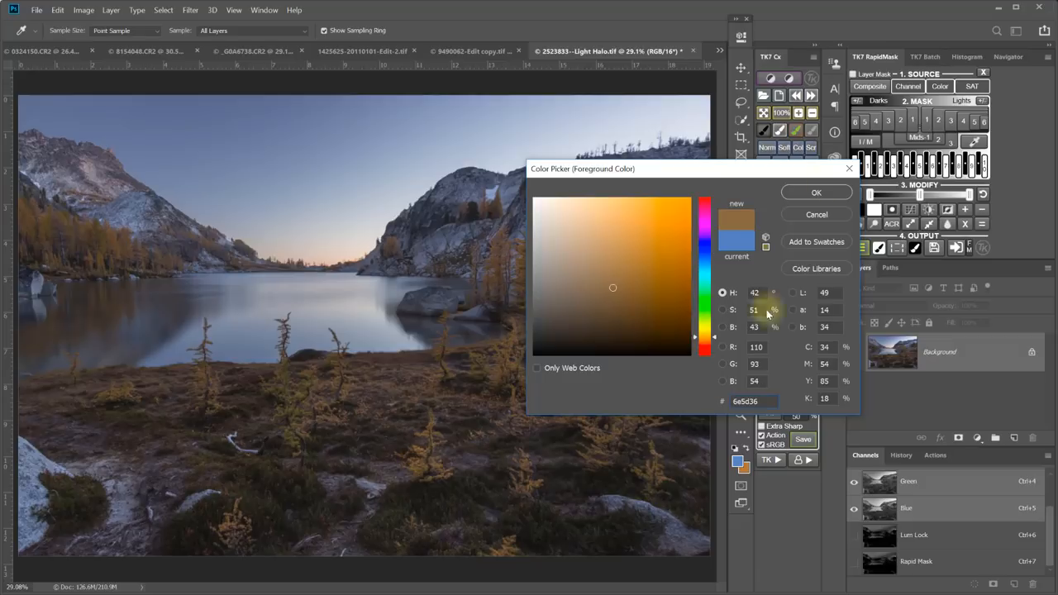
pyautogui.click(816, 192)
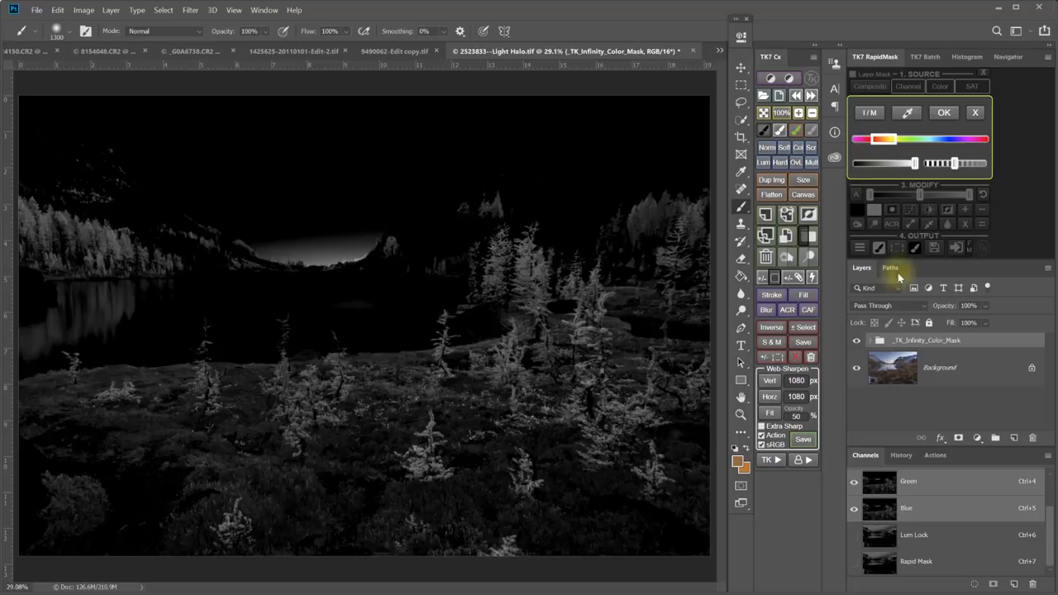
pyautogui.click(944, 113)
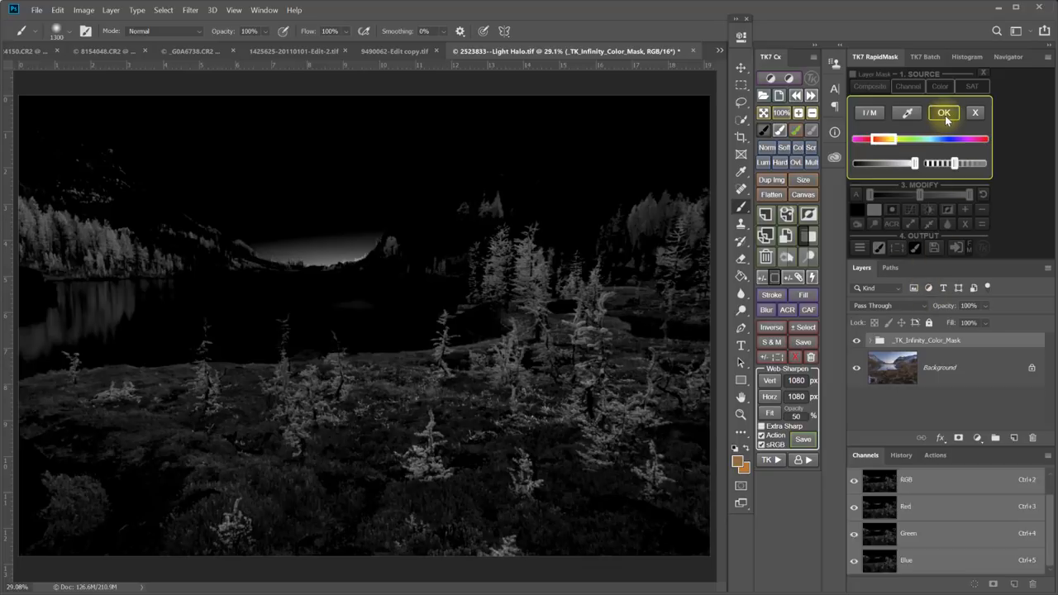
pyautogui.click(944, 112)
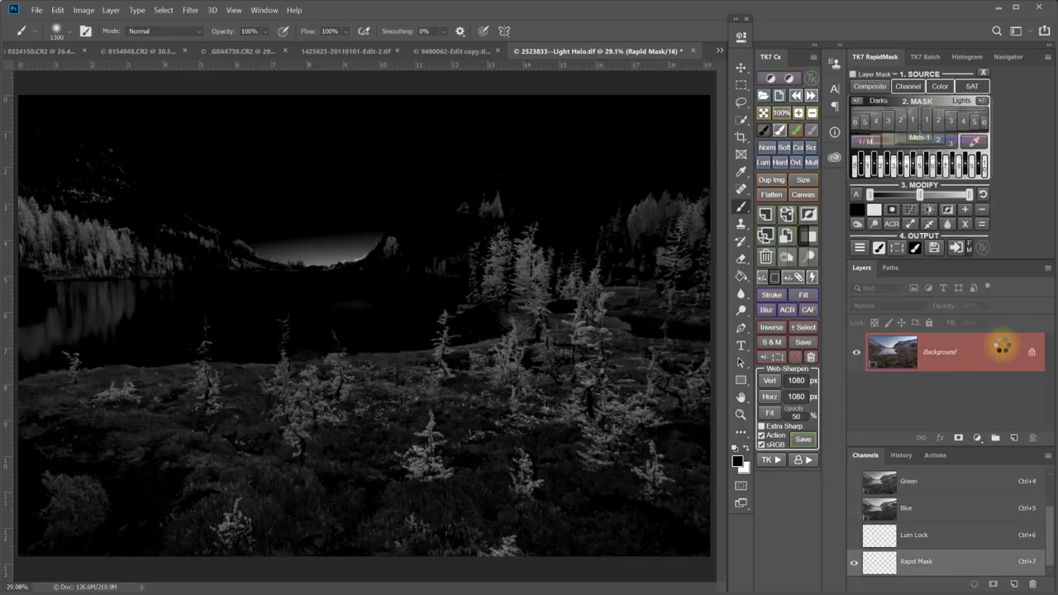
pyautogui.click(690, 380)
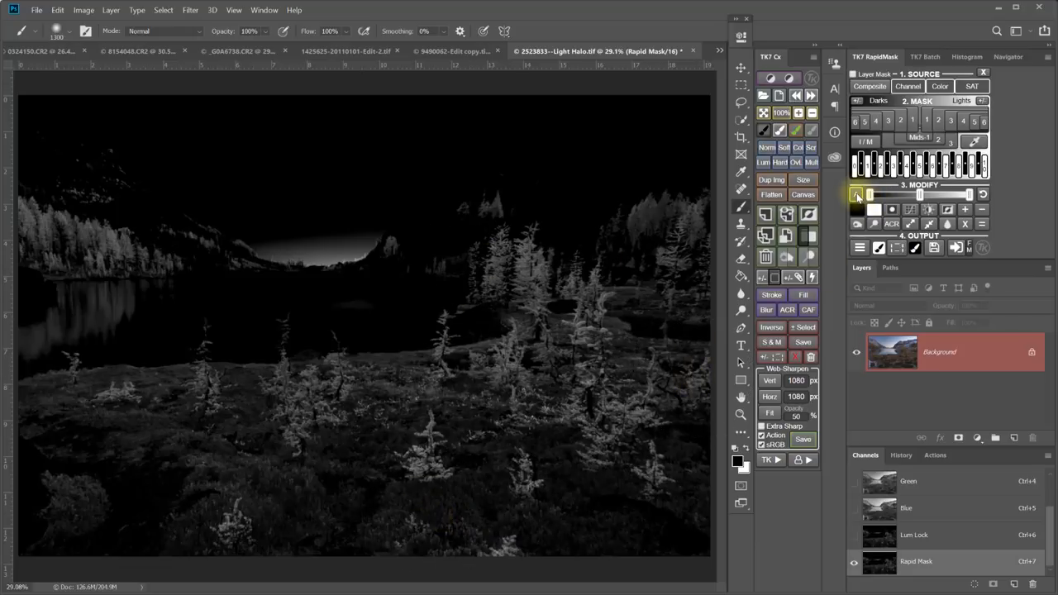
pyautogui.click(858, 196)
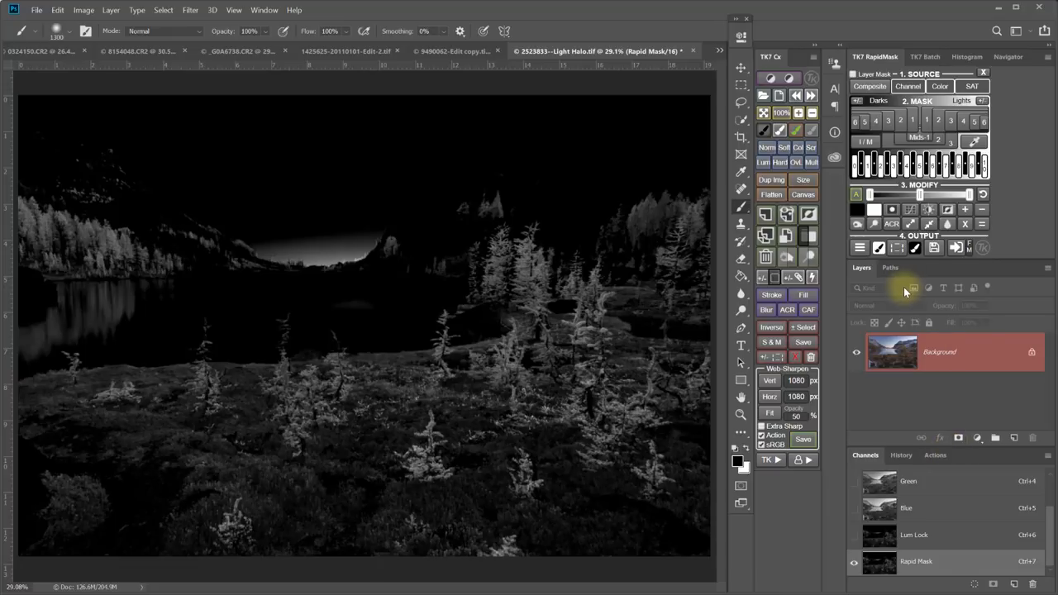
# Step: Try a masked Hue/Saturation boost of larch lightness and saturation, then delete the layer
pyautogui.click(860, 248)
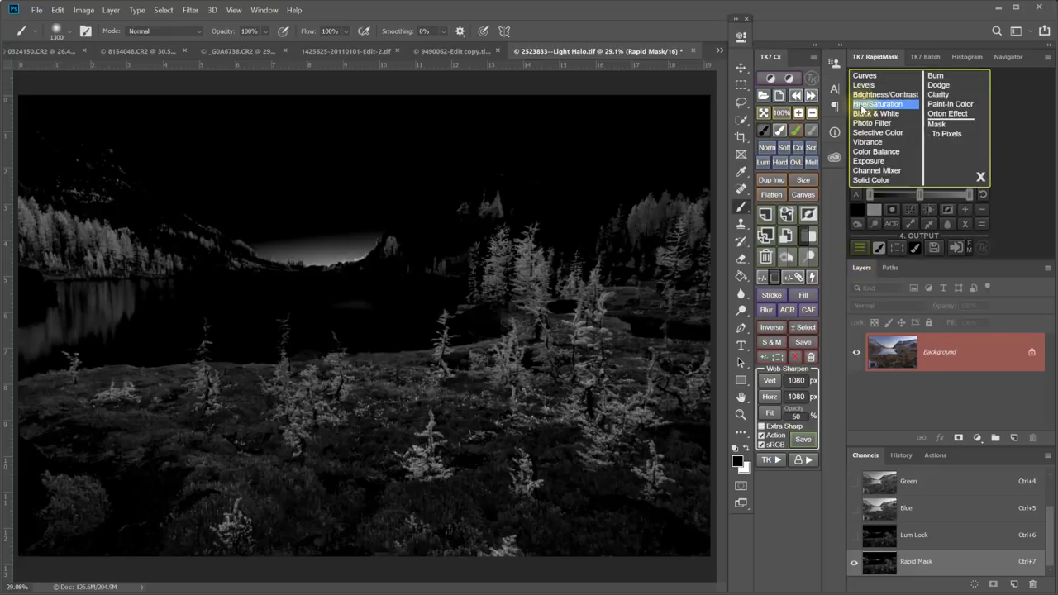
pyautogui.click(887, 104)
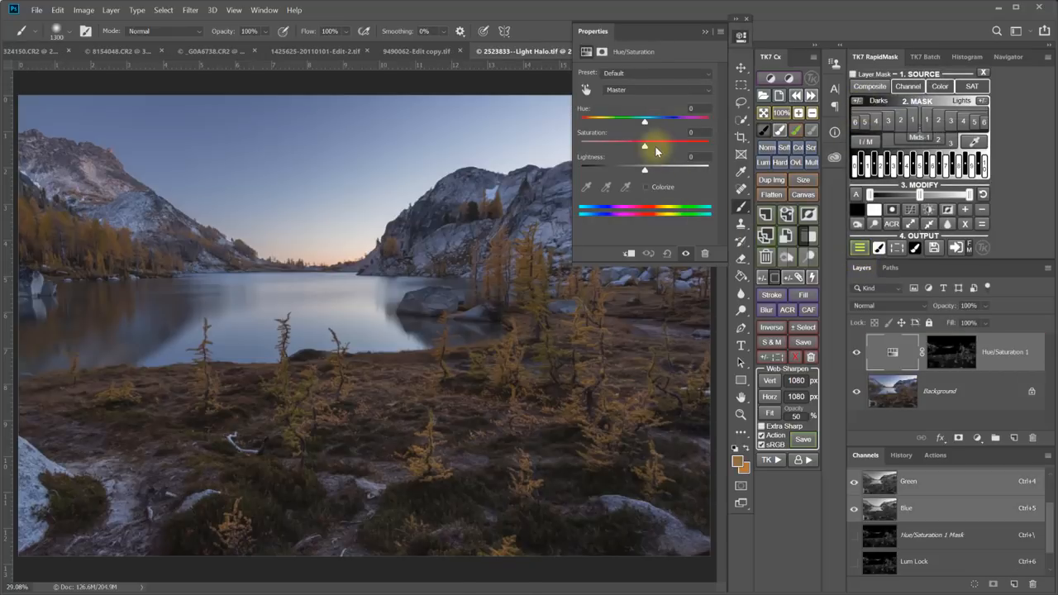
pyautogui.moveTo(645, 169); pyautogui.dragTo(673, 168)
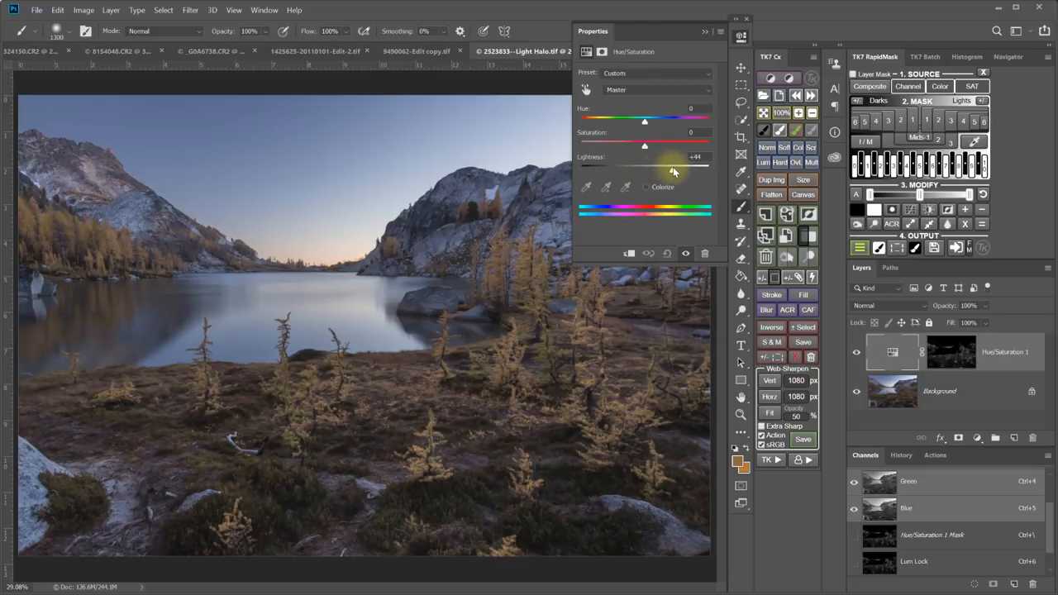
pyautogui.moveTo(645, 144); pyautogui.dragTo(687, 144)
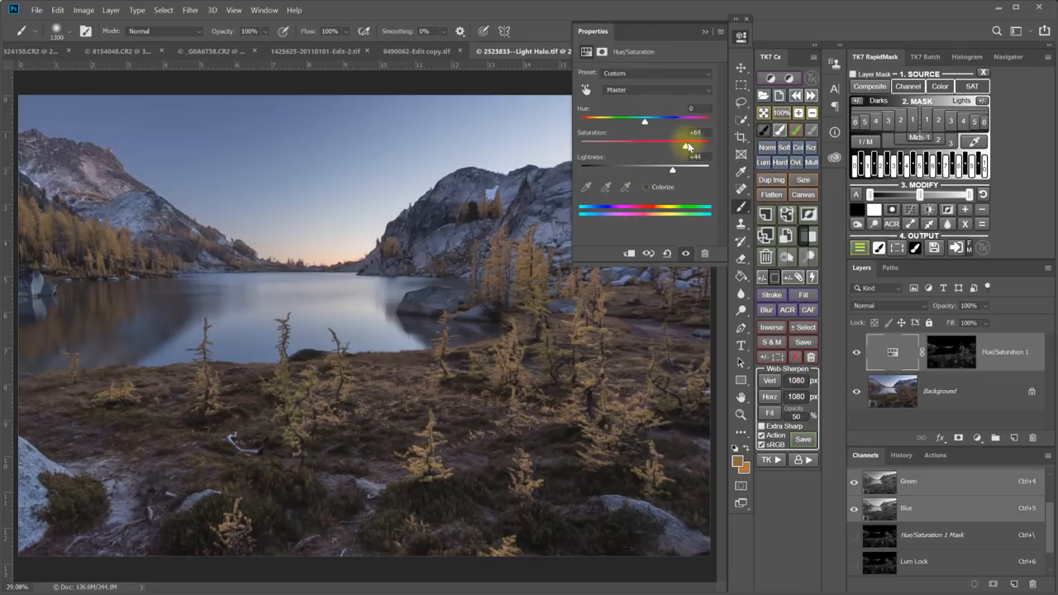
pyautogui.moveTo(686, 146); pyautogui.dragTo(697, 147)
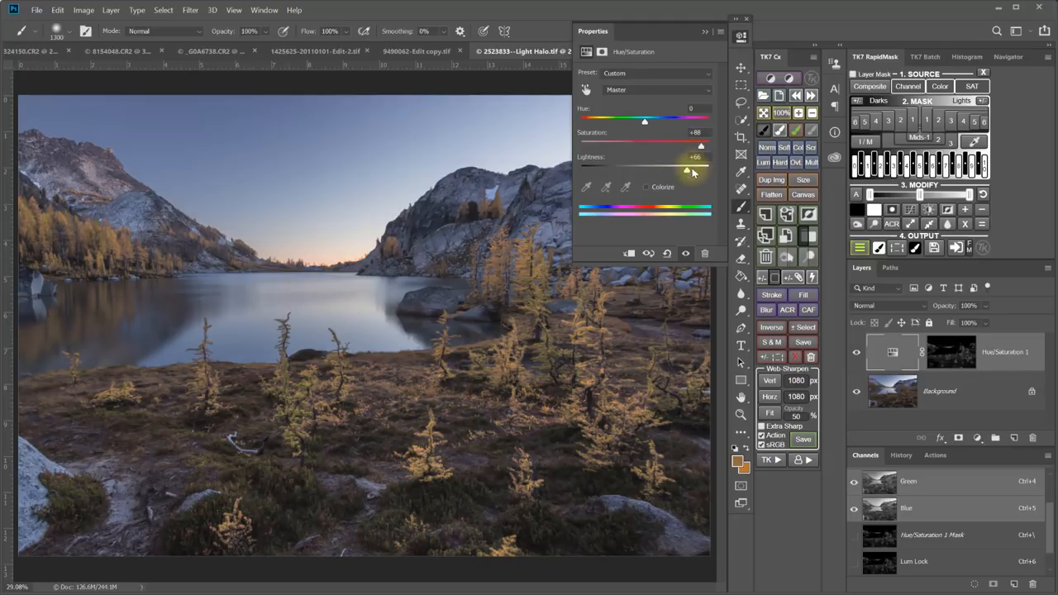
pyautogui.moveTo(695, 170); pyautogui.dragTo(680, 169)
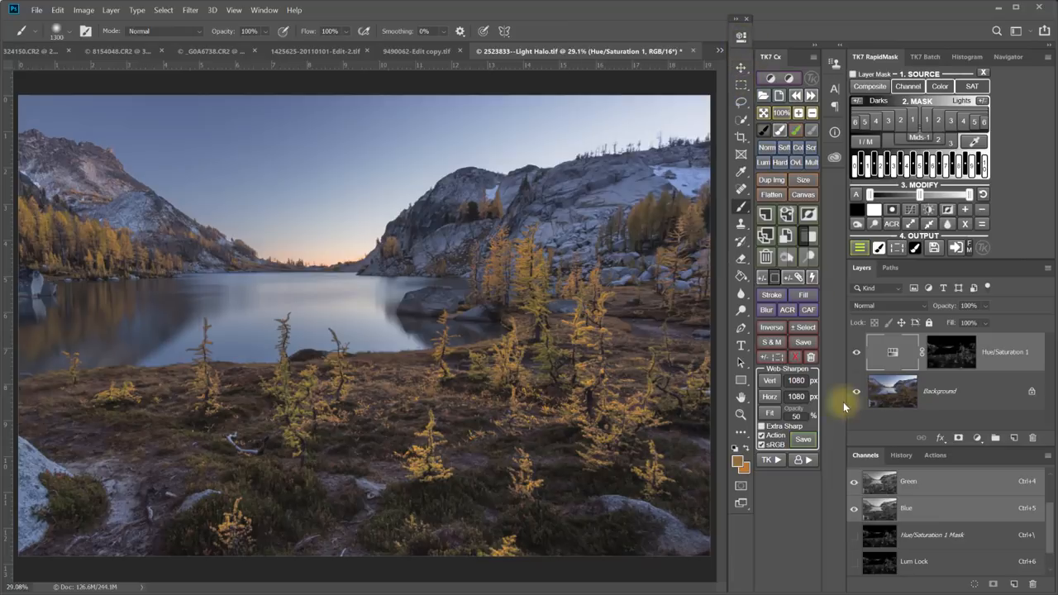
pyautogui.click(857, 352)
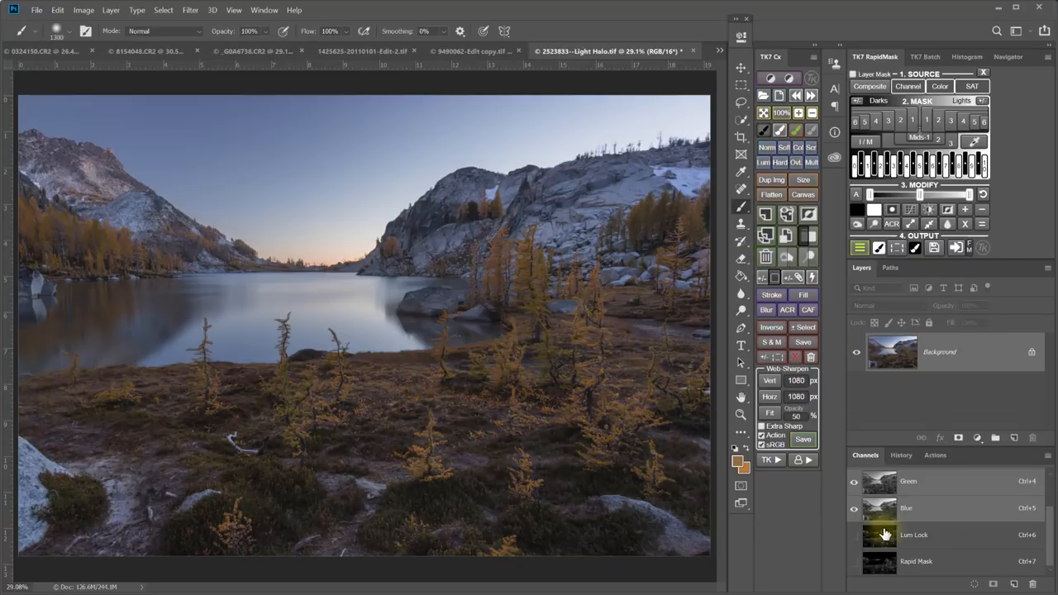
# Step: Add a masked Curves layer and raise the RGB curve to brighten the larches
pyautogui.click(860, 248)
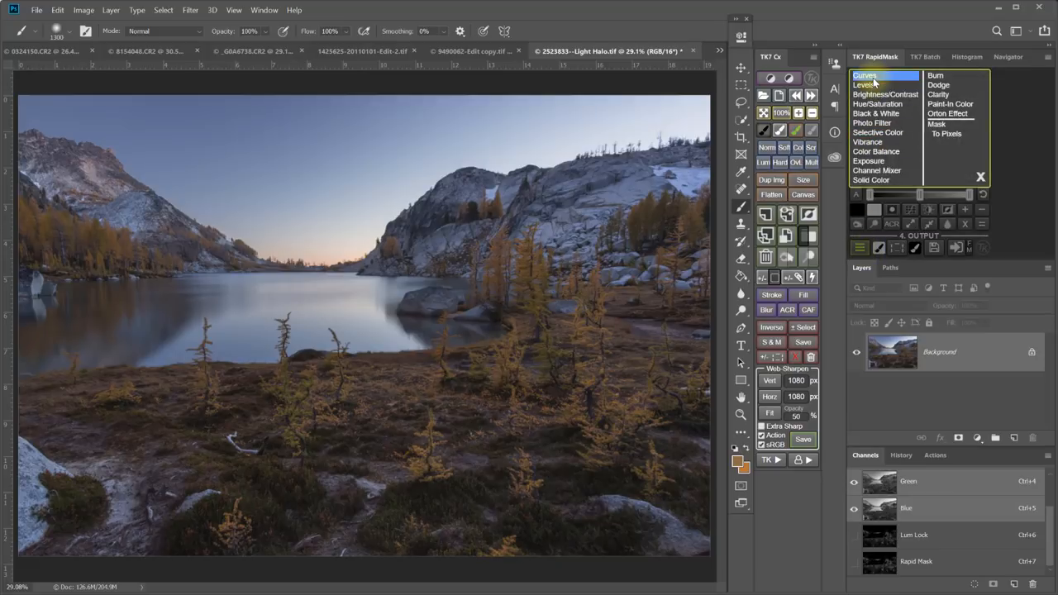
pyautogui.click(865, 75)
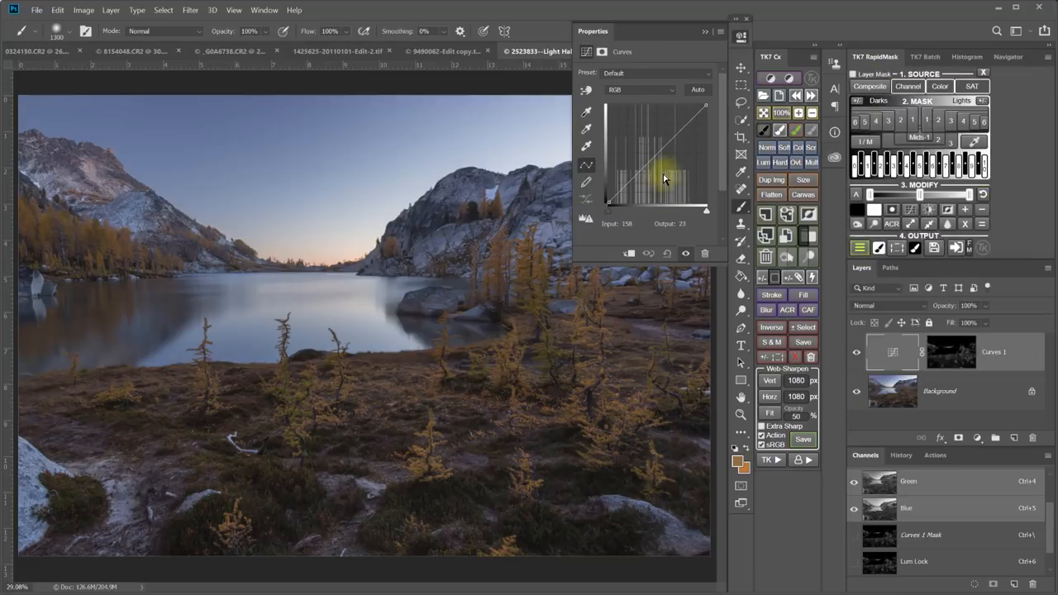
pyautogui.moveTo(665, 177); pyautogui.dragTo(649, 126)
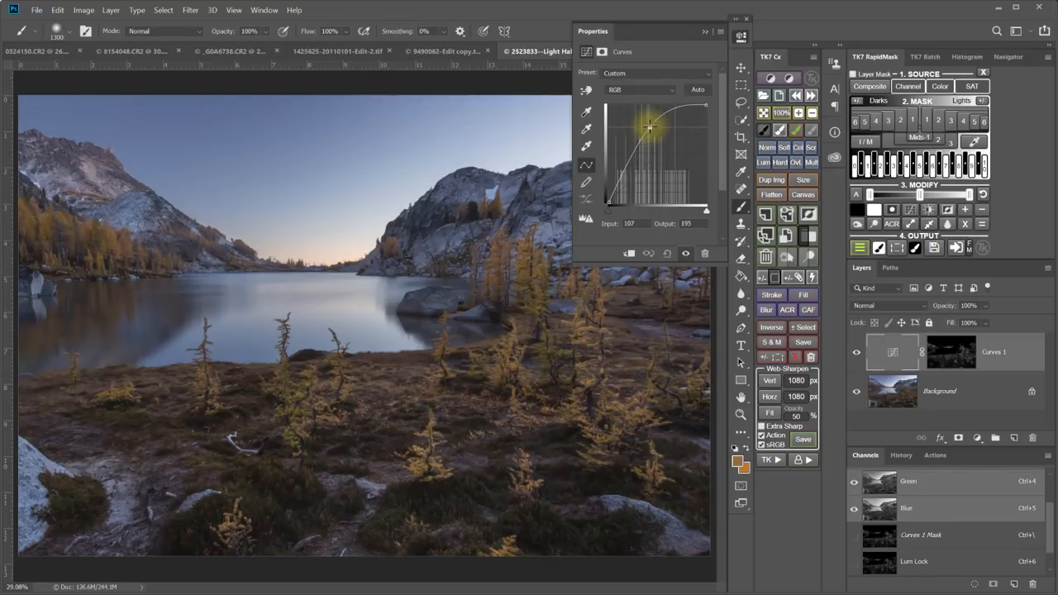
pyautogui.moveTo(649, 127); pyautogui.dragTo(655, 125)
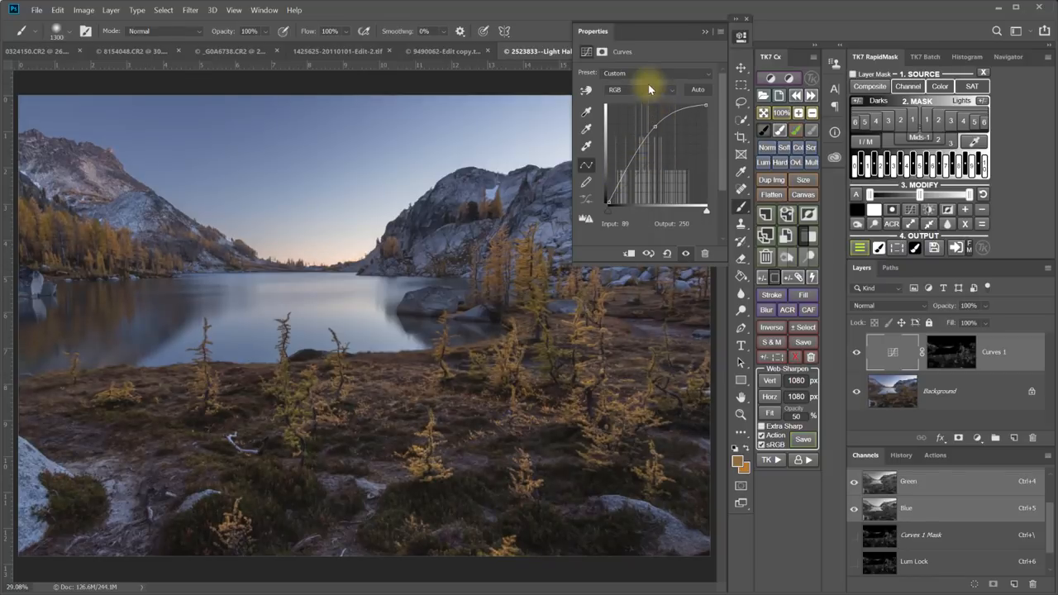
# Step: Adjust the red curve and lower the blue curve to warm the larches
pyautogui.click(645, 90)
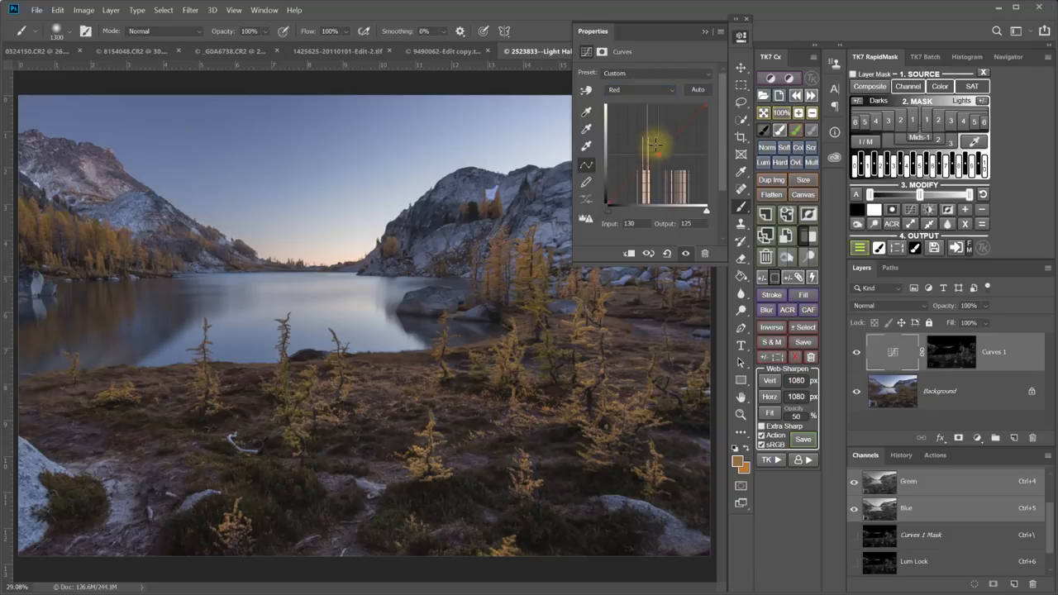
pyautogui.moveTo(655, 147); pyautogui.dragTo(659, 142)
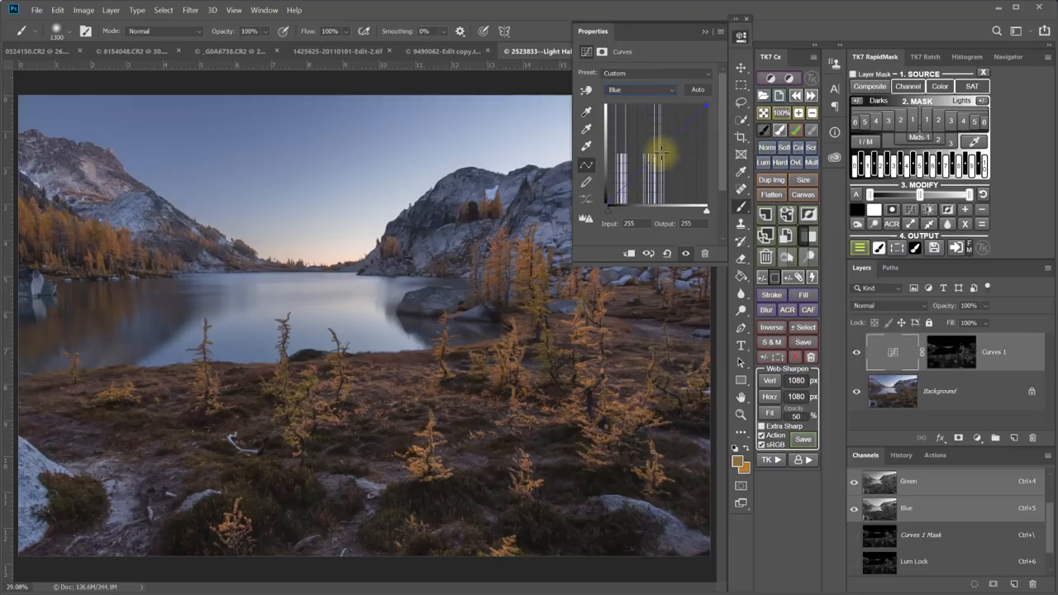
pyautogui.moveTo(661, 153); pyautogui.dragTo(666, 169)
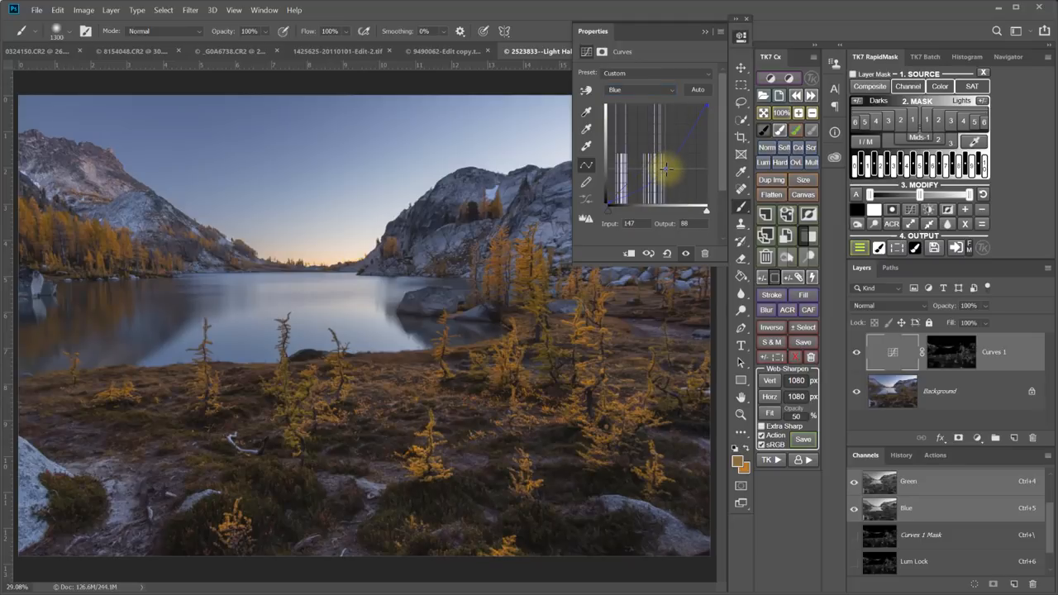
pyautogui.click(641, 89)
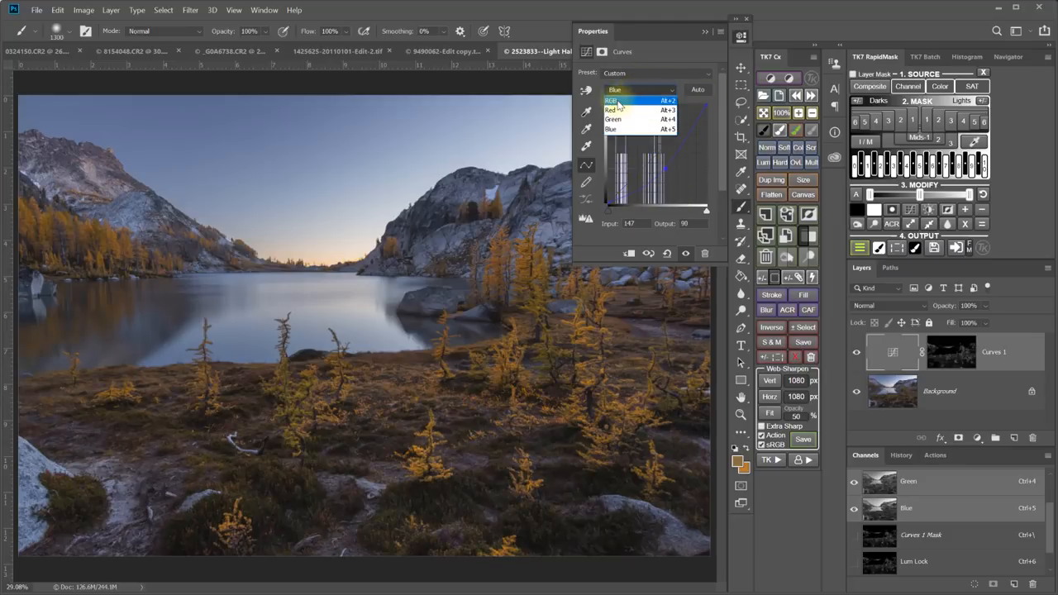
pyautogui.click(616, 100)
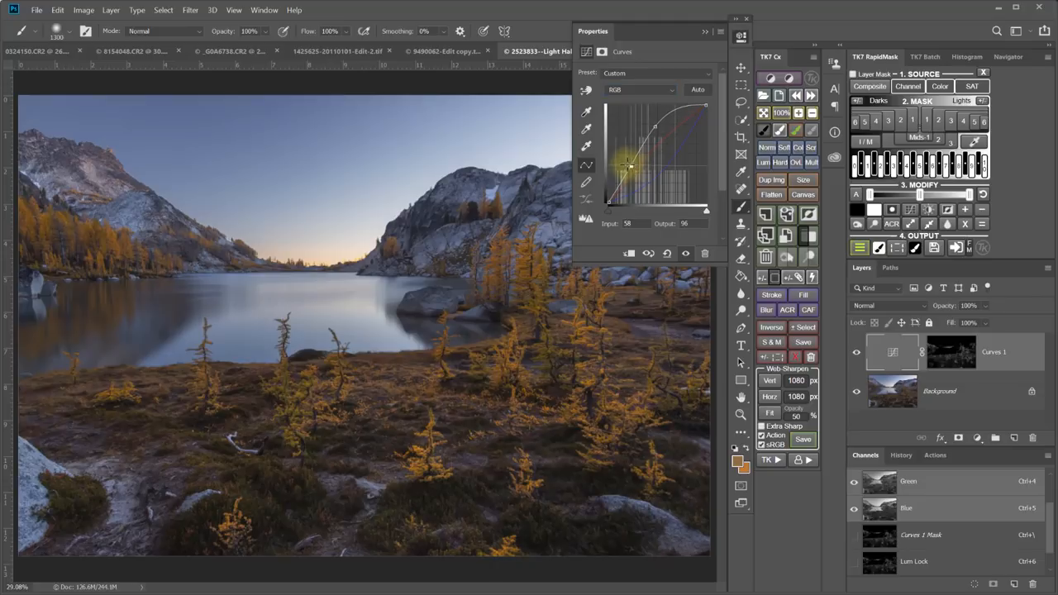
# Step: Refine the RGB curve's shadows and highlights, then close the Curves panel
pyautogui.moveTo(630, 162); pyautogui.dragTo(674, 116)
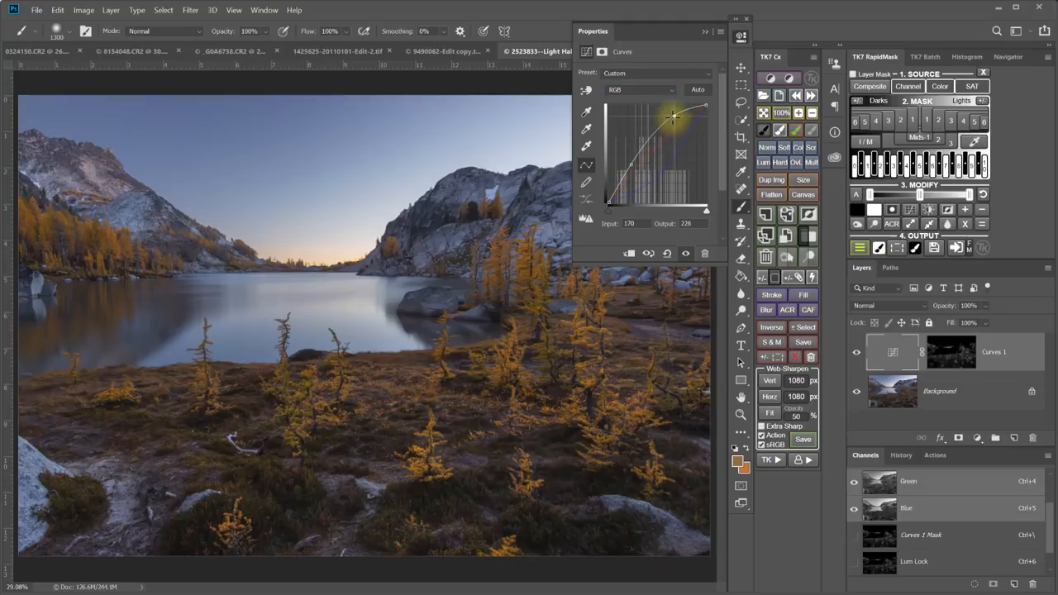
pyautogui.moveTo(674, 116); pyautogui.dragTo(628, 165)
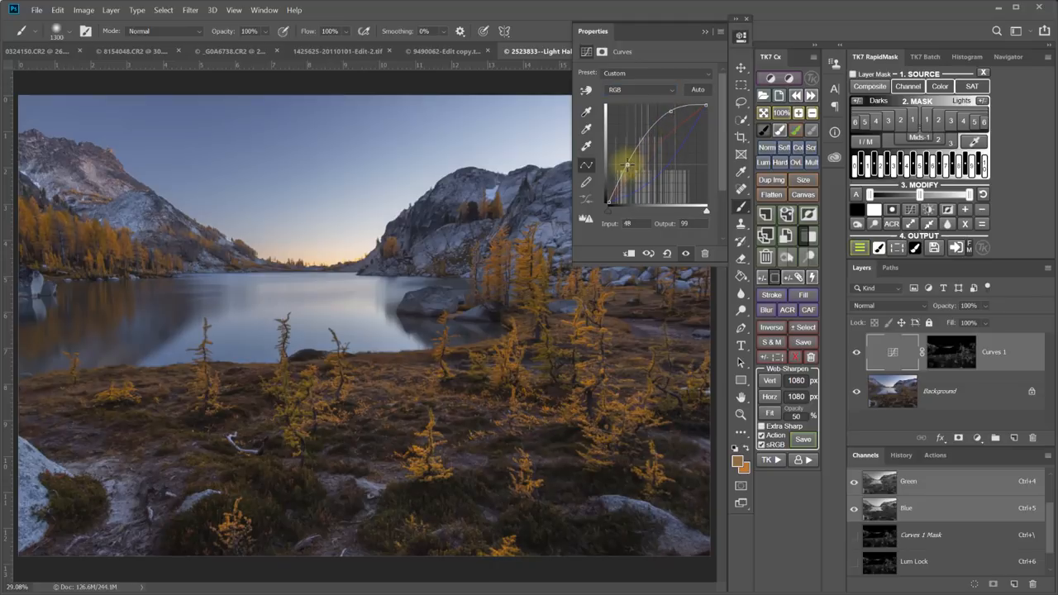
pyautogui.moveTo(628, 166); pyautogui.dragTo(626, 164)
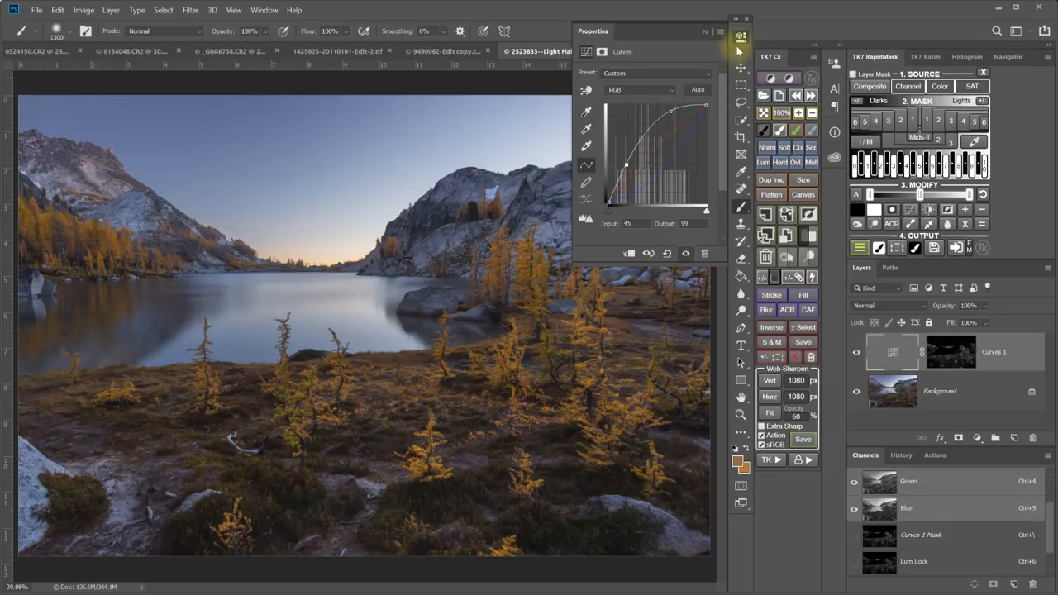
pyautogui.click(740, 36)
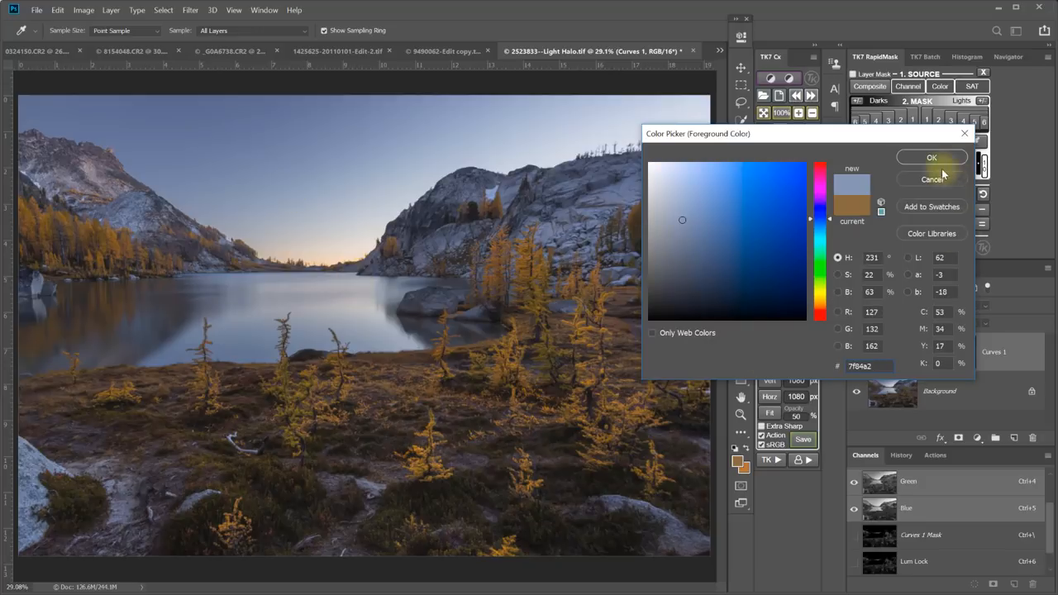
# Step: Confirm the sampled blue-grey sky colour and keep the sky mask as a Rapid Mask channel
pyautogui.click(932, 157)
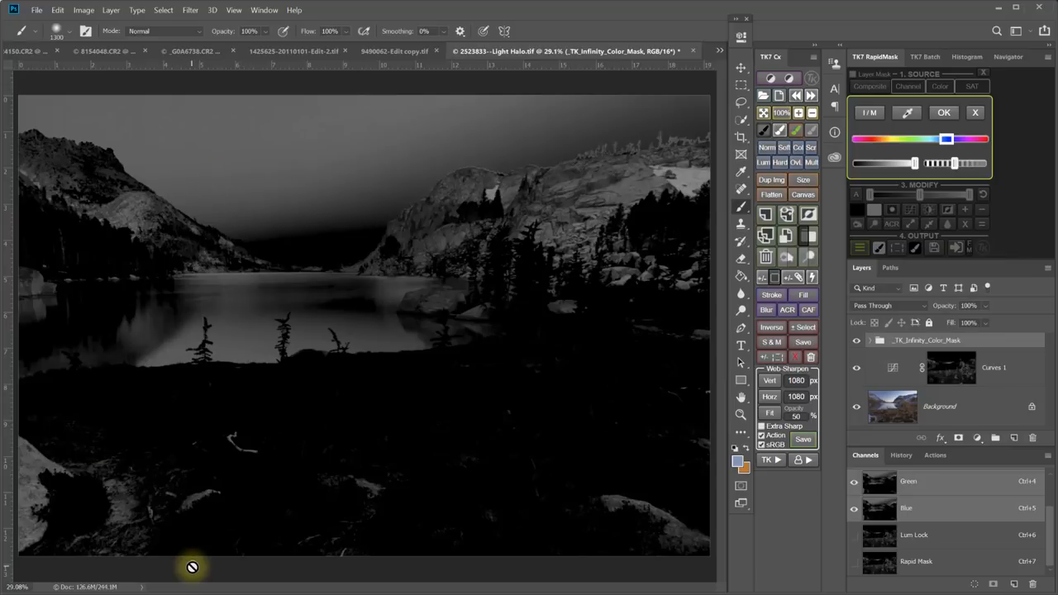
pyautogui.moveTo(944, 112)
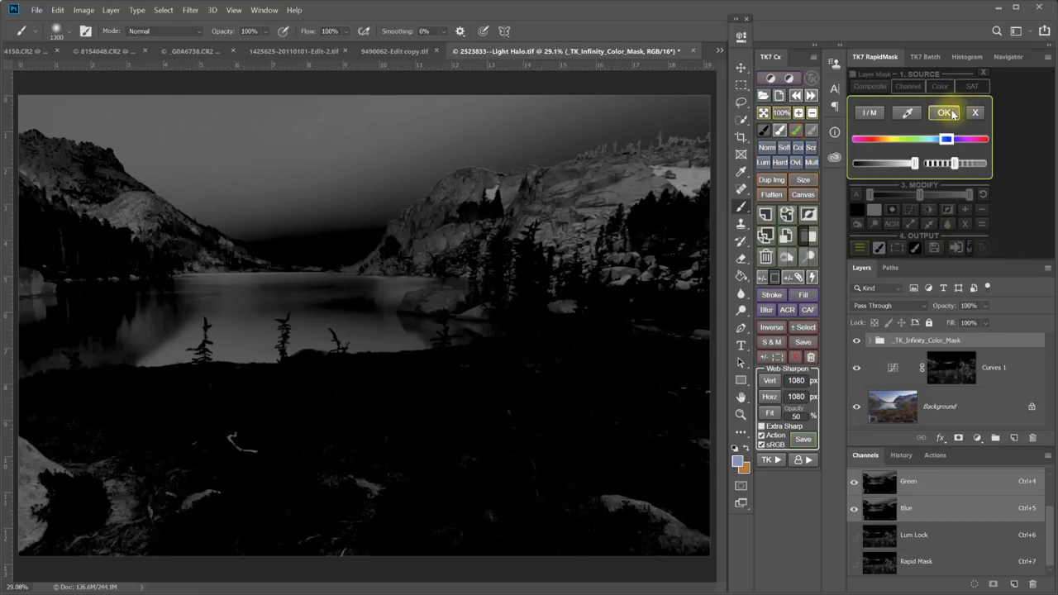
pyautogui.click(945, 112)
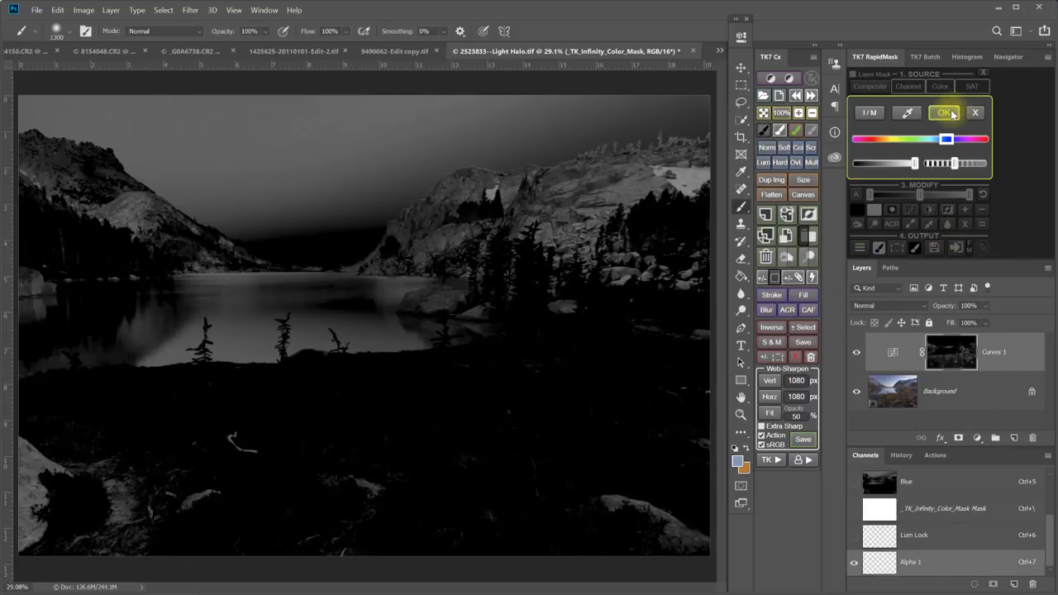
pyautogui.click(946, 113)
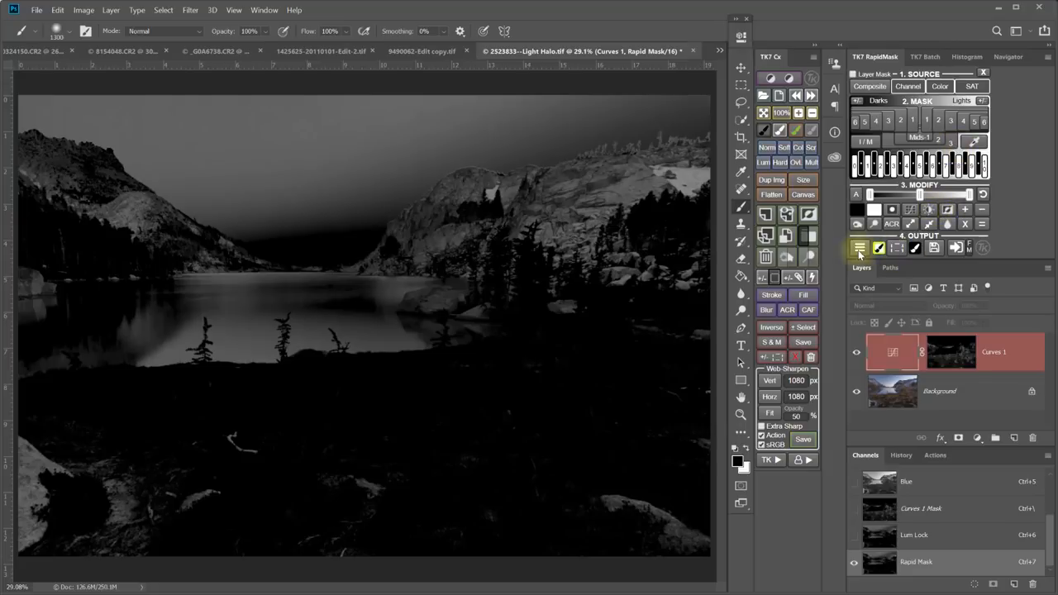
# Step: Add a sky-masked Curves layer with a steep curve darkening sky and lake, then toggle to compare
pyautogui.click(859, 248)
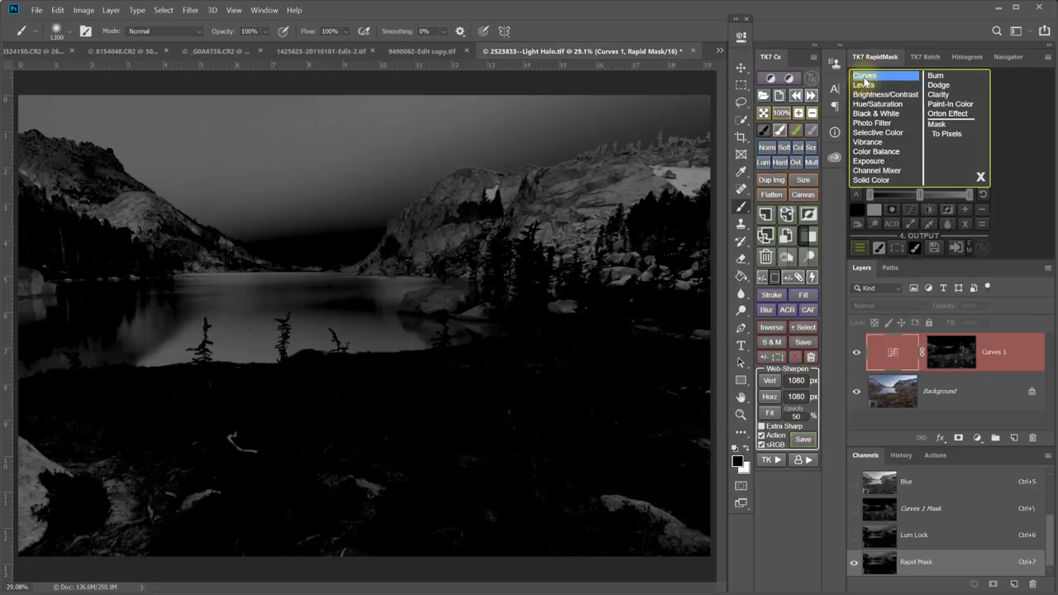
pyautogui.click(865, 76)
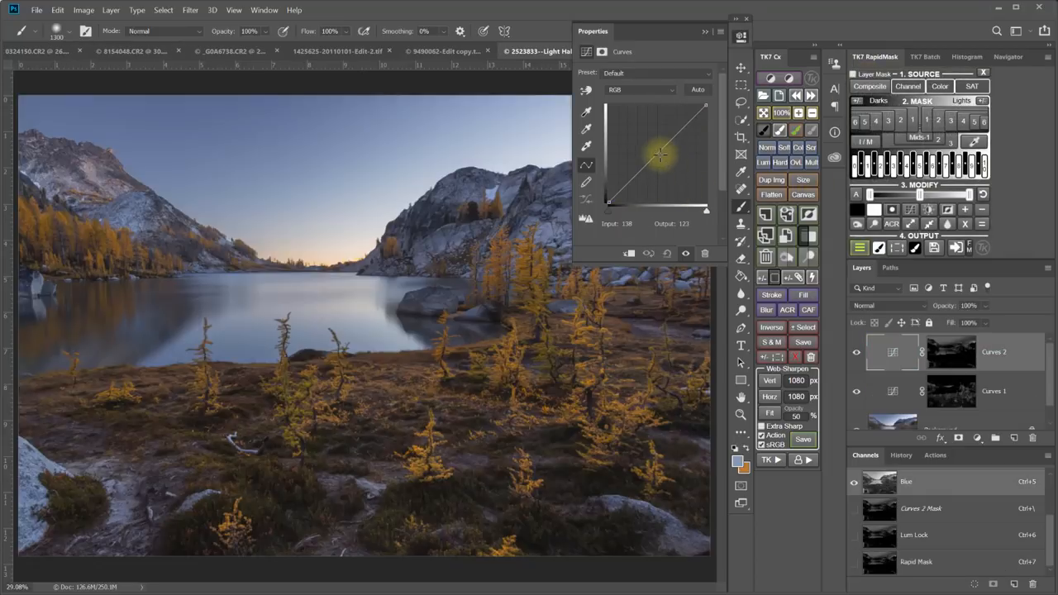
pyautogui.moveTo(660, 155); pyautogui.dragTo(668, 175)
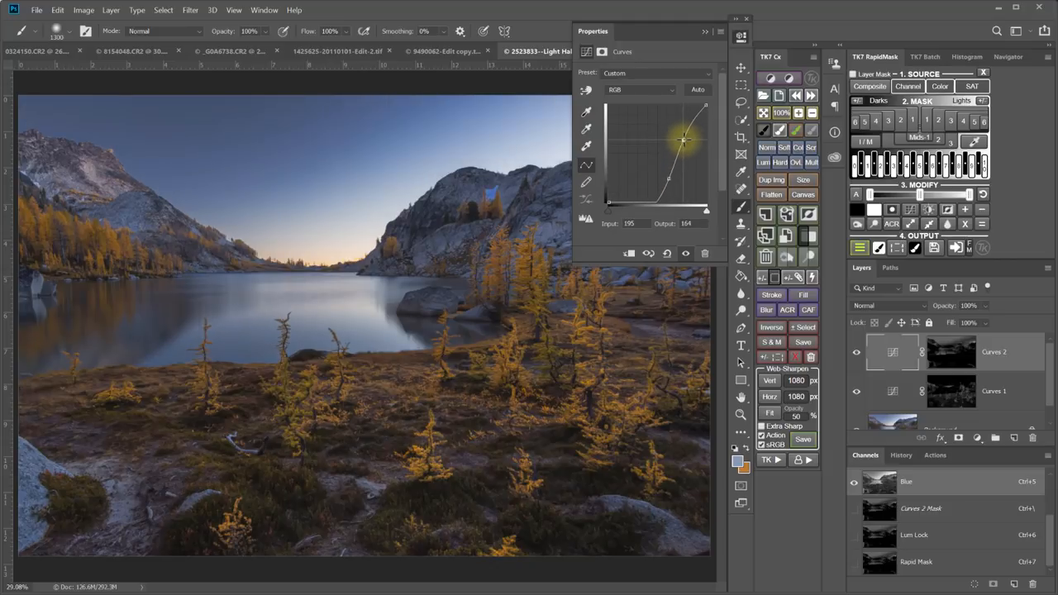
pyautogui.moveTo(682, 139); pyautogui.dragTo(666, 178)
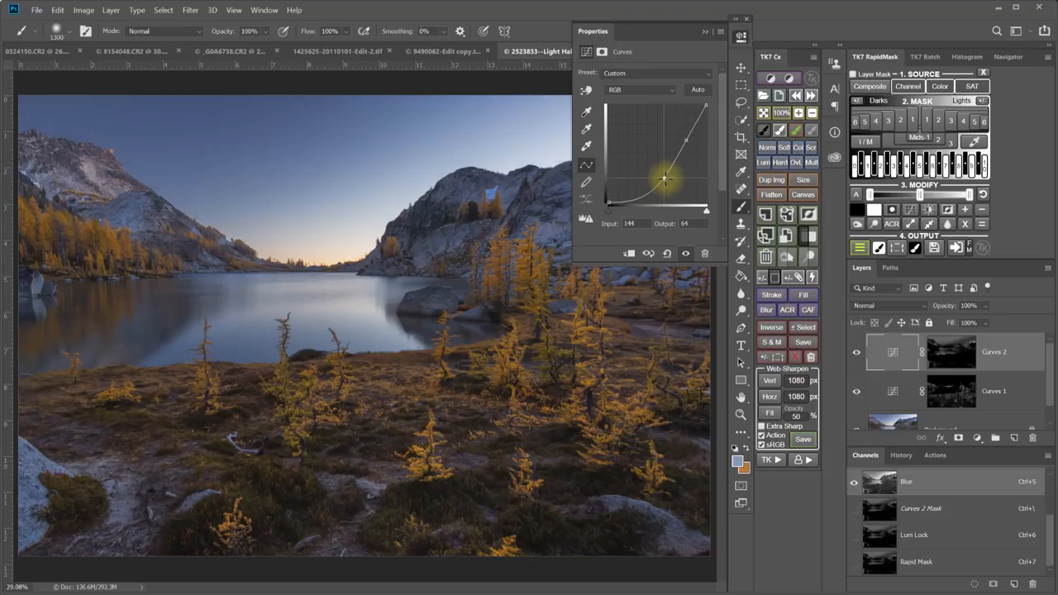
pyautogui.moveTo(665, 178); pyautogui.dragTo(669, 175)
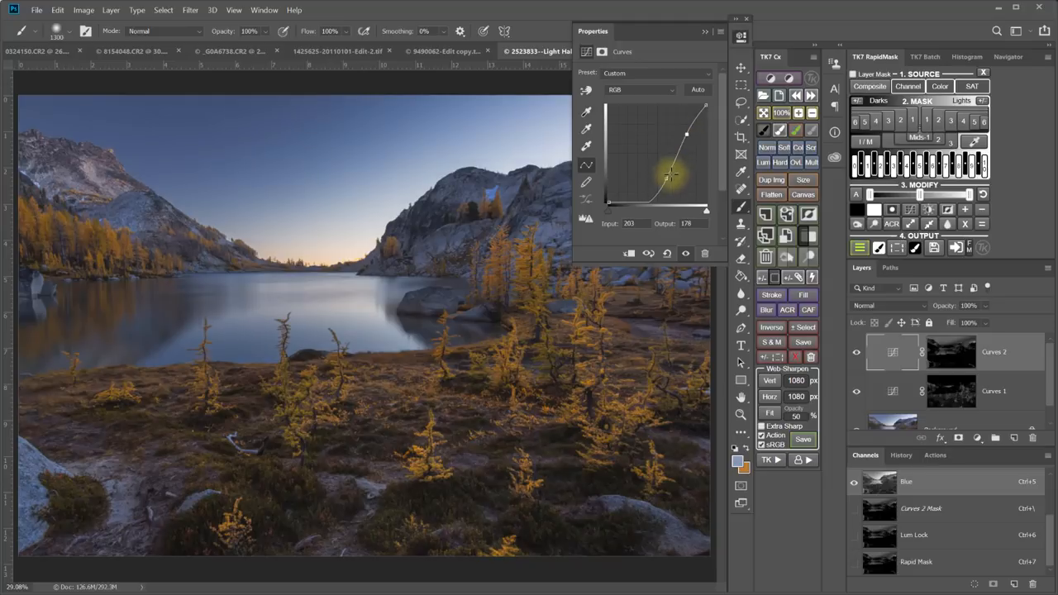
pyautogui.moveTo(666, 177); pyautogui.dragTo(664, 181)
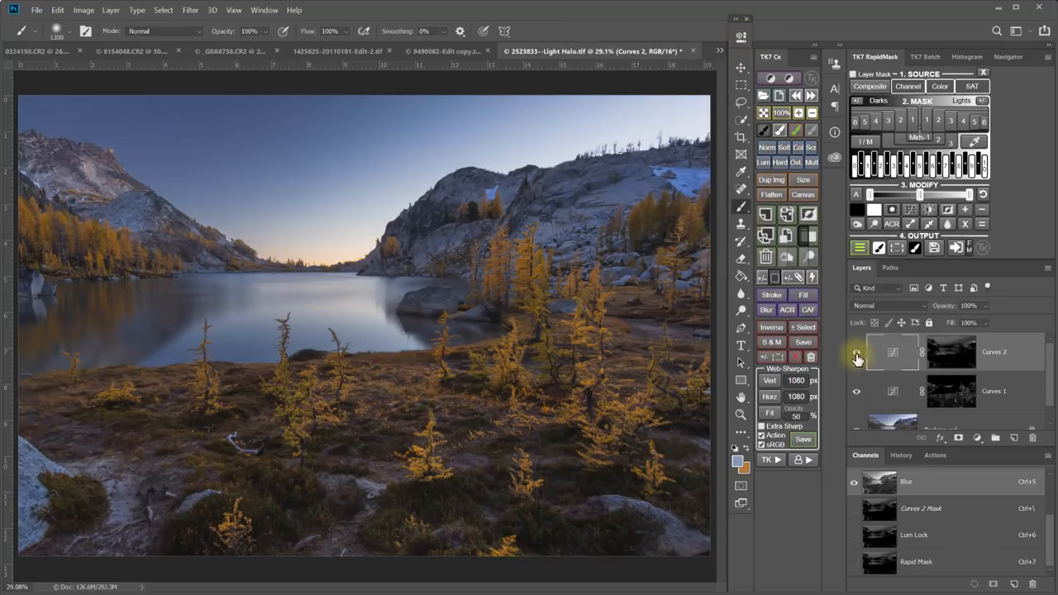
pyautogui.click(858, 356)
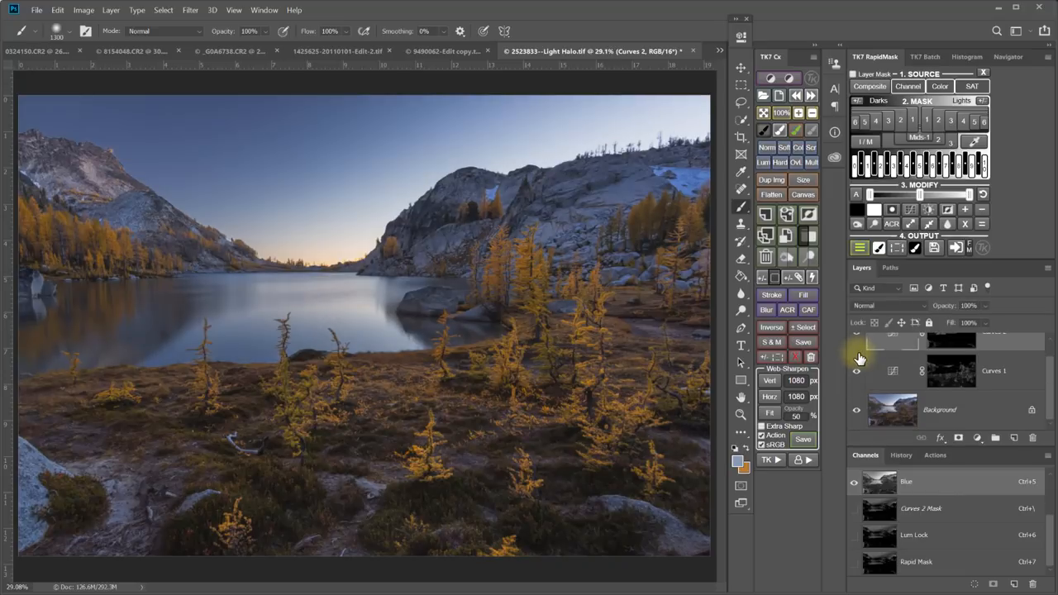